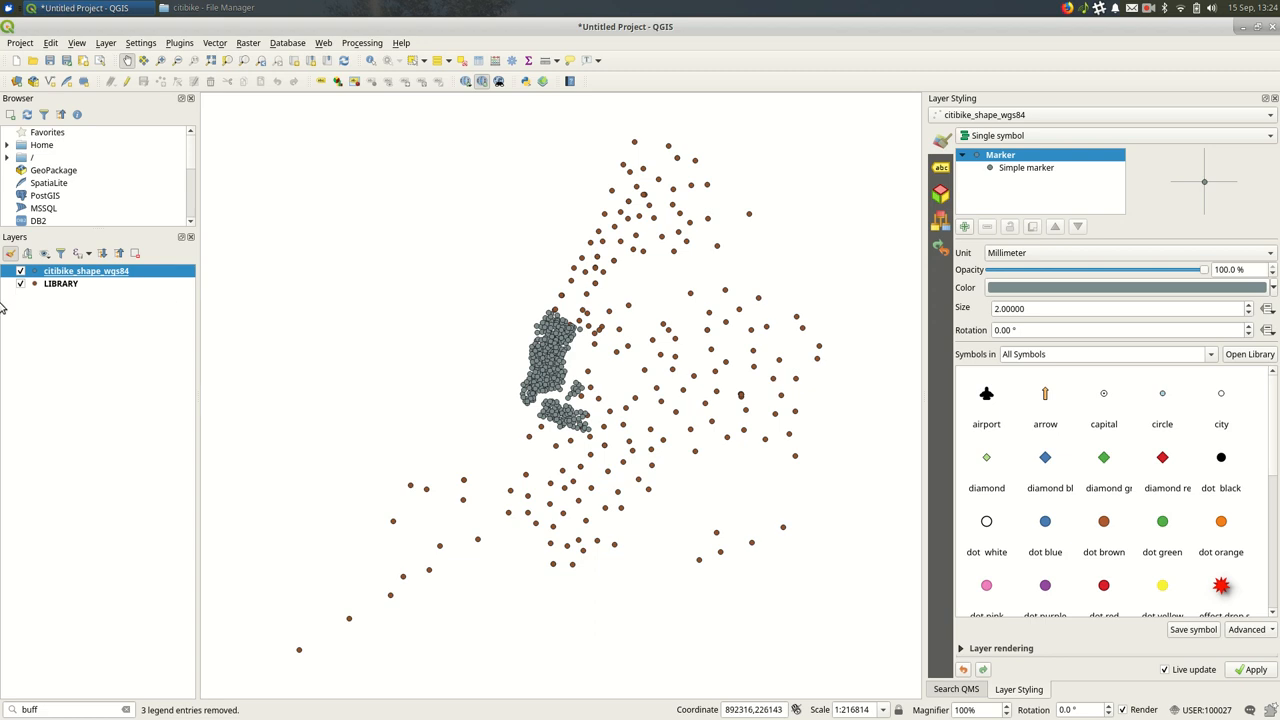
- Turn off citibike_shape_wgs84 and make LIBRARY the current layer
left_click(20, 270)
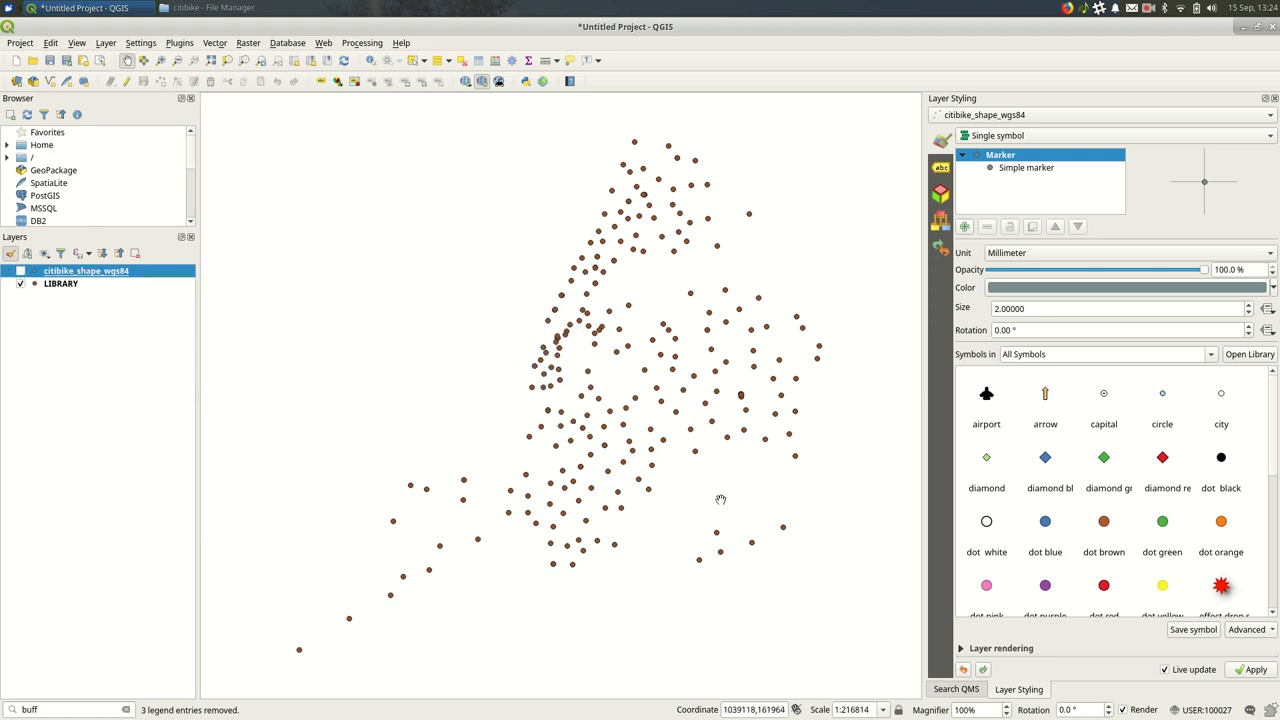
mouse_move(664, 528)
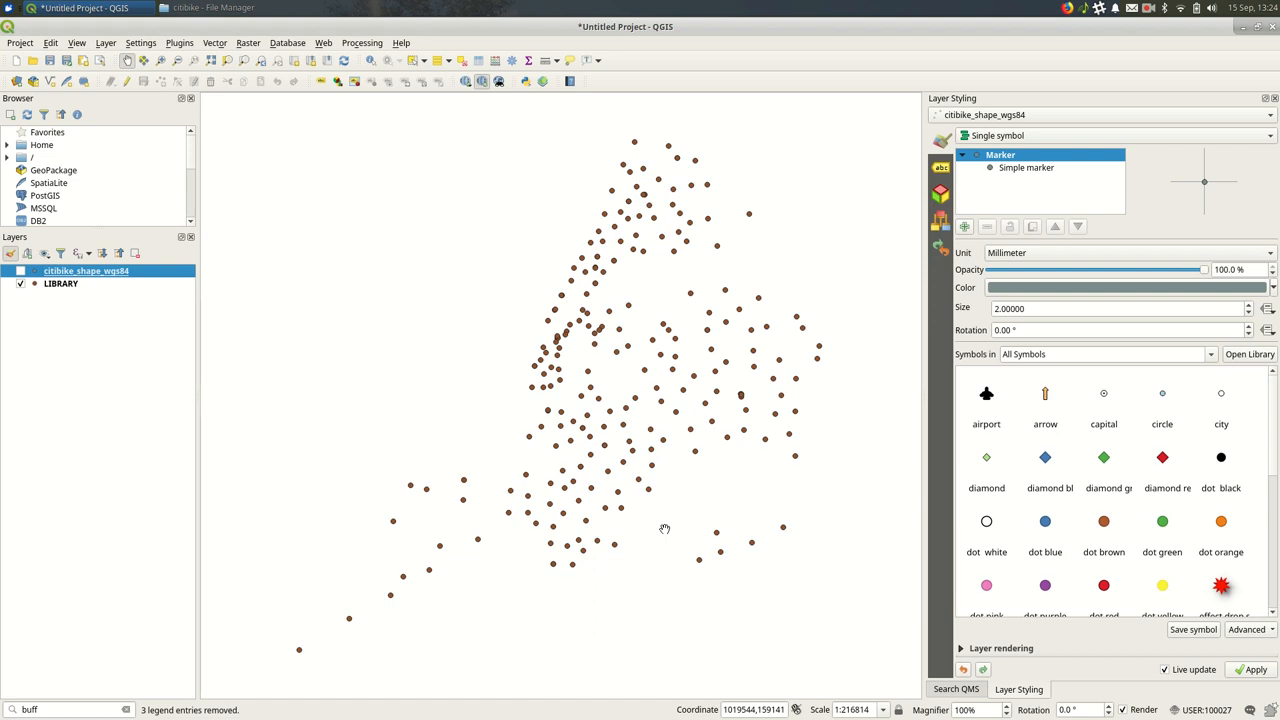
mouse_move(732, 508)
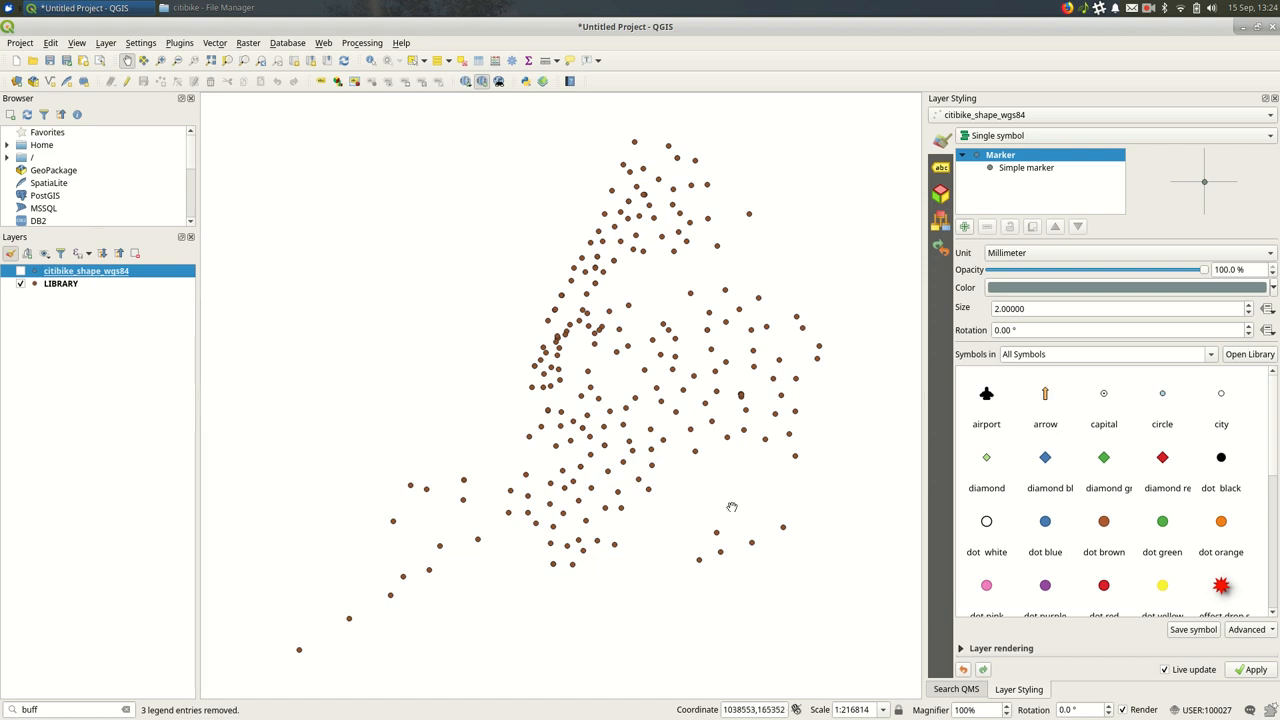
left_click(60, 284)
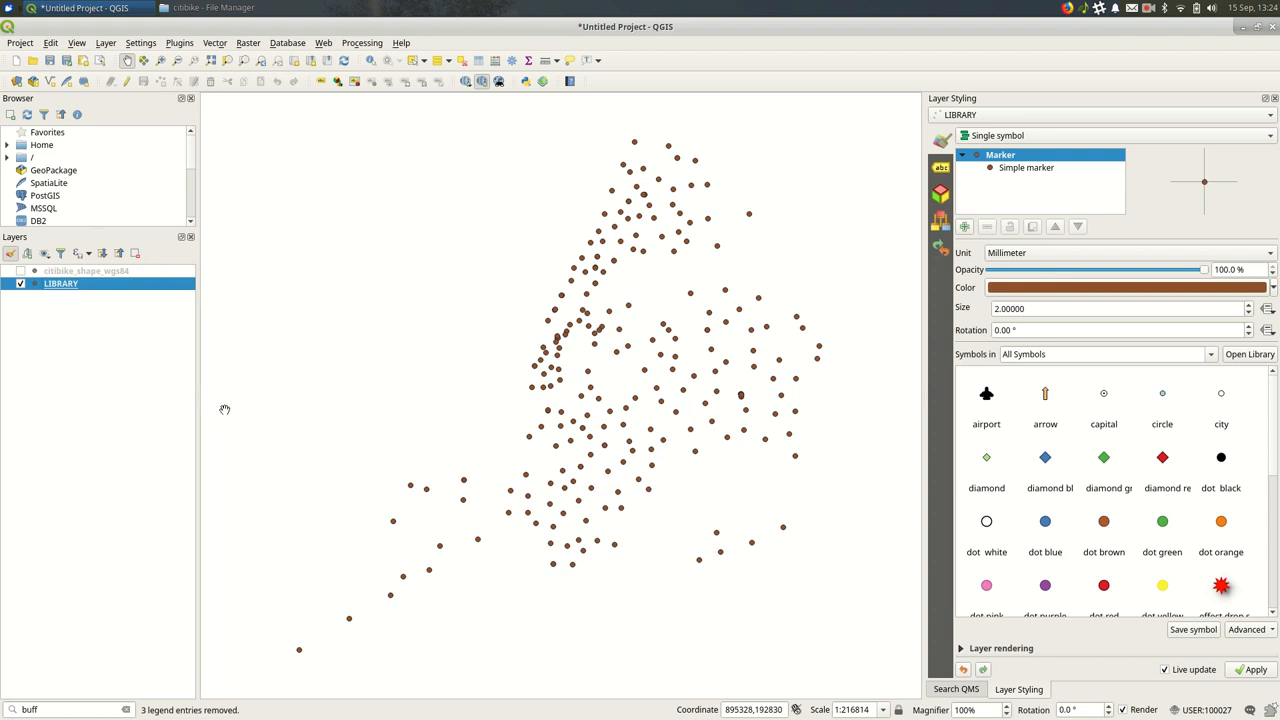
mouse_move(296, 402)
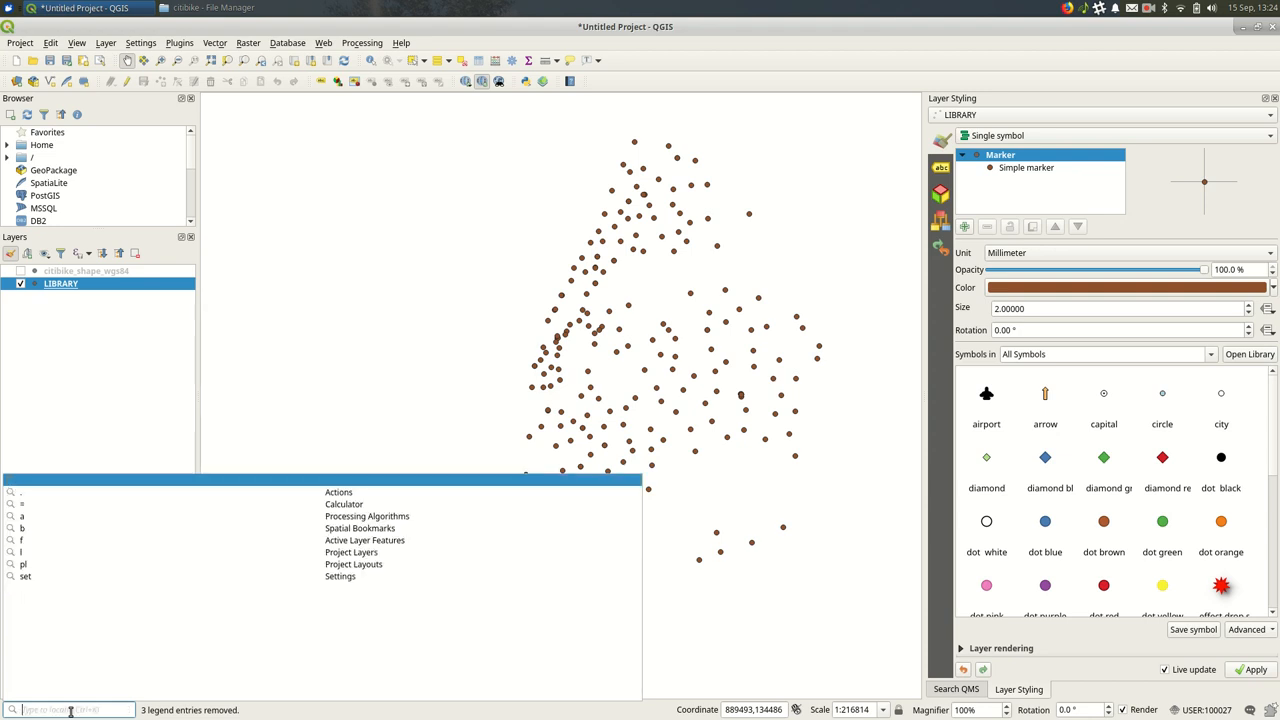
- Launch the Buffer algorithm from a 'buf' locator search
type("buff")
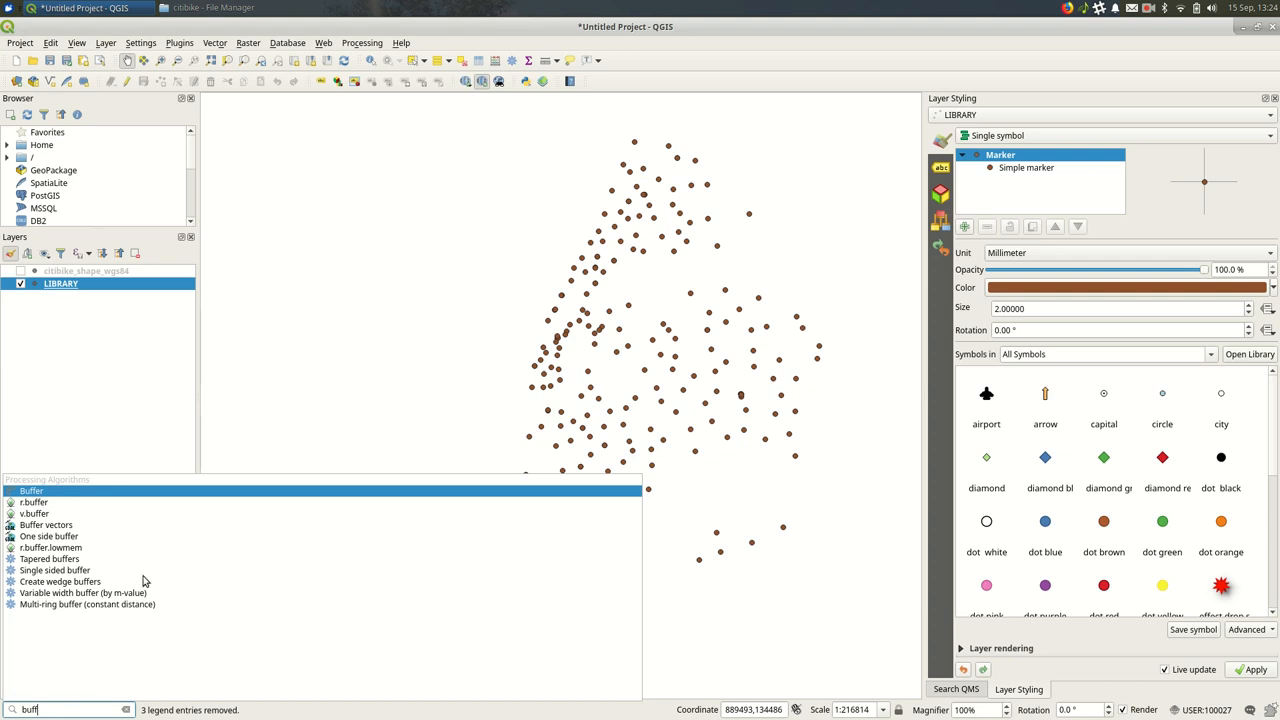
mouse_move(110, 500)
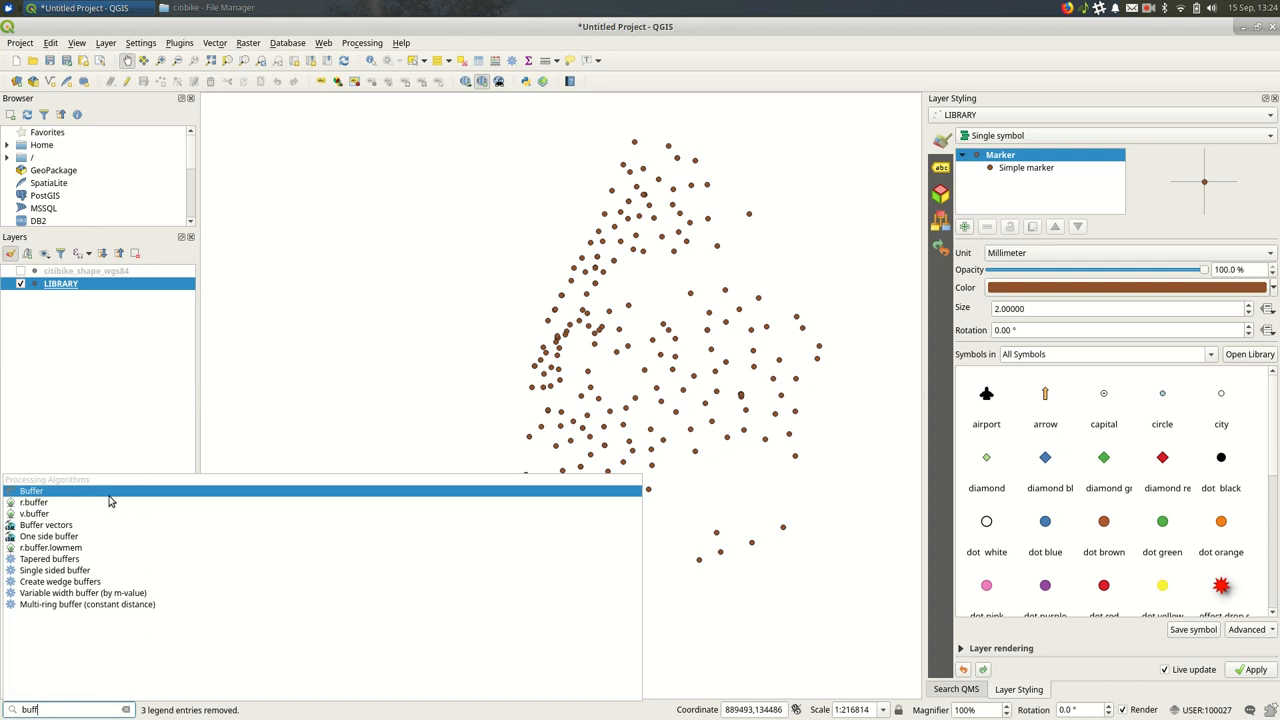
double_click(32, 490)
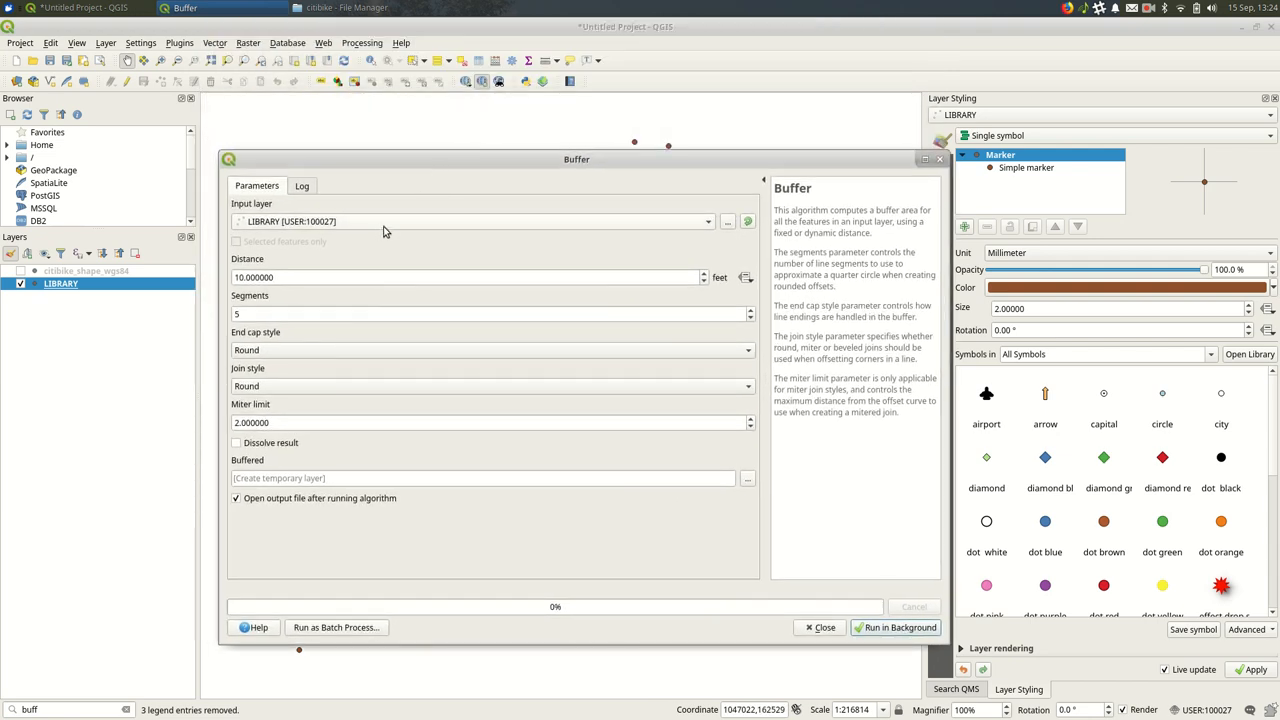
mouse_move(264, 230)
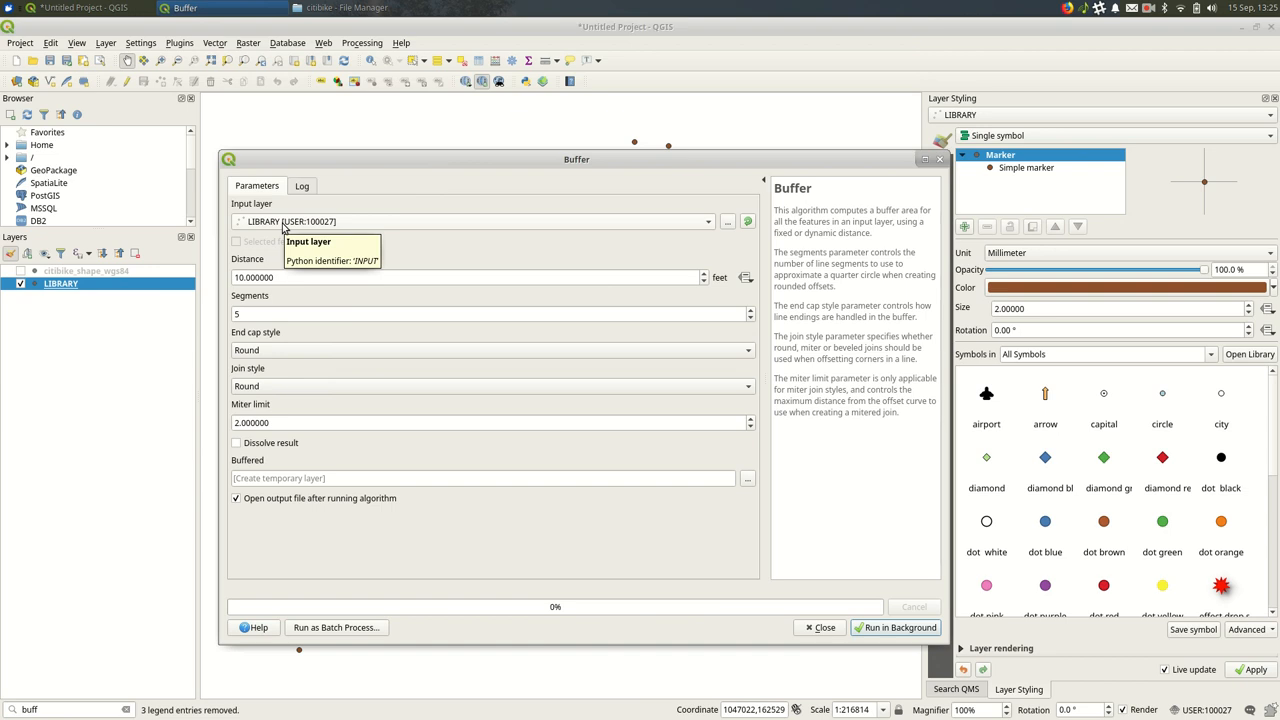
mouse_move(270, 224)
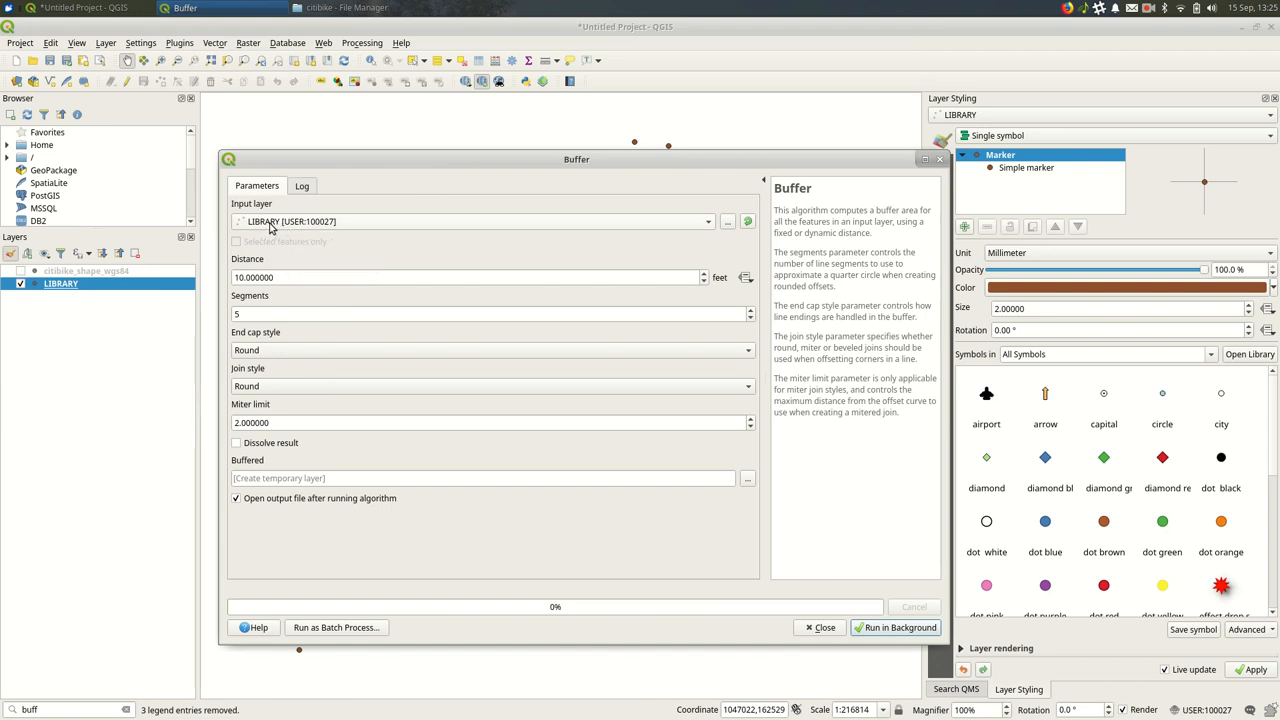
mouse_move(290, 220)
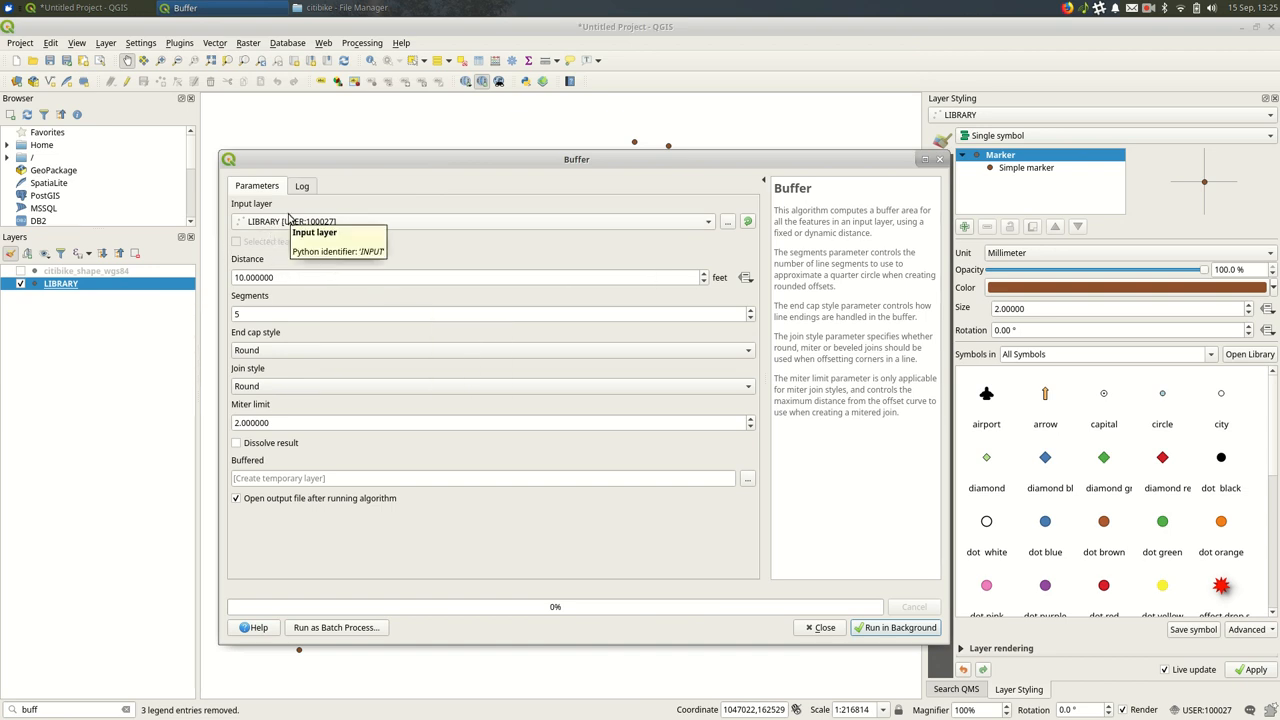
mouse_move(350, 370)
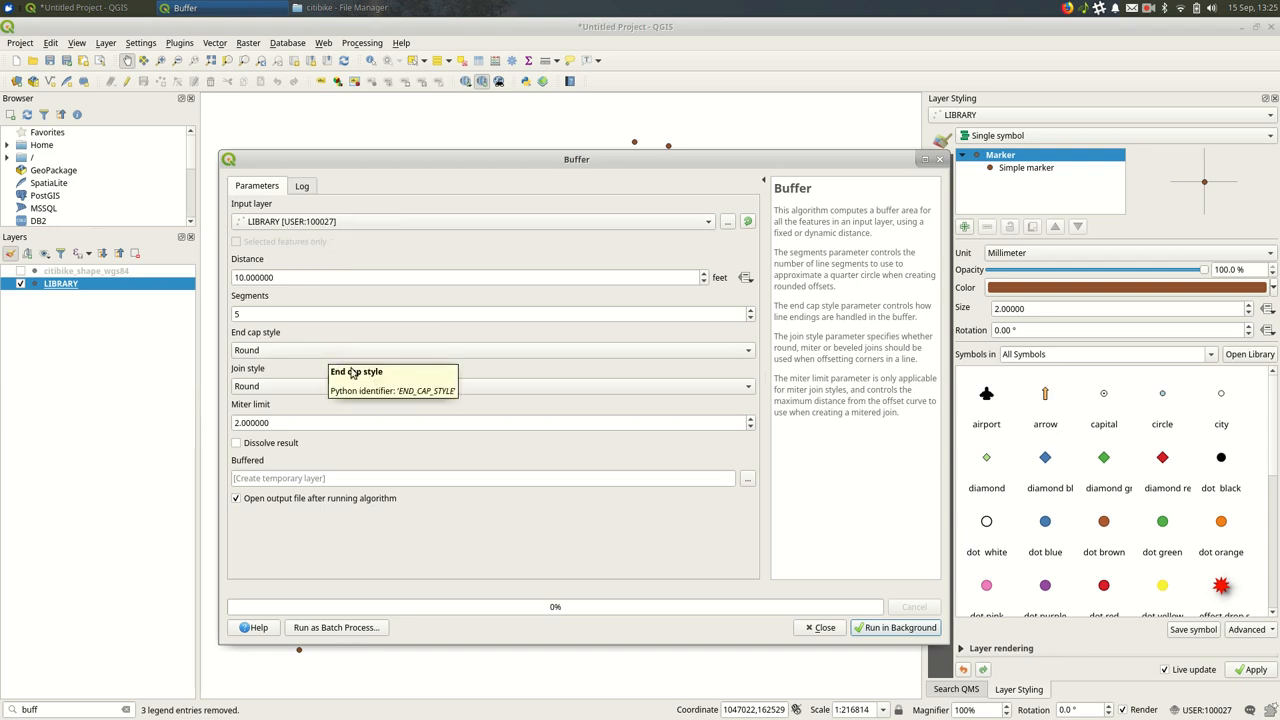
mouse_move(256, 276)
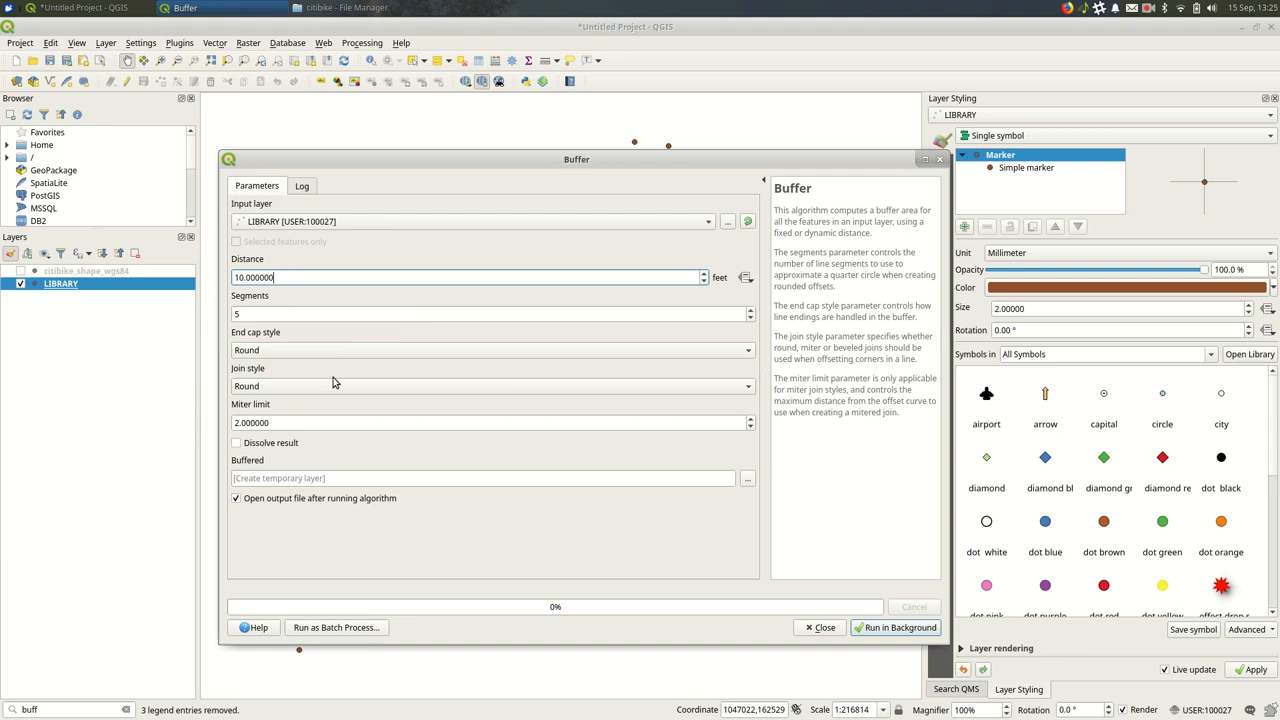
- Replace the buffer distance with 500 feet for the LIBRARY layer
left_click(464, 276)
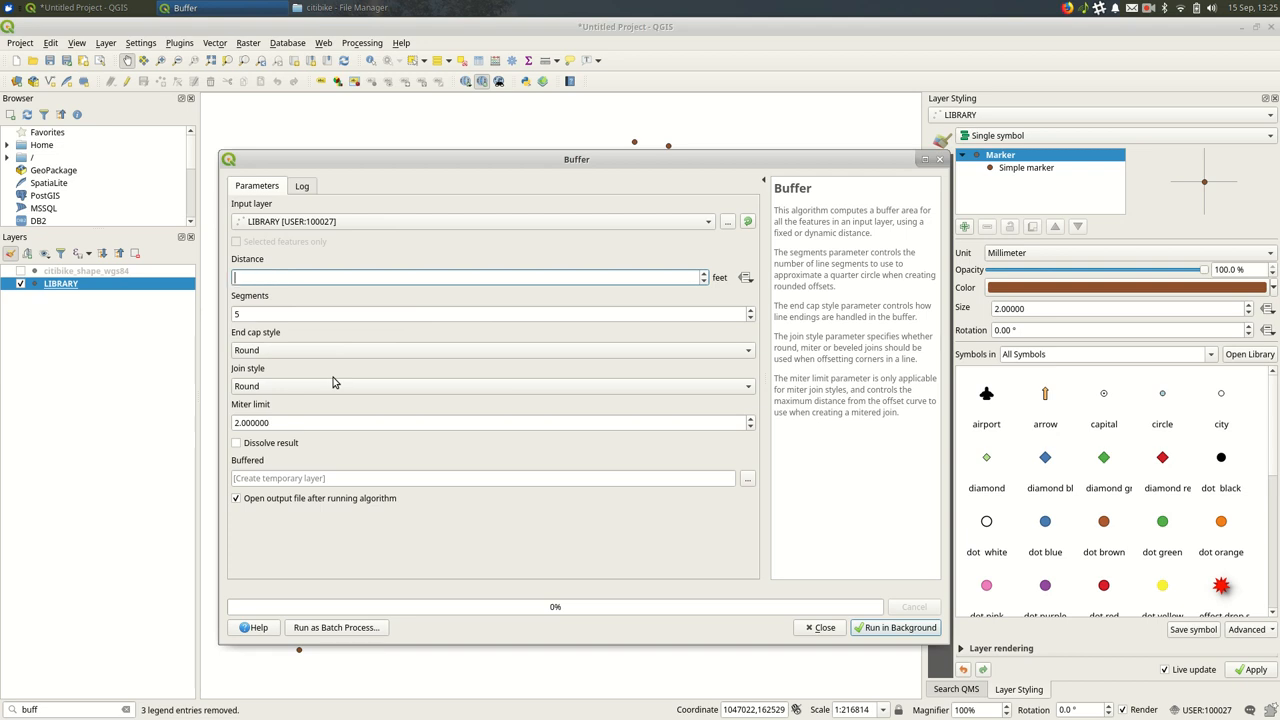
type("500.000000")
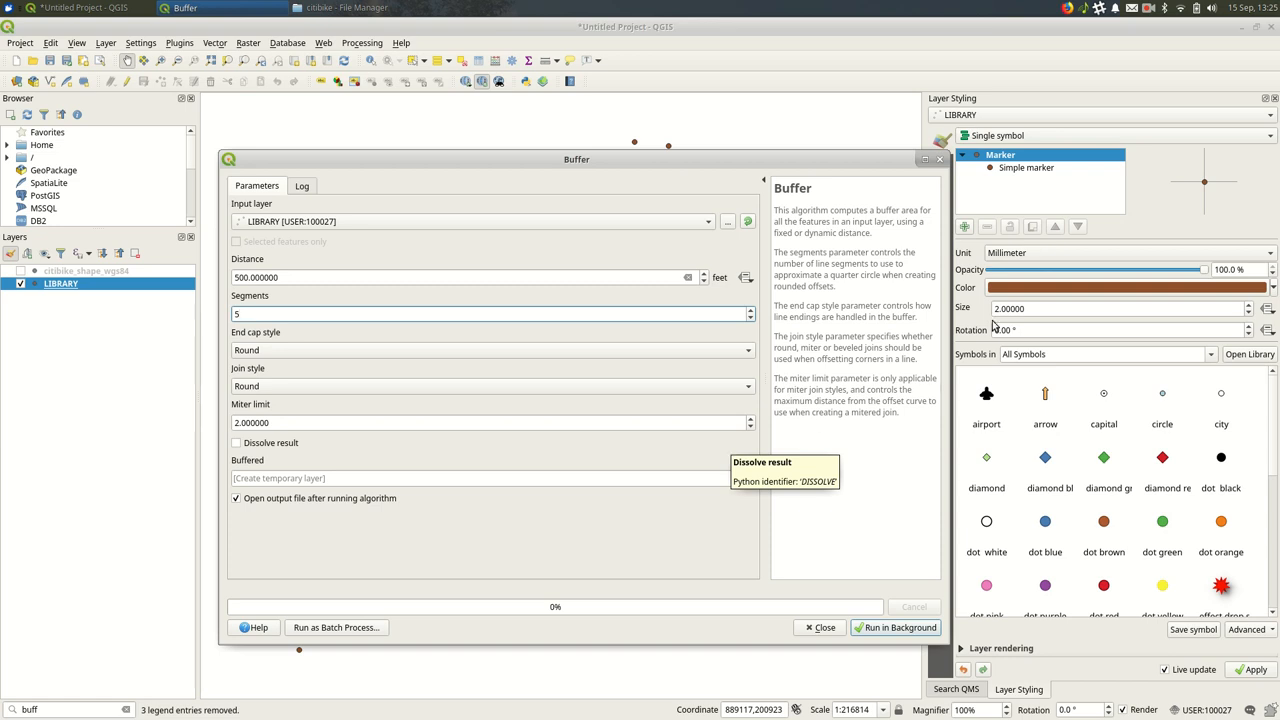
mouse_move(848, 270)
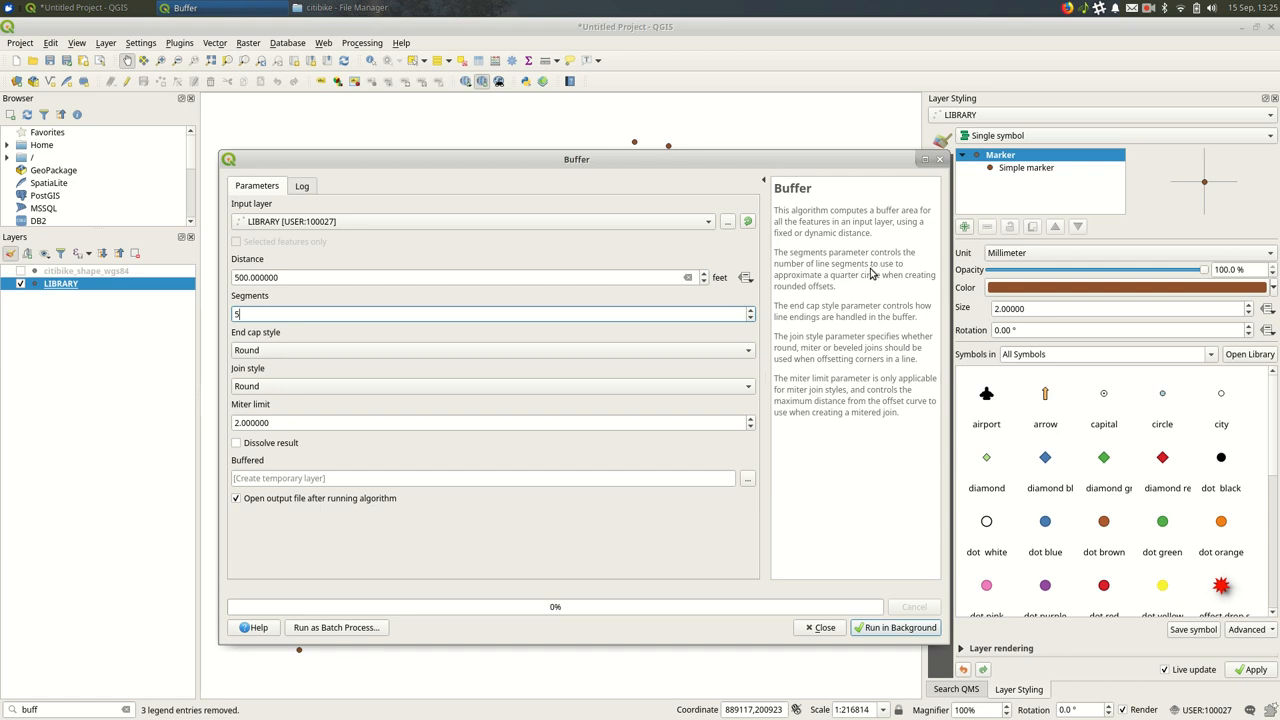
mouse_move(872, 292)
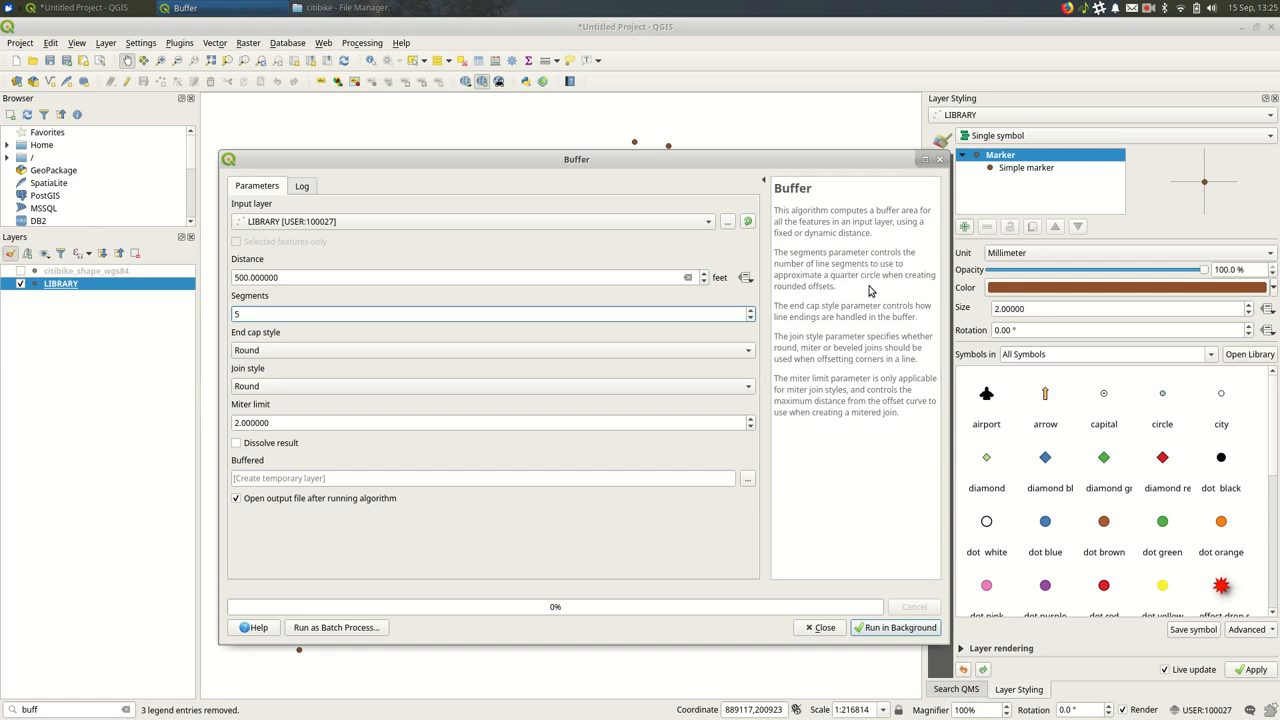
mouse_move(864, 292)
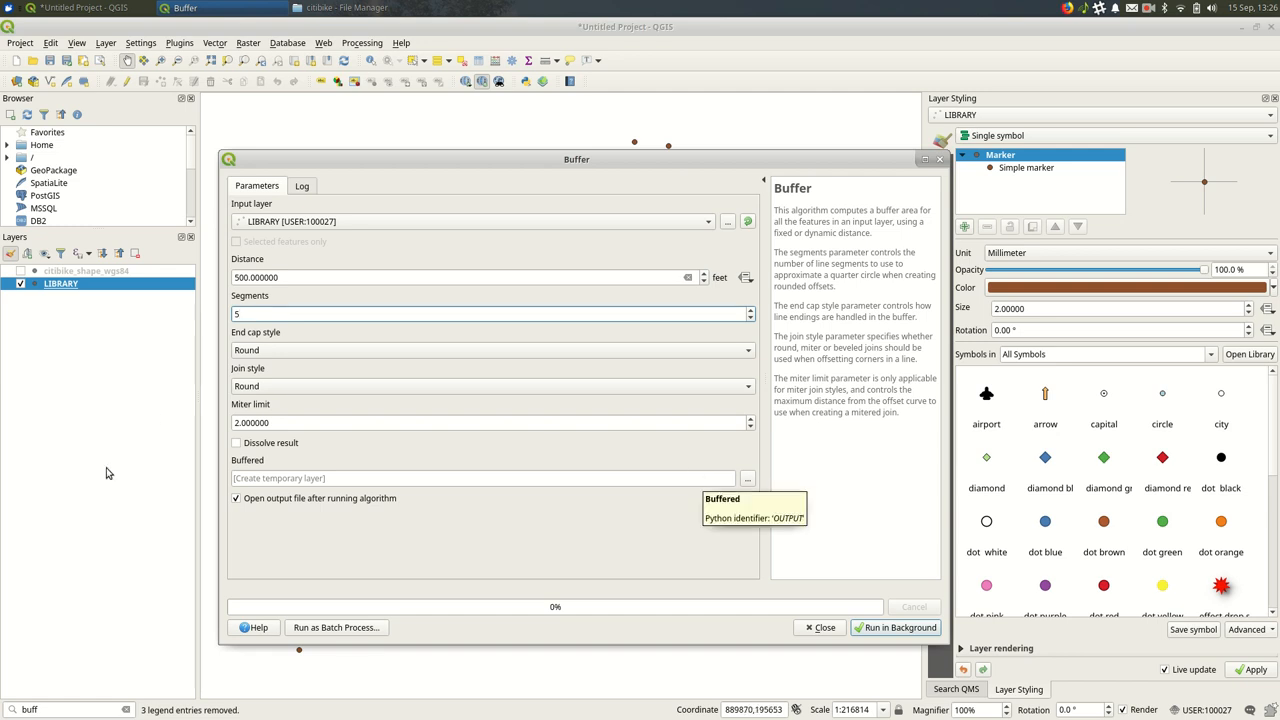
mouse_move(728, 476)
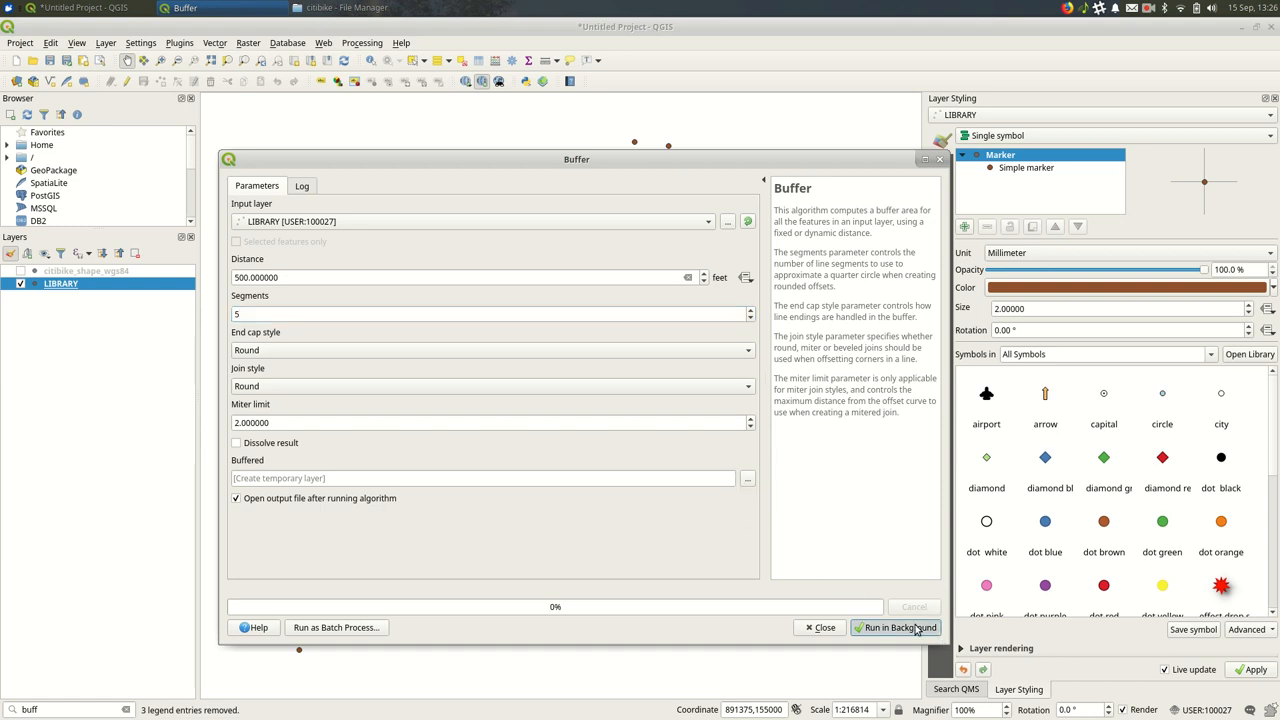
- Run the 500-foot buffer to add a Buffered layer and dismiss the dialog
left_click(900, 628)
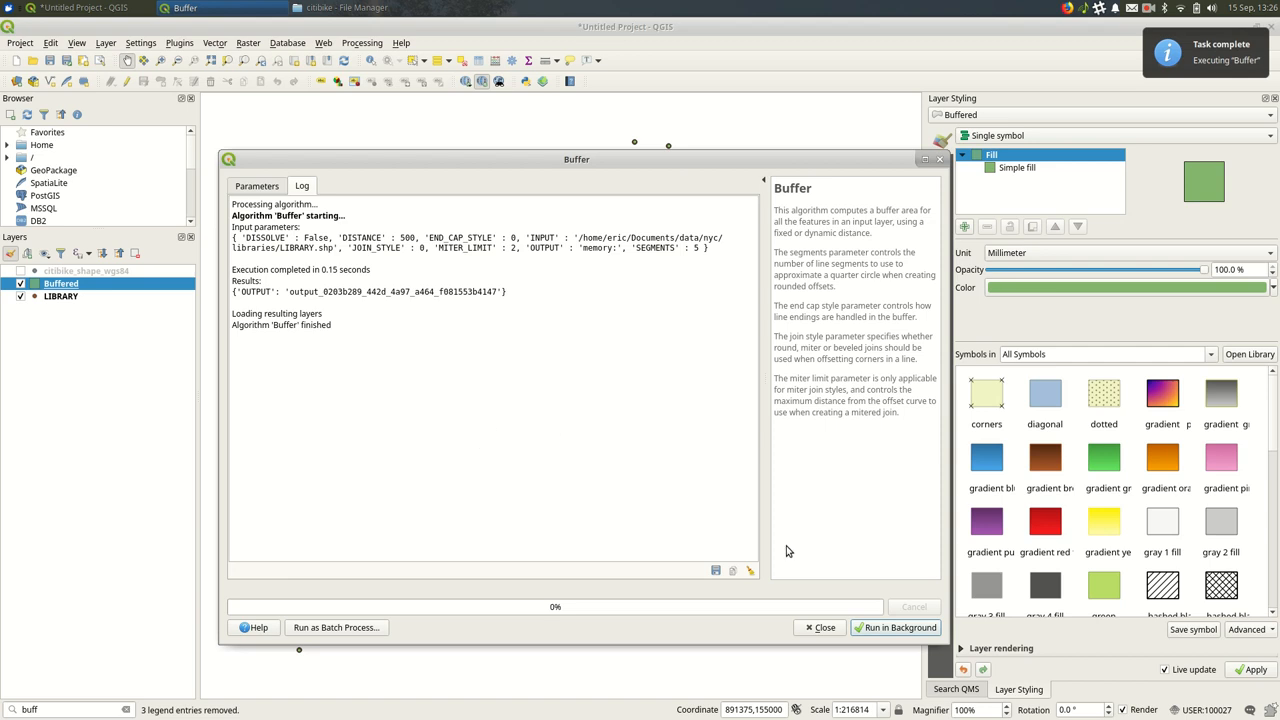
left_click(820, 628)
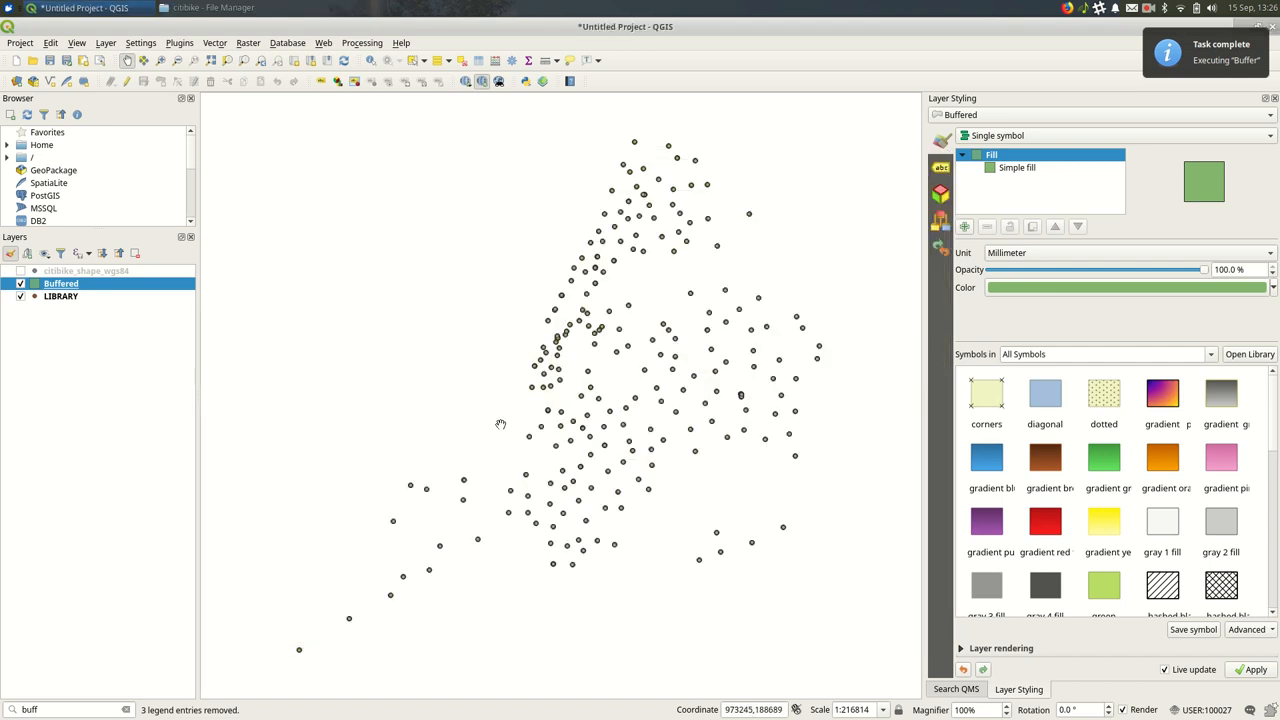
mouse_move(542, 340)
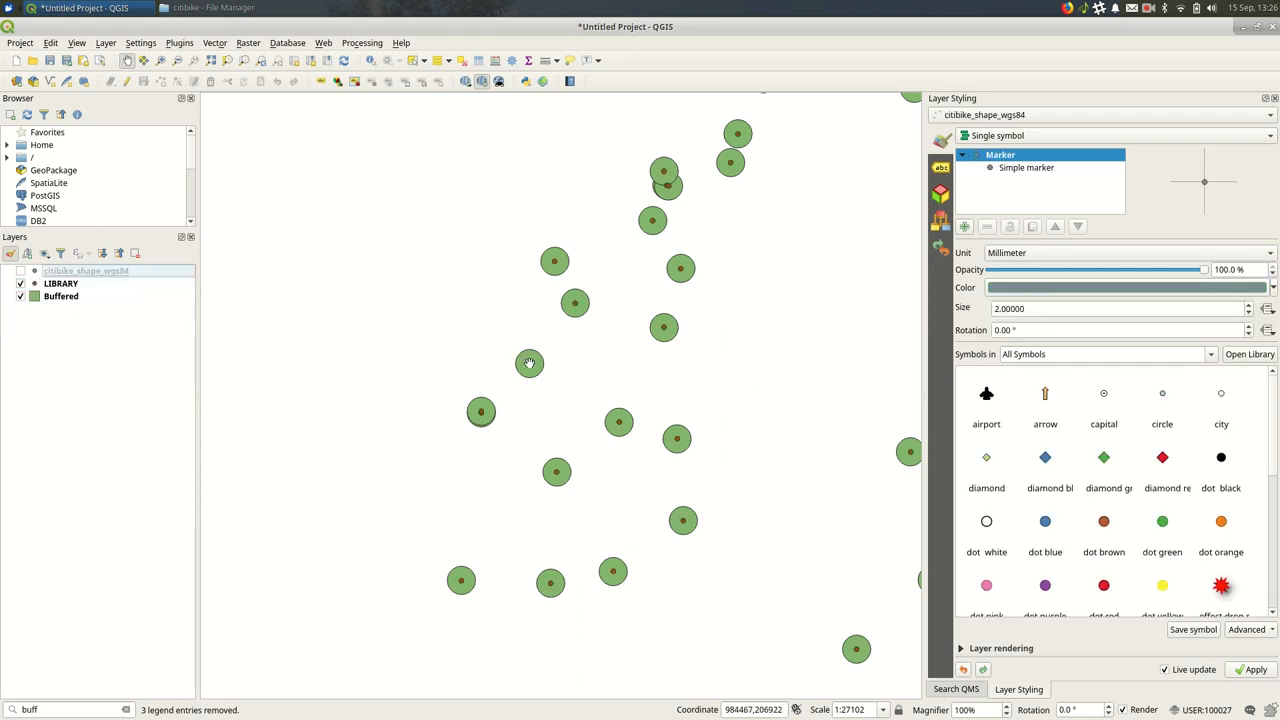
- Zoom in on one buffer circle and bring up LIBRARY's marker symbol settings
left_click_drag(528, 364, 536, 404)
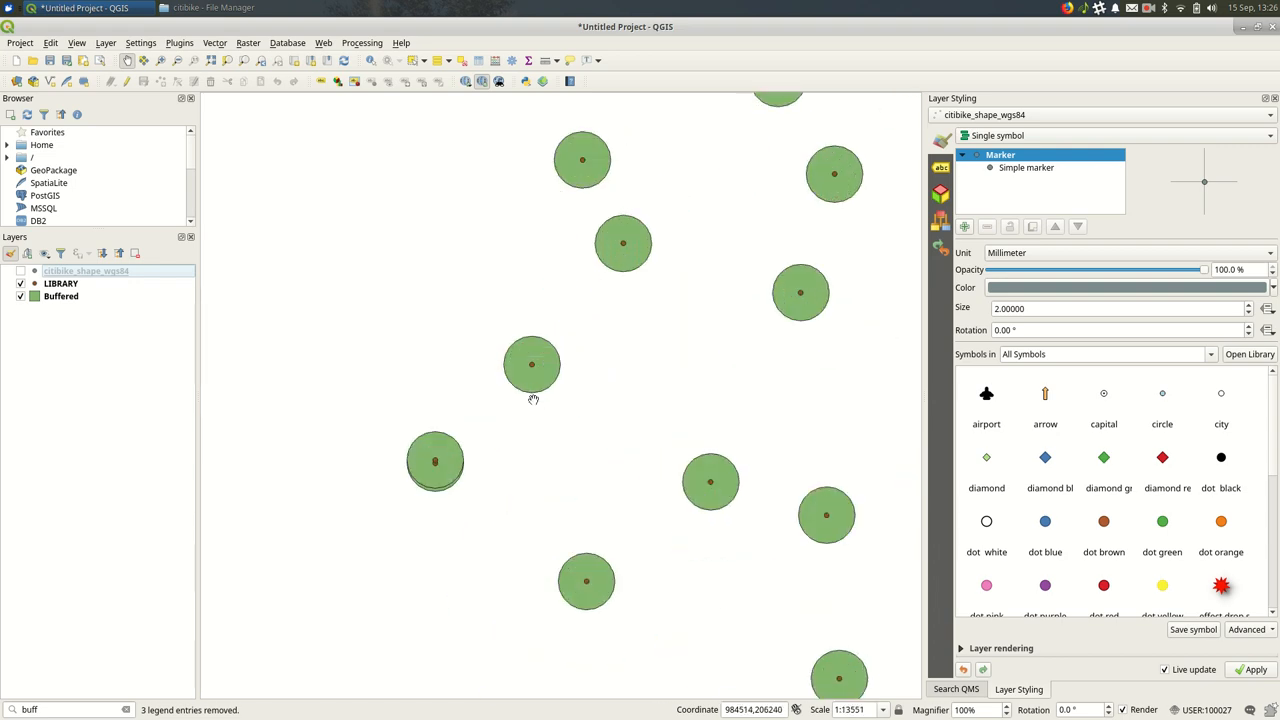
scroll("down", 3)
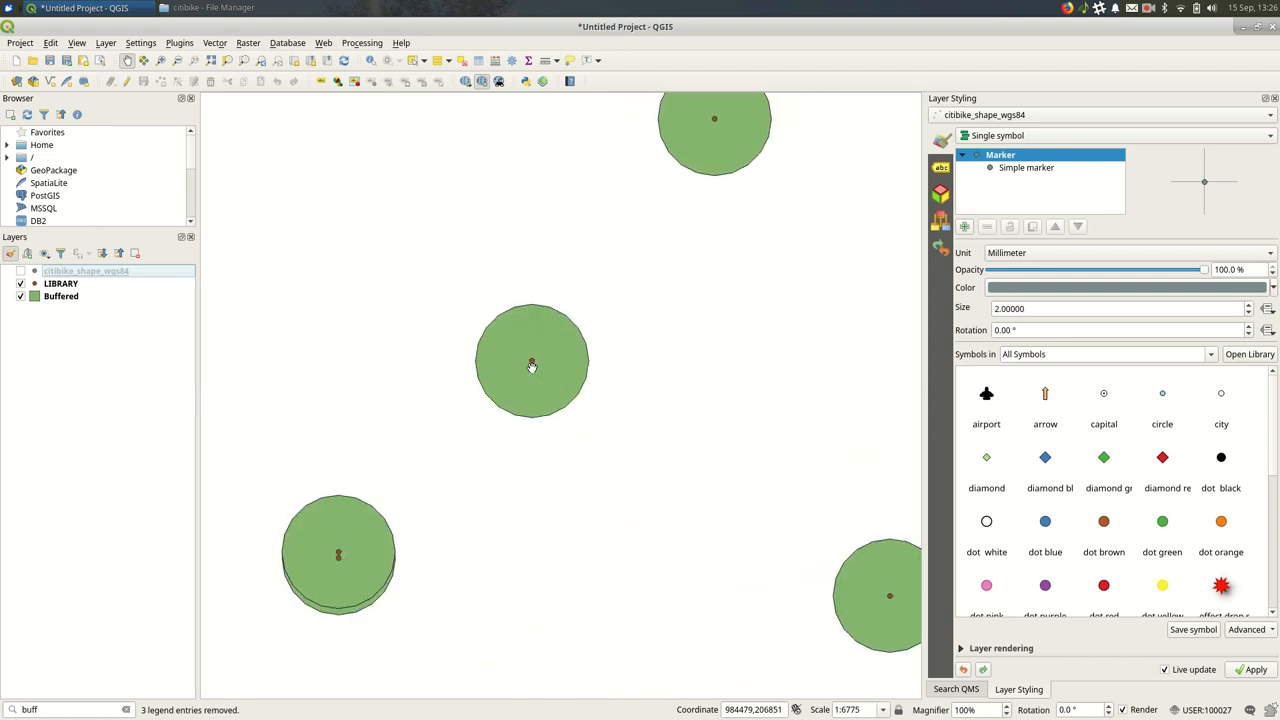
mouse_move(528, 398)
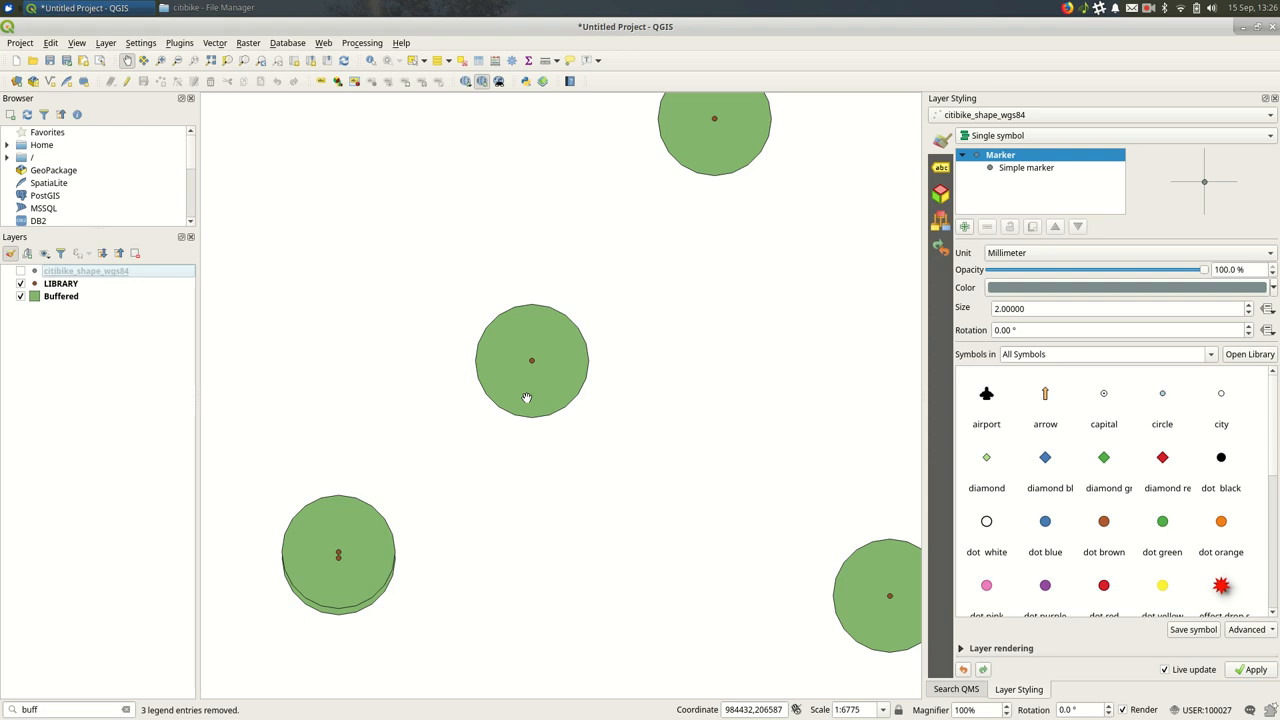
mouse_move(536, 368)
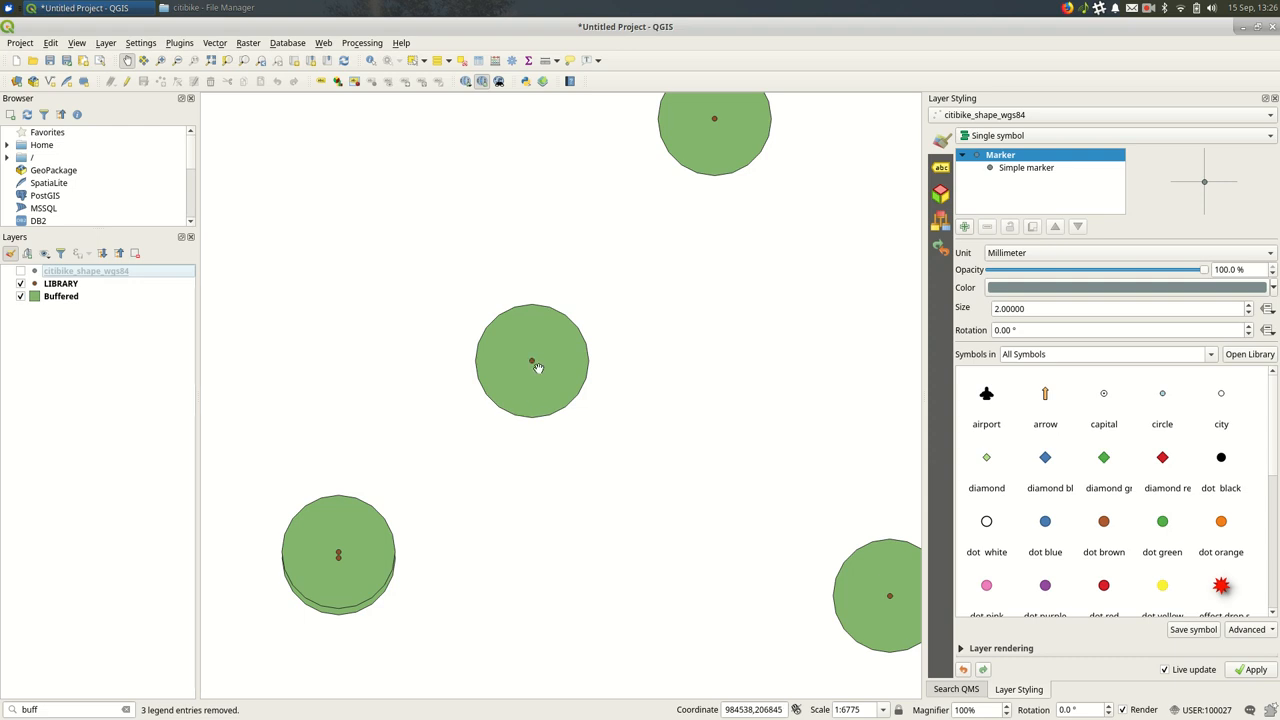
scroll("up", 3)
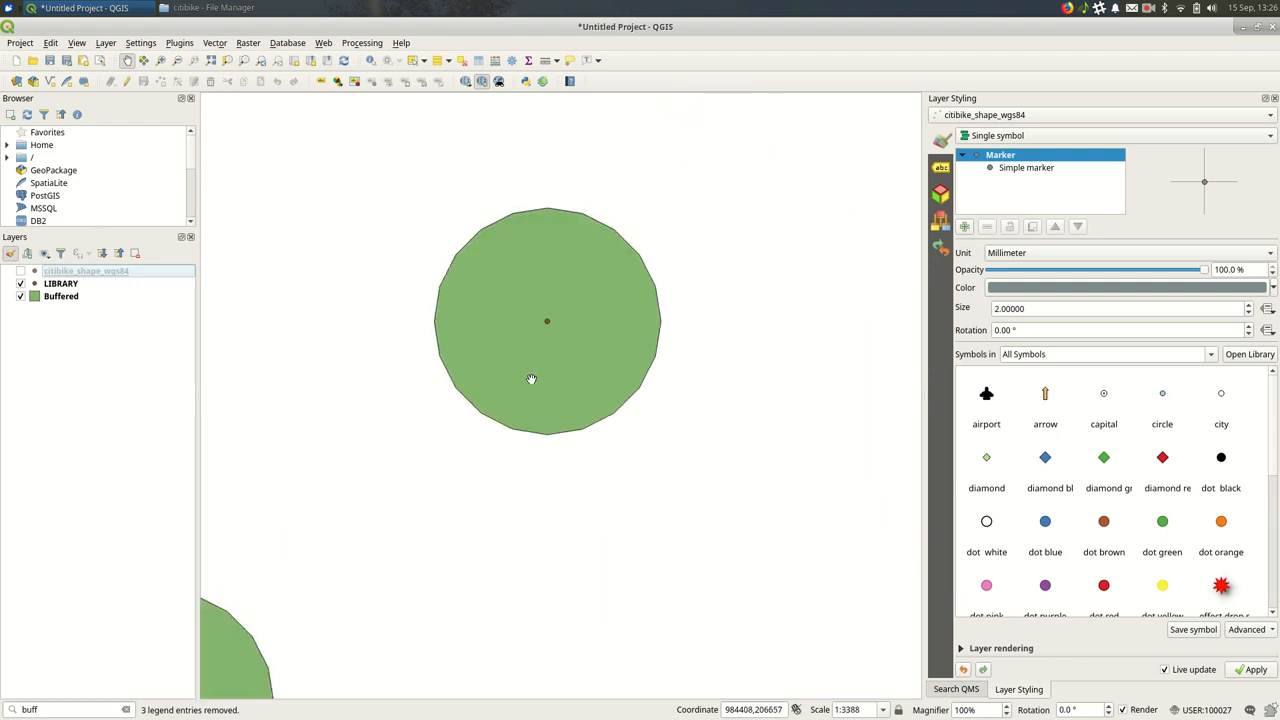
mouse_move(536, 356)
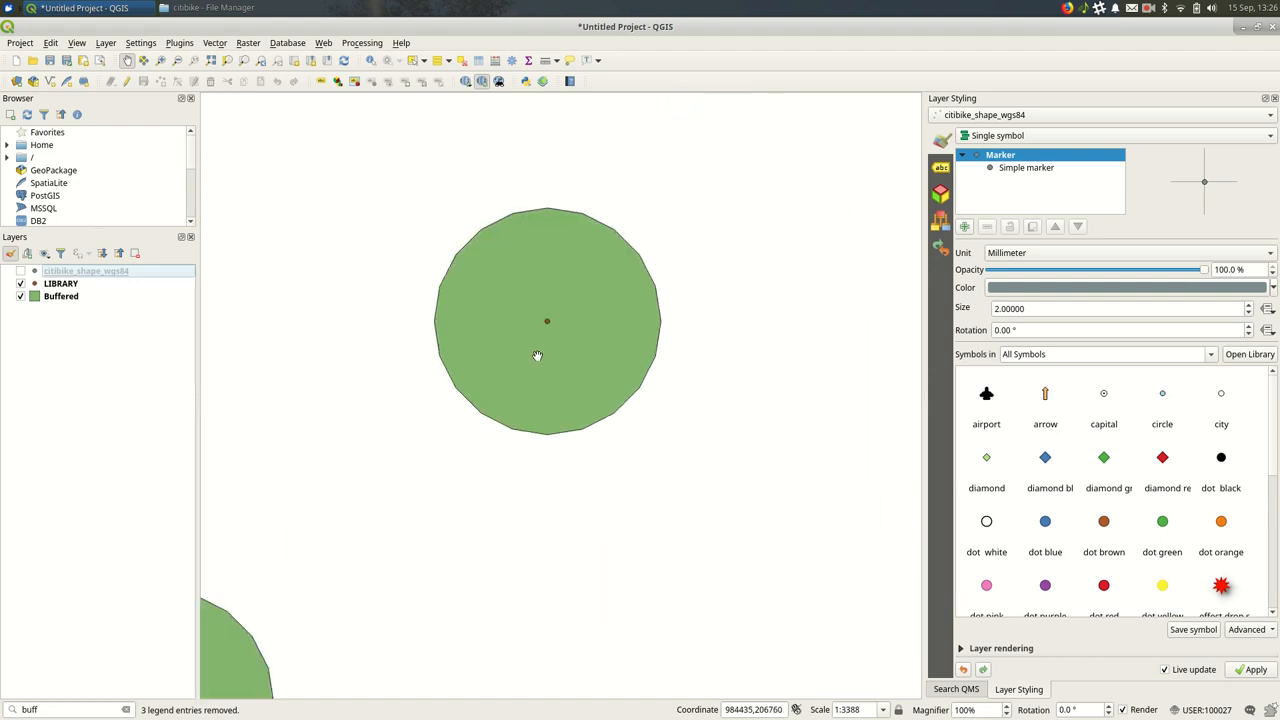
left_click(1092, 308)
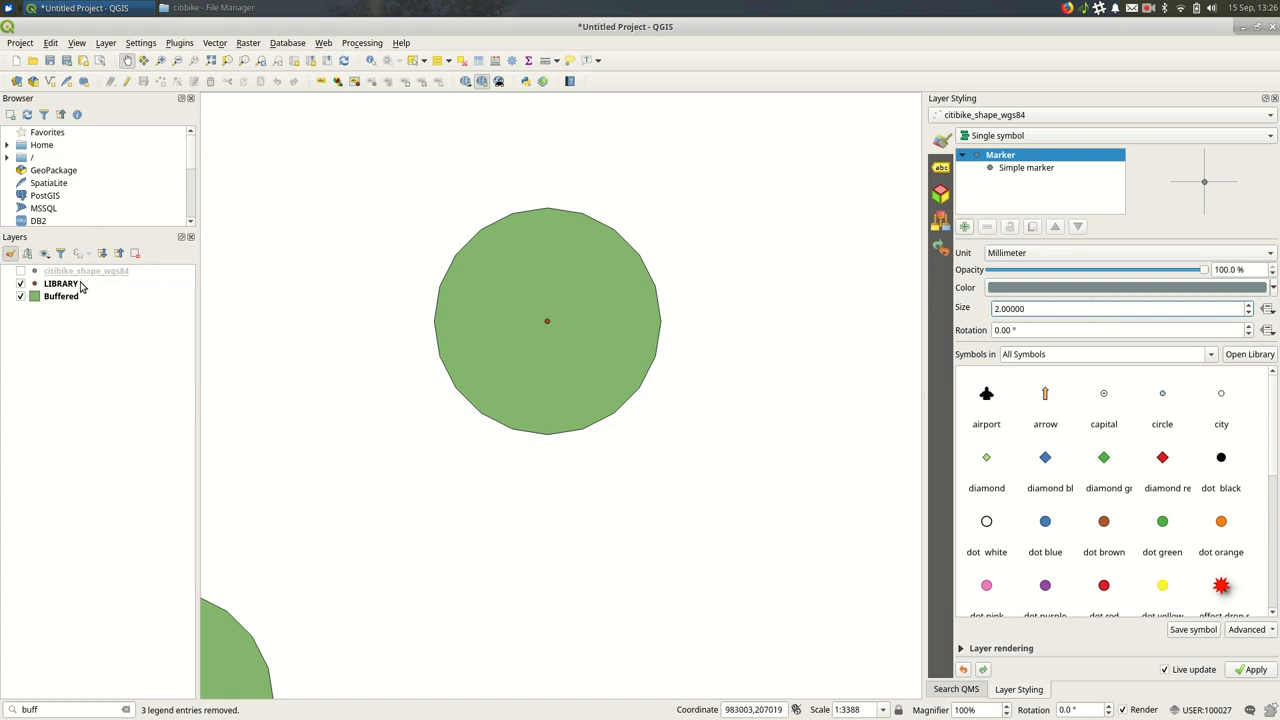
left_click(60, 284)
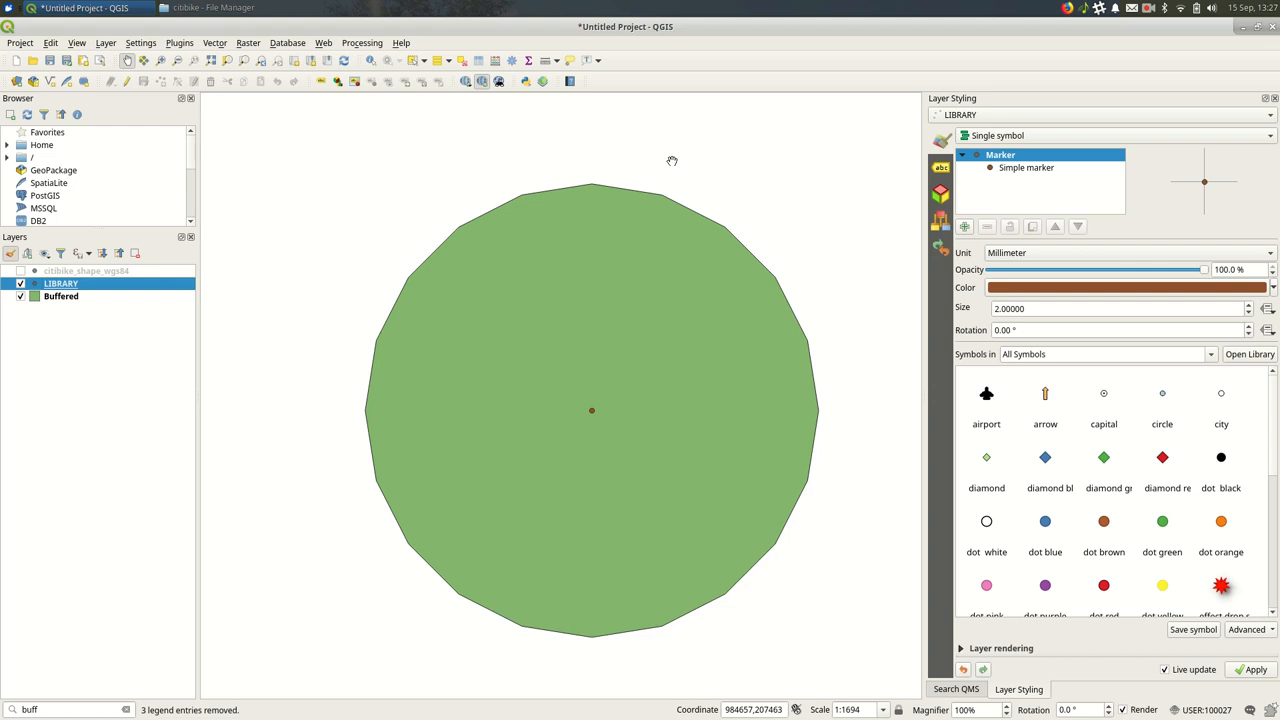
mouse_move(418, 268)
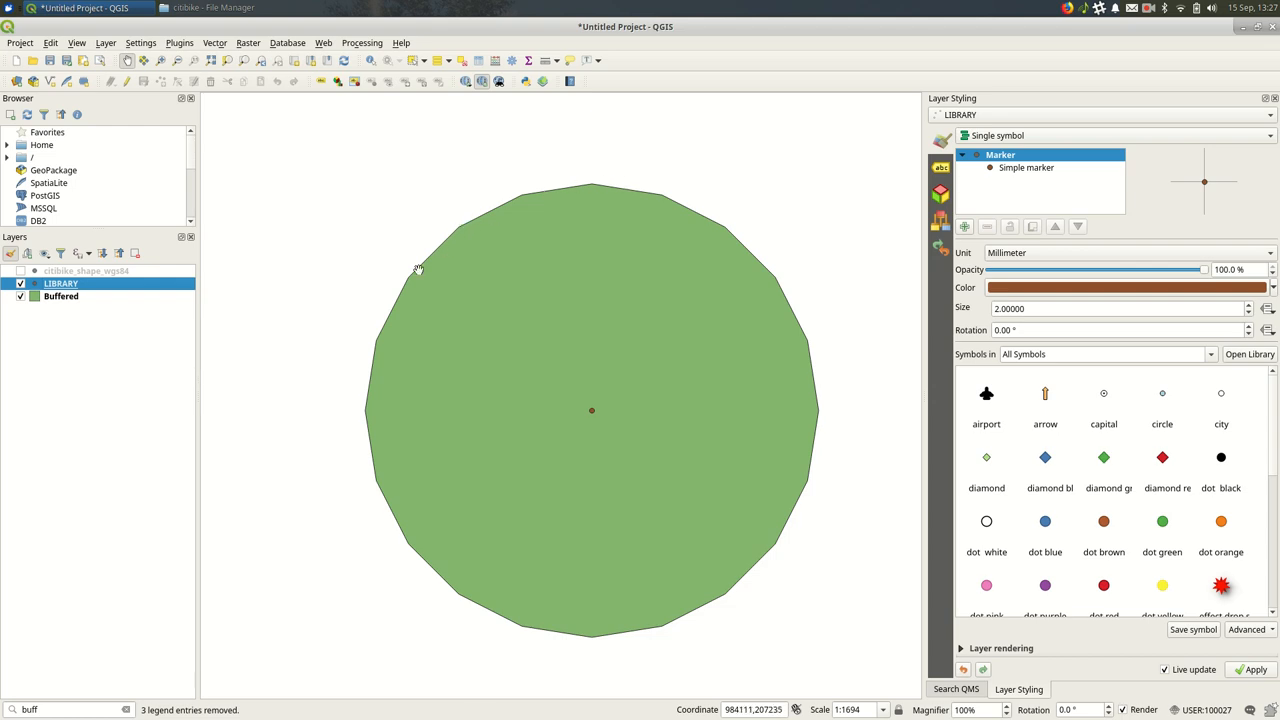
mouse_move(744, 378)
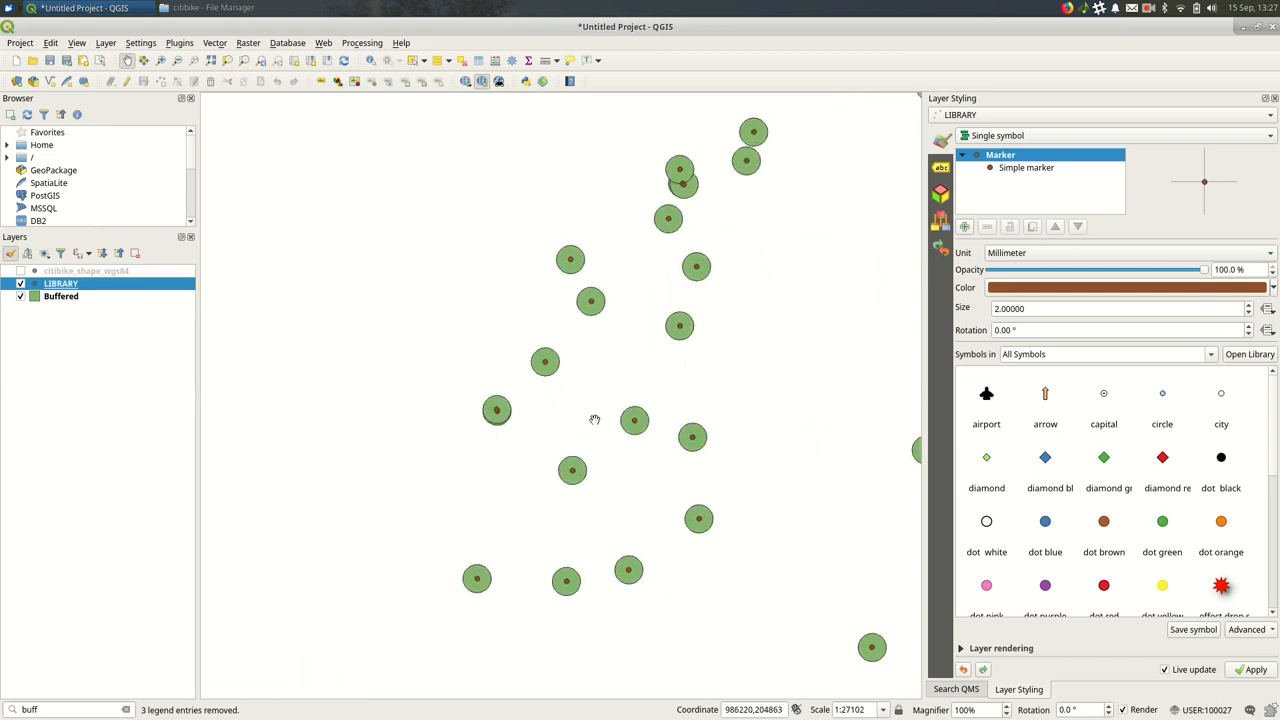
mouse_move(780, 256)
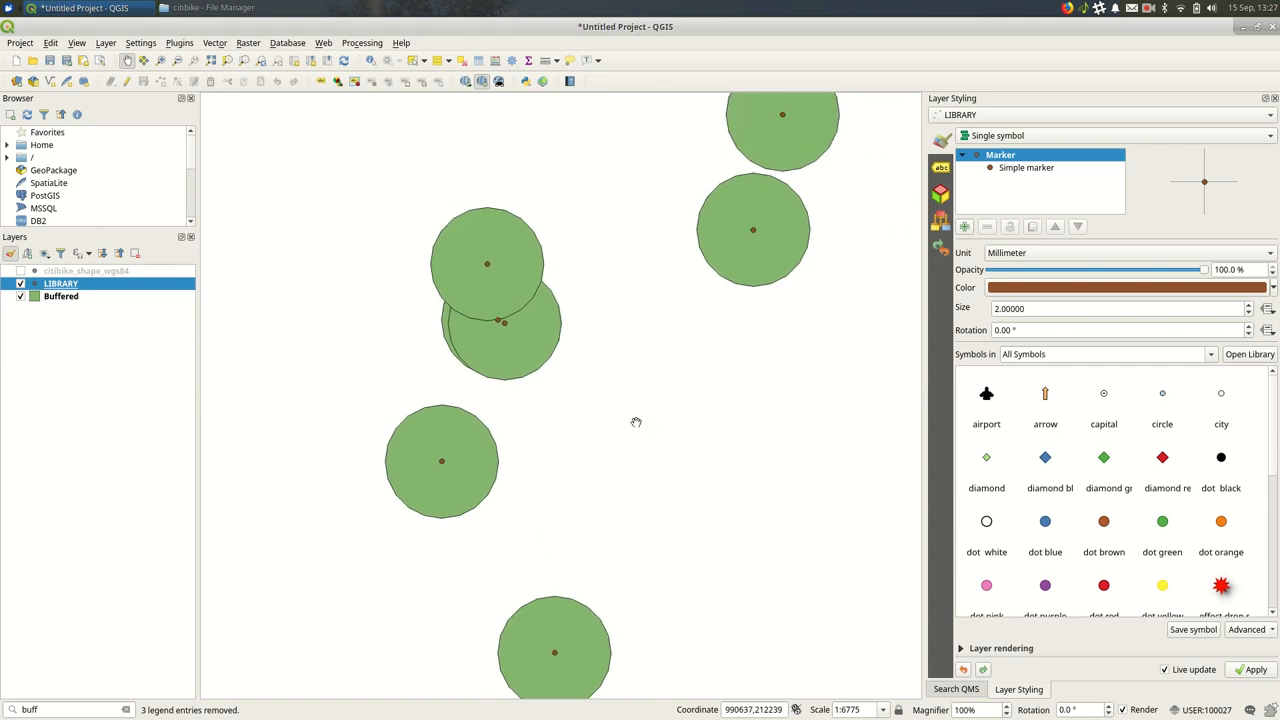
mouse_move(408, 96)
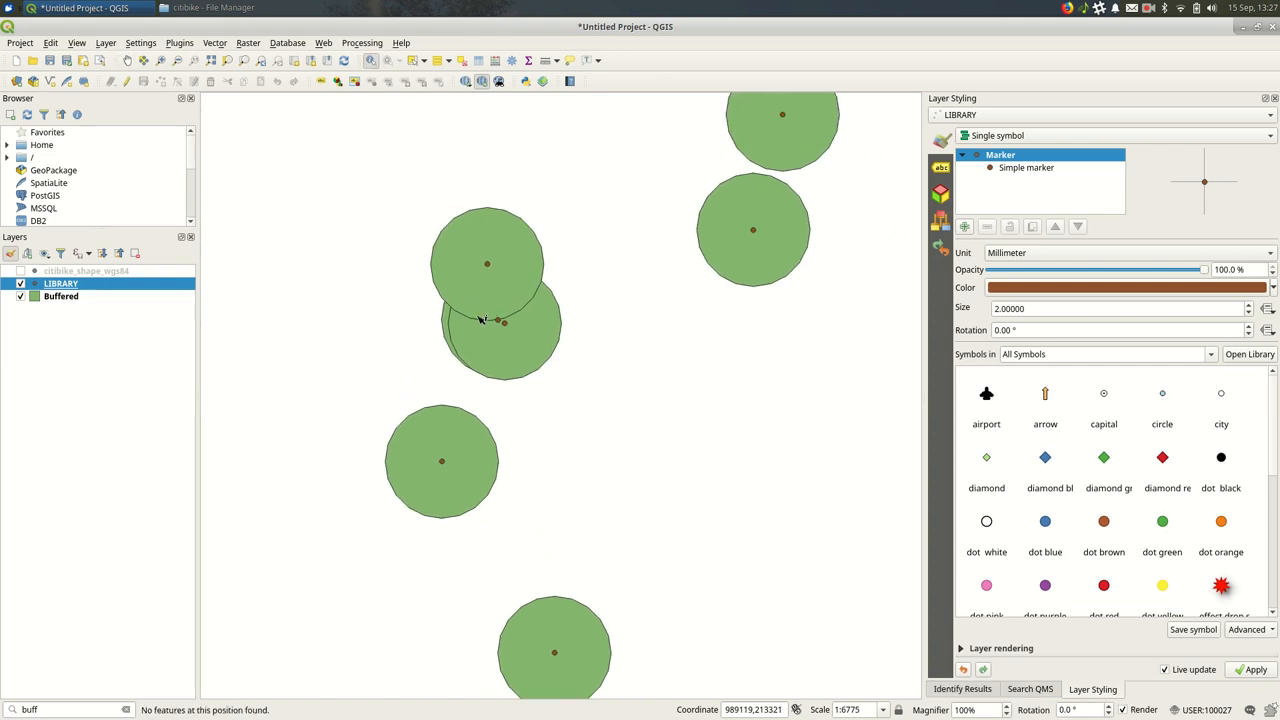
- Identify two Buffered features, Stephen A. Schwarzman Building and Mid Manhattan, to read their attributes
left_click(60, 296)
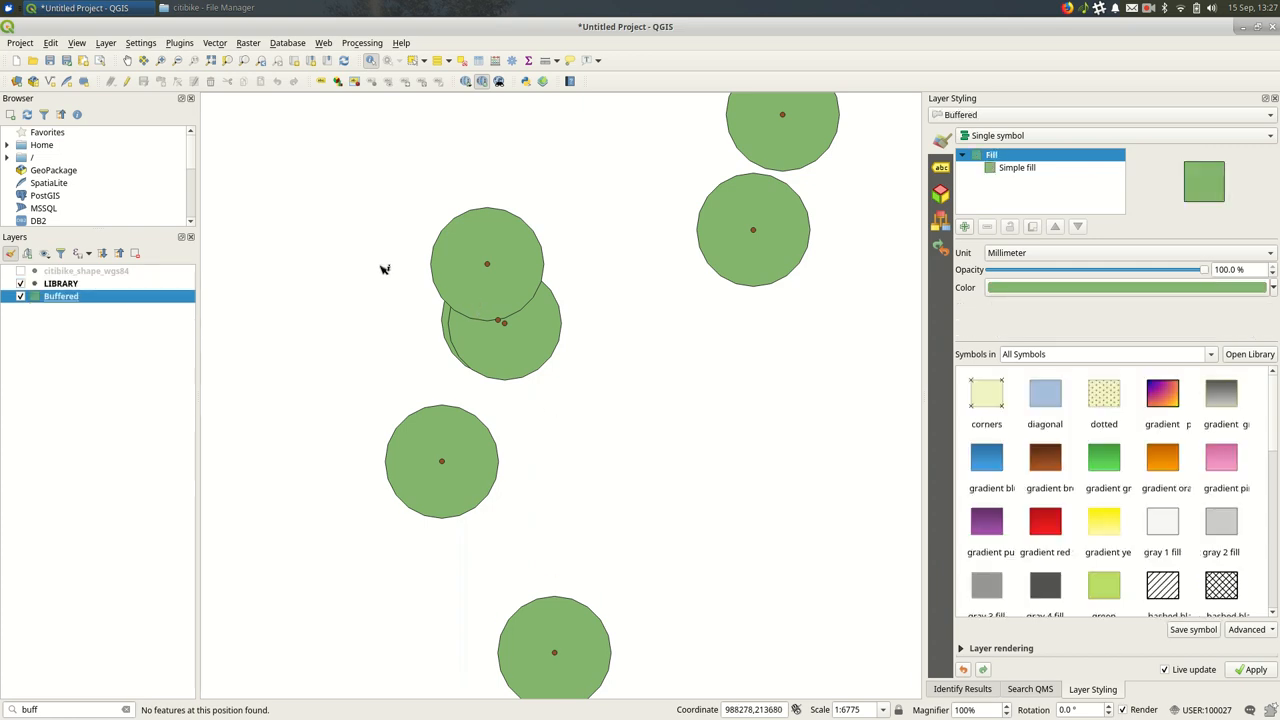
left_click(488, 264)
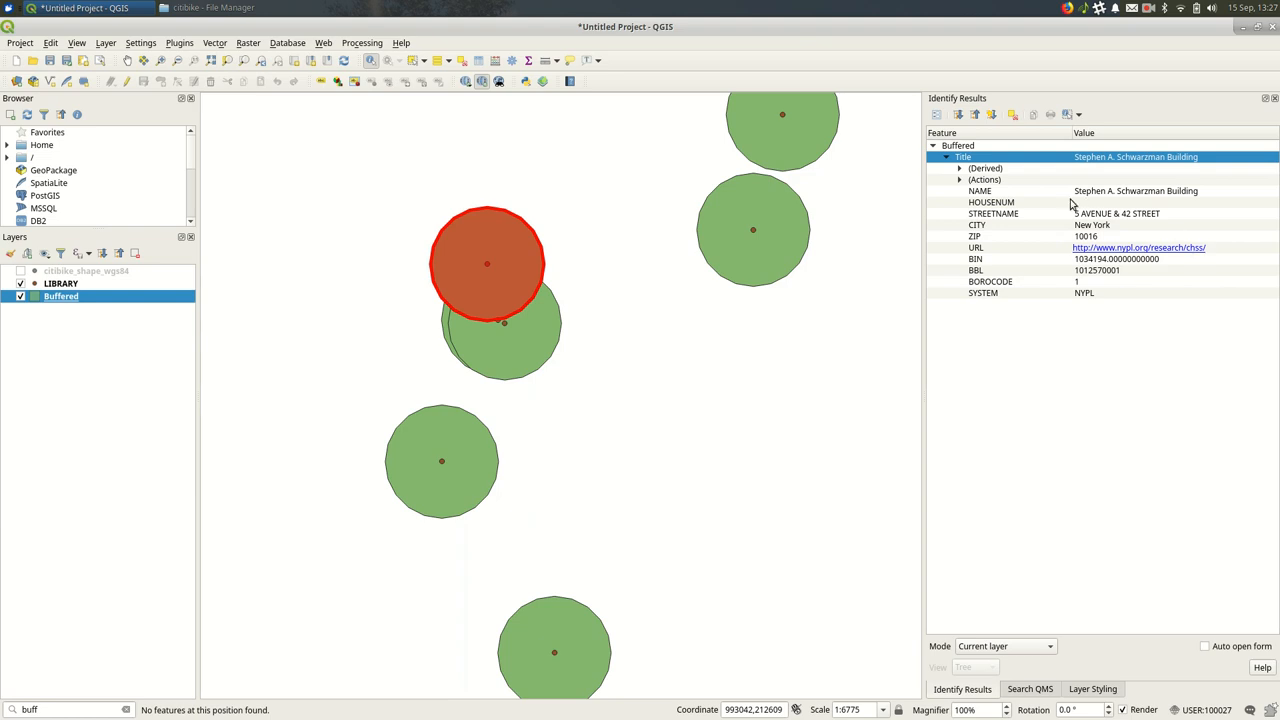
mouse_move(520, 244)
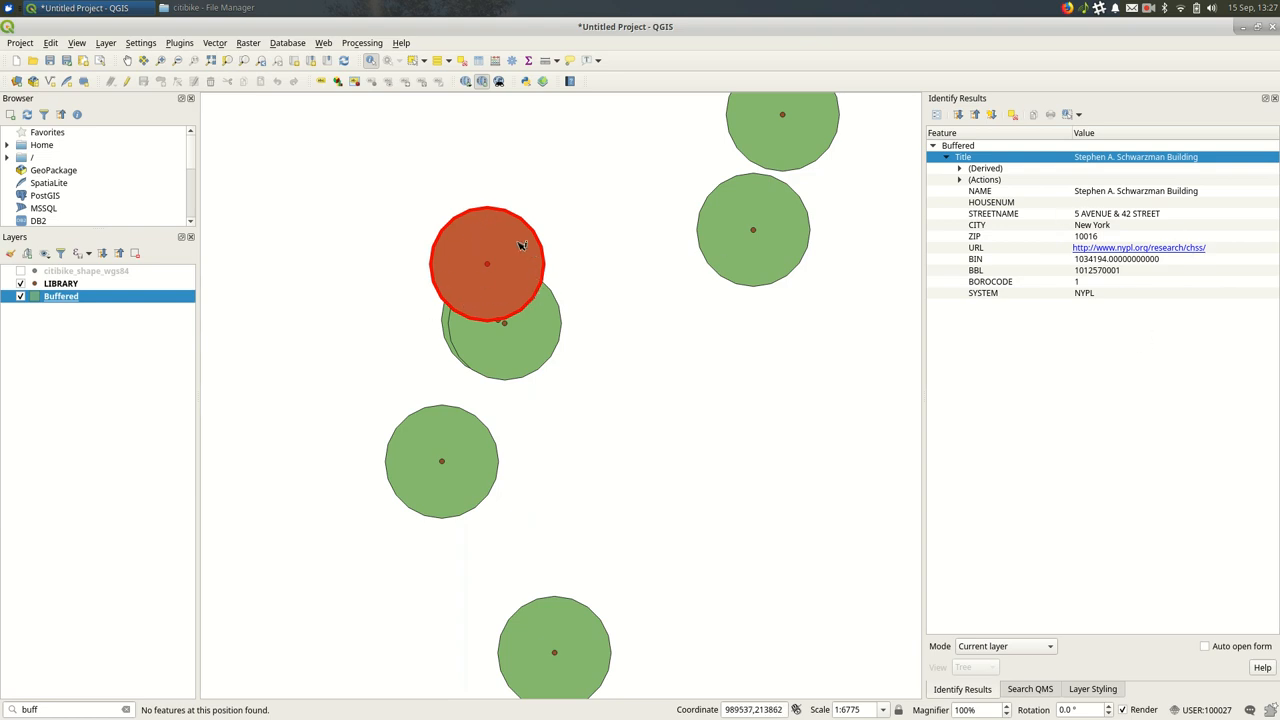
mouse_move(1232, 358)
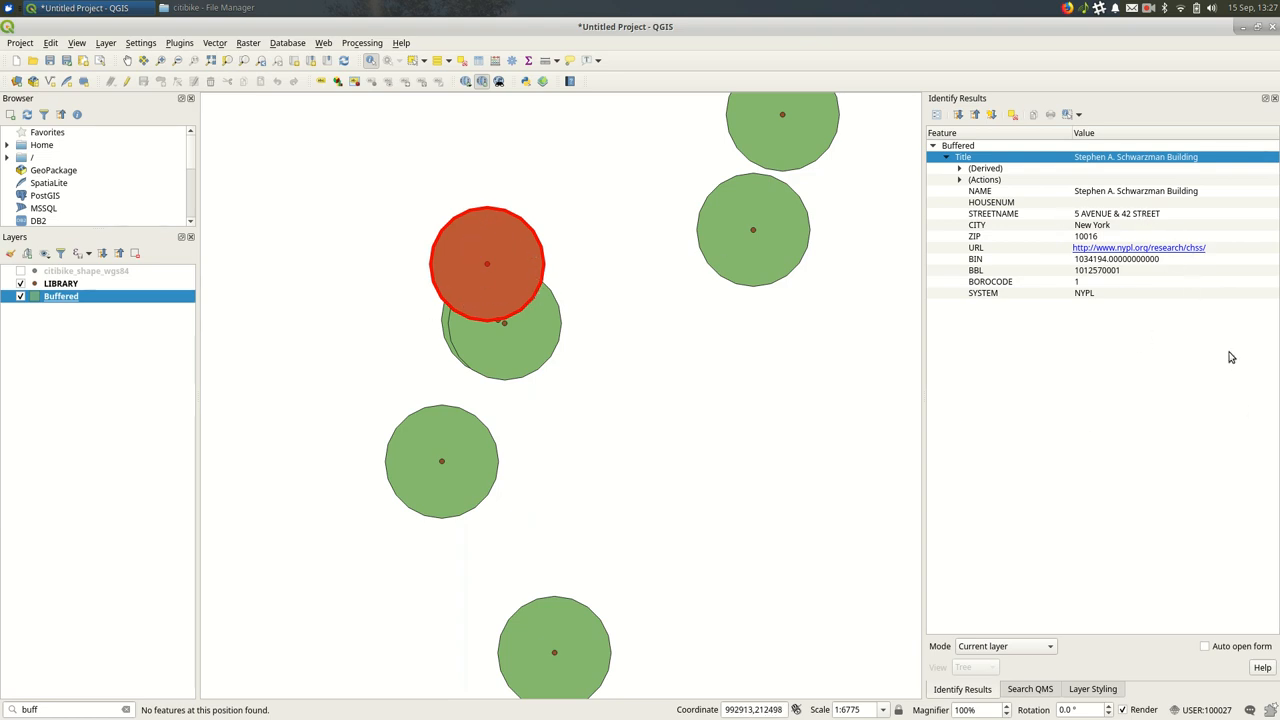
mouse_move(1064, 212)
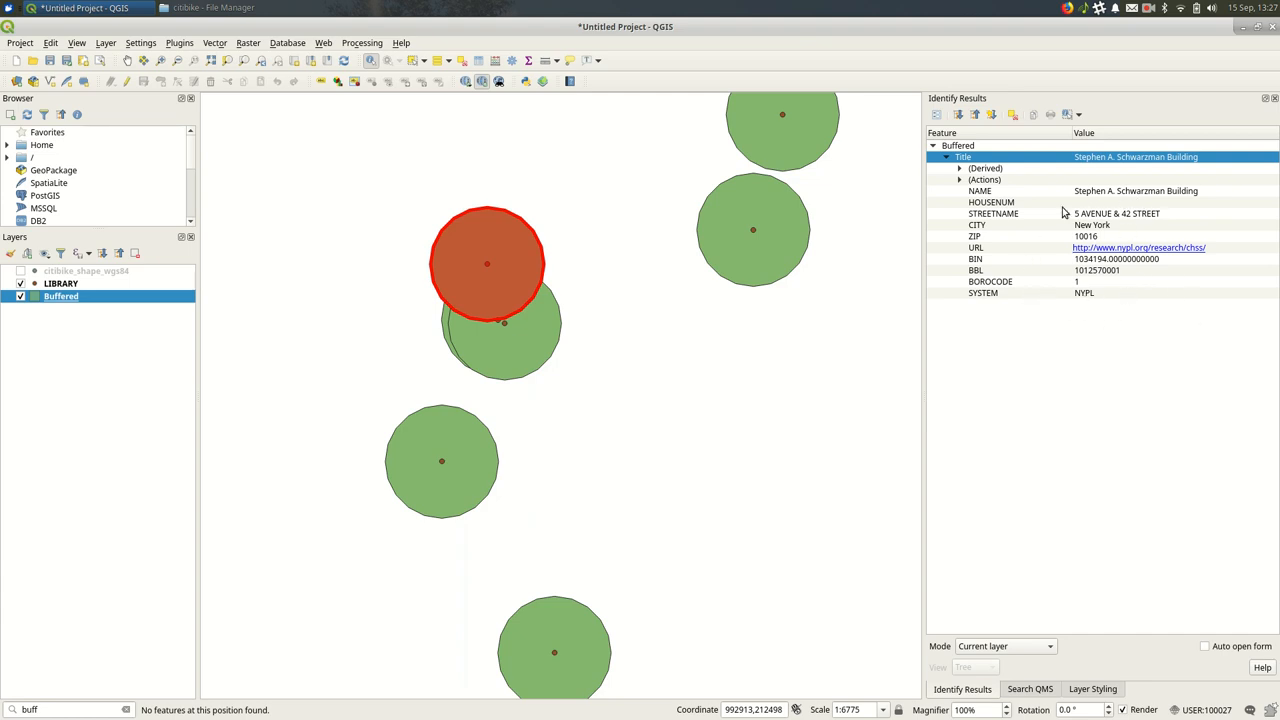
mouse_move(1050, 216)
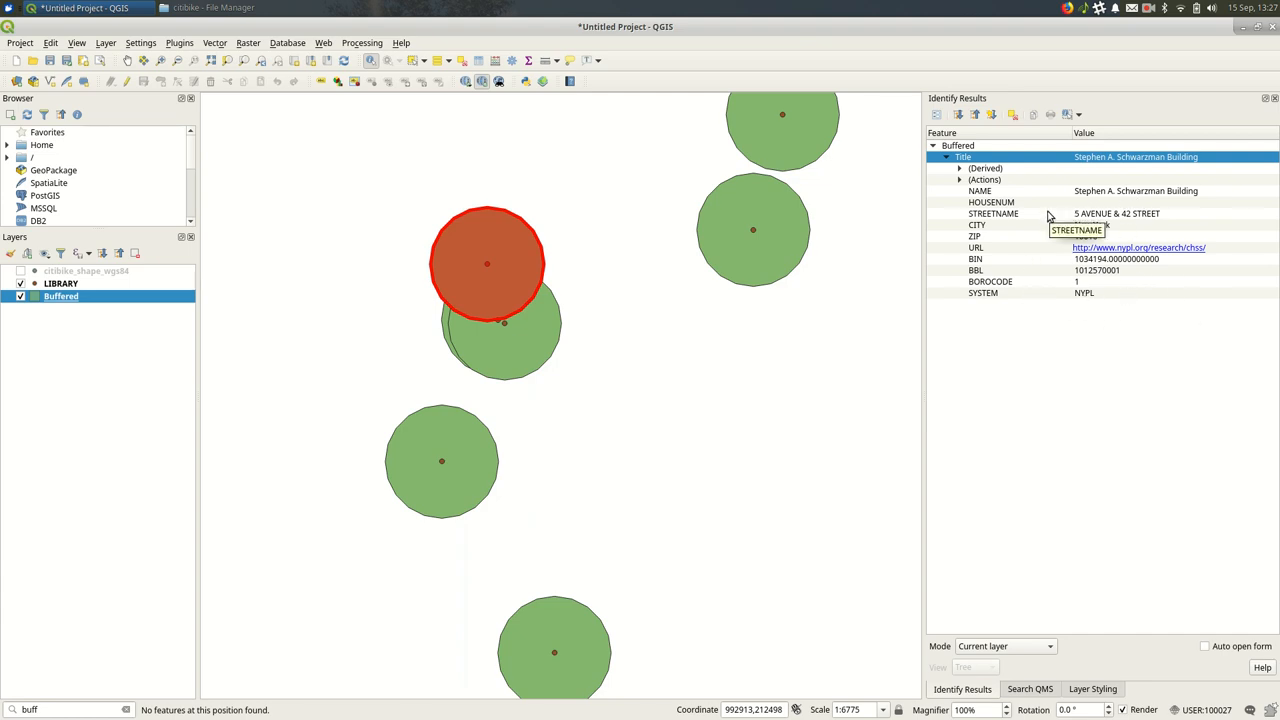
left_click(504, 350)
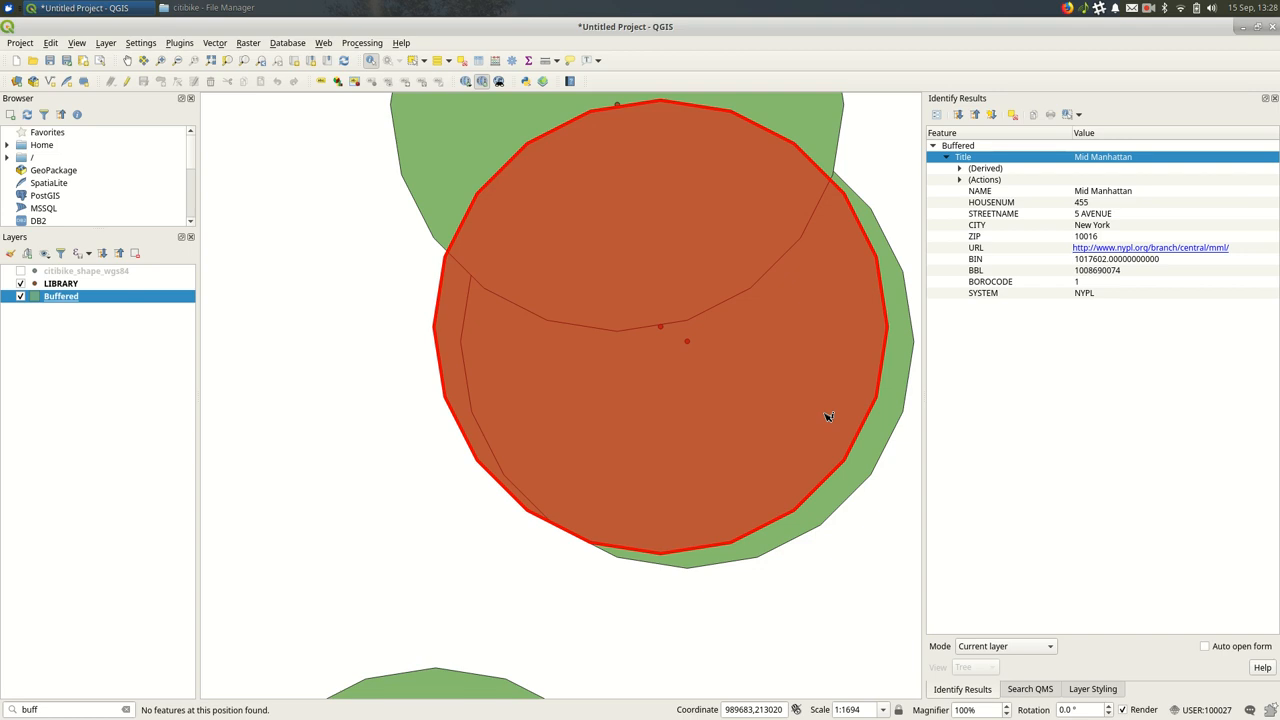
mouse_move(558, 396)
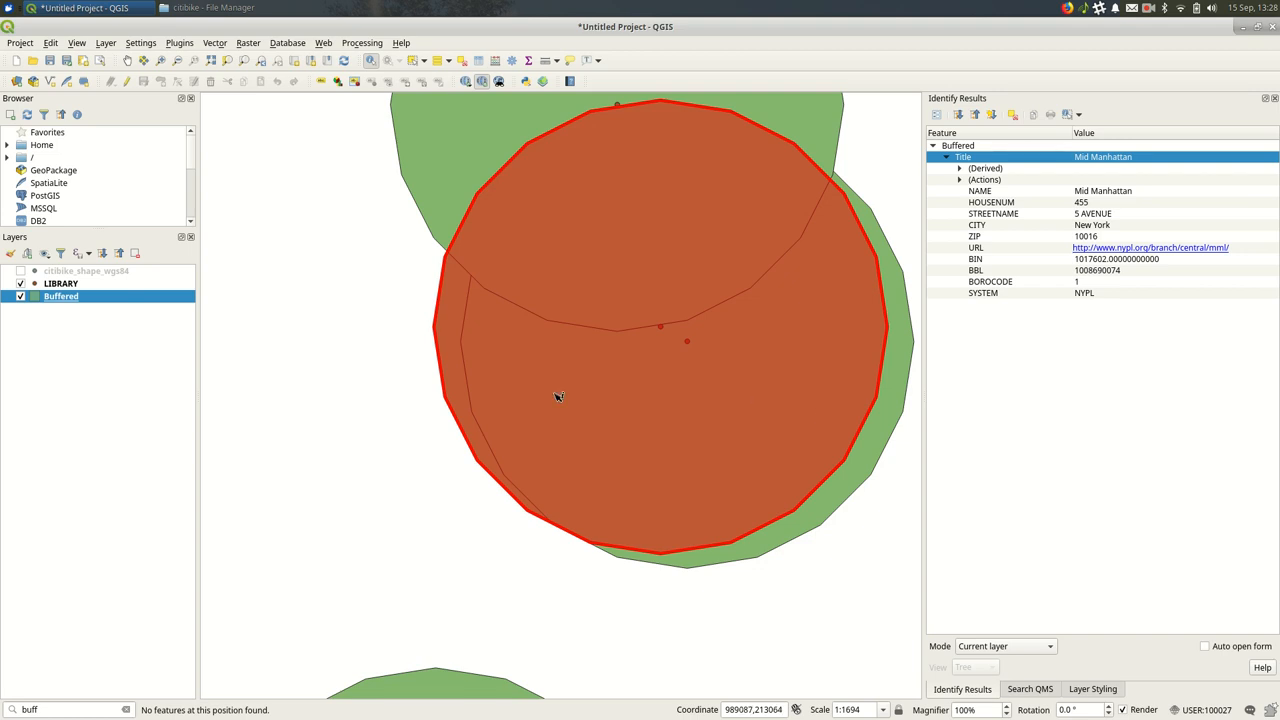
left_click(298, 336)
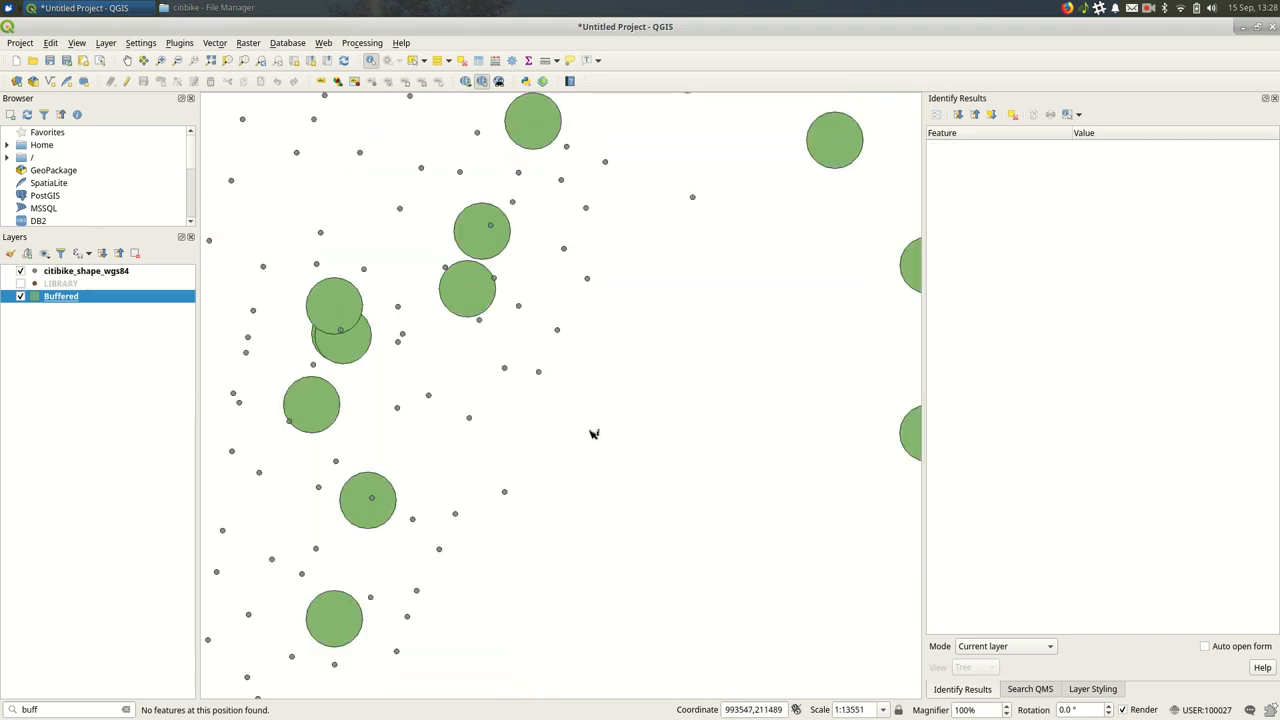
- Pan to another group of buffers and search 'buff' in the locator
scroll("down", 3)
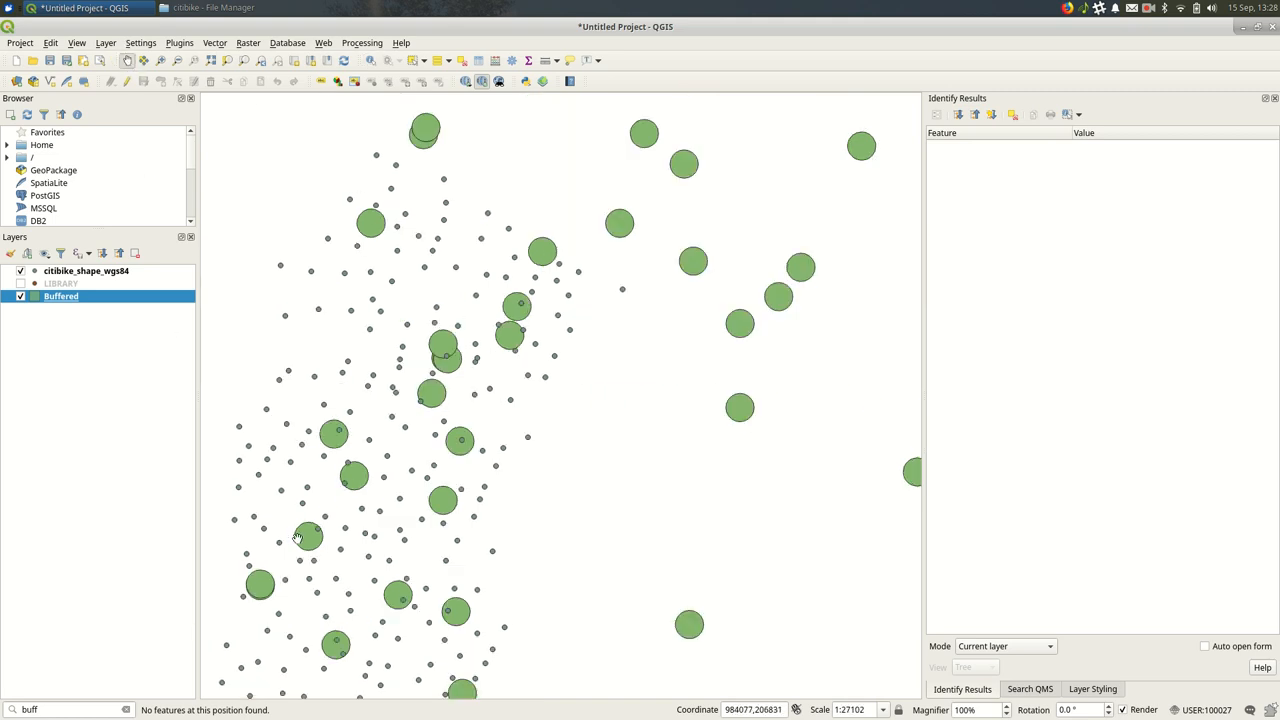
left_click_drag(296, 536, 492, 388)
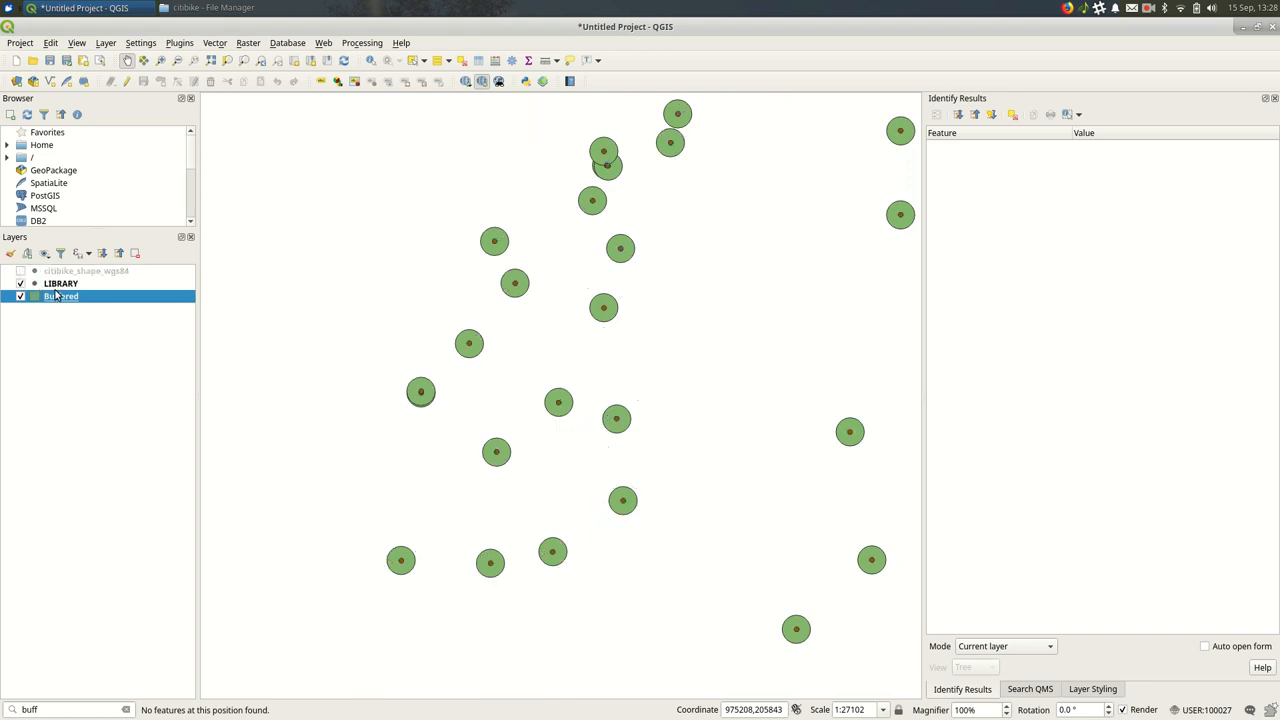
type("buff")
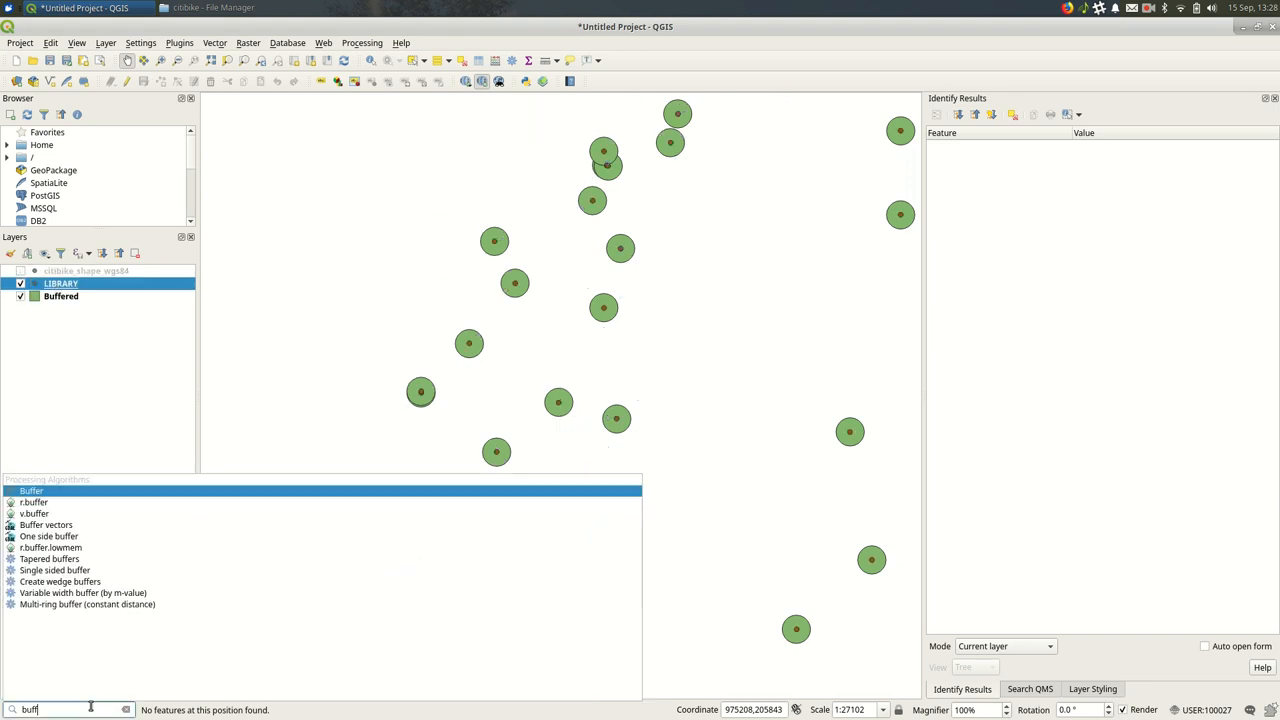
- Run a 500-foot buffer of LIBRARY with Dissolve result enabled
double_click(32, 490)
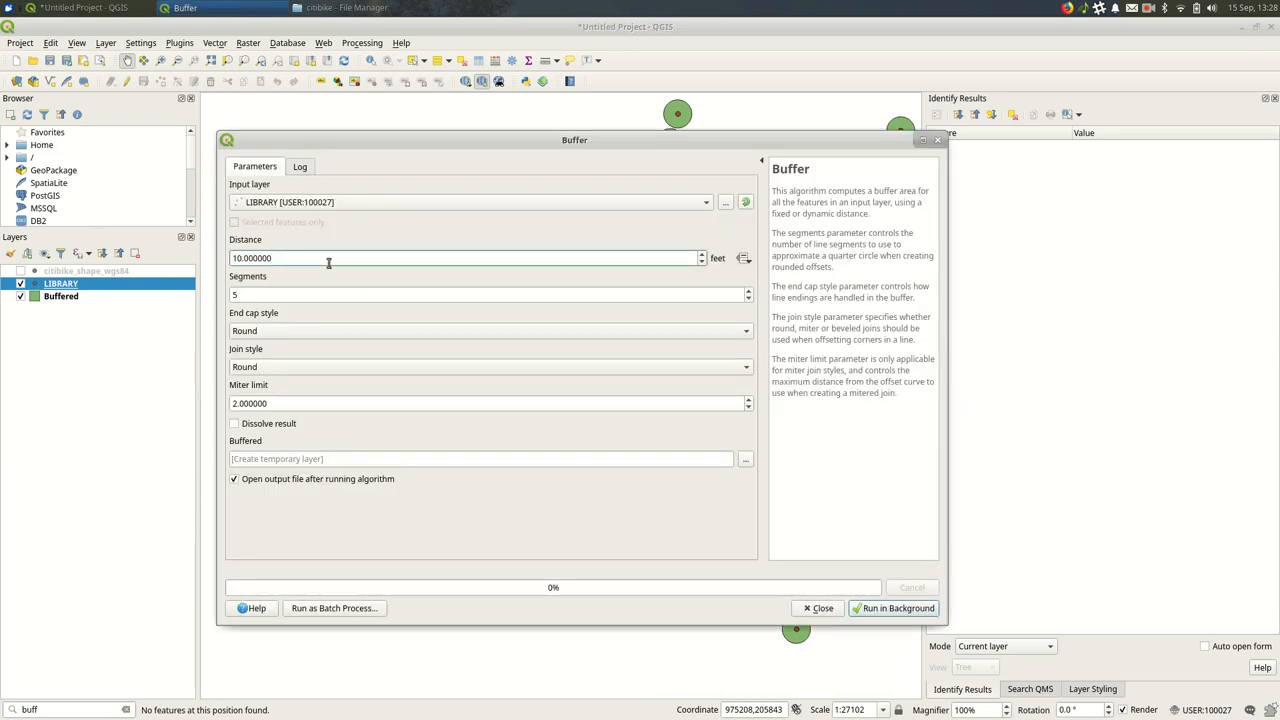
type("500")
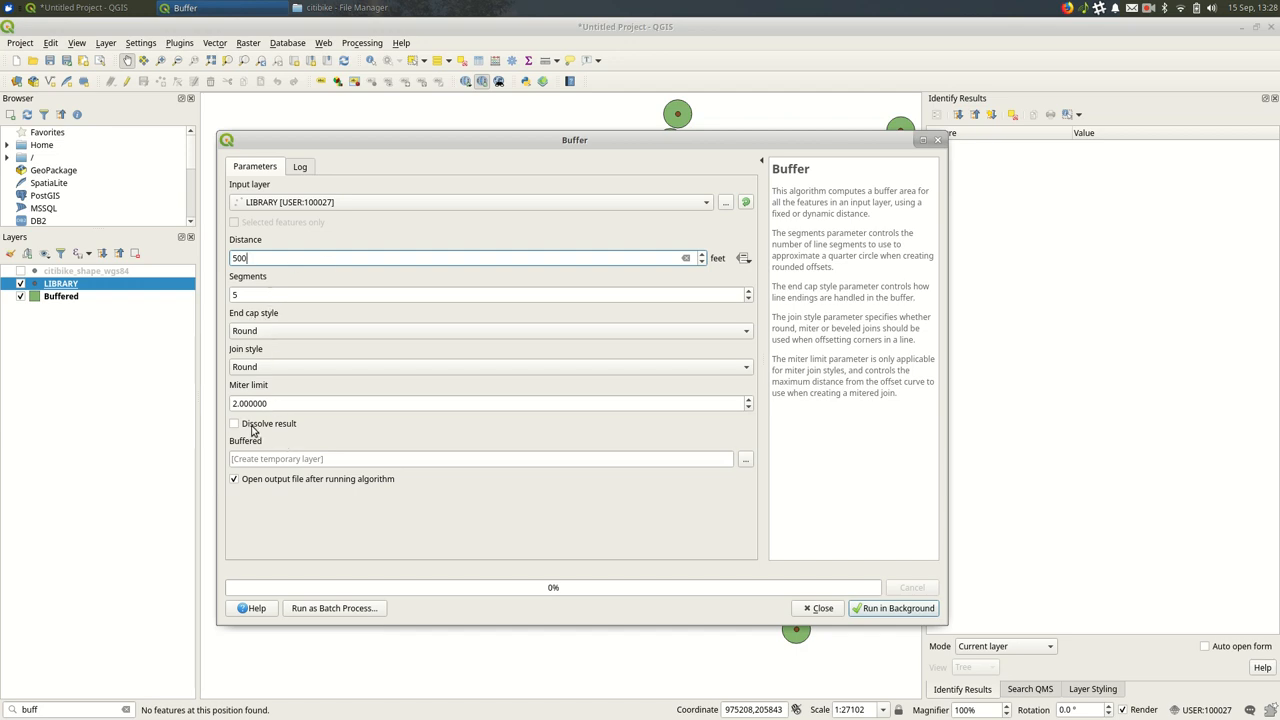
left_click(234, 424)
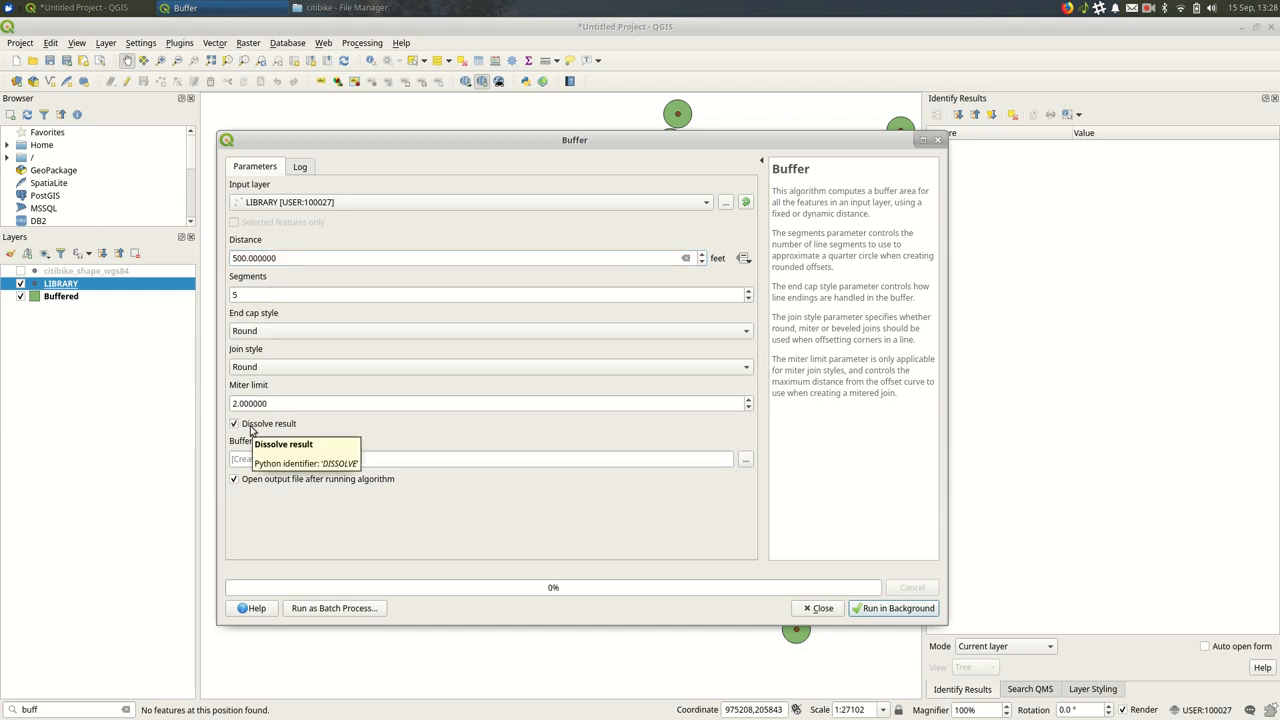
mouse_move(828, 552)
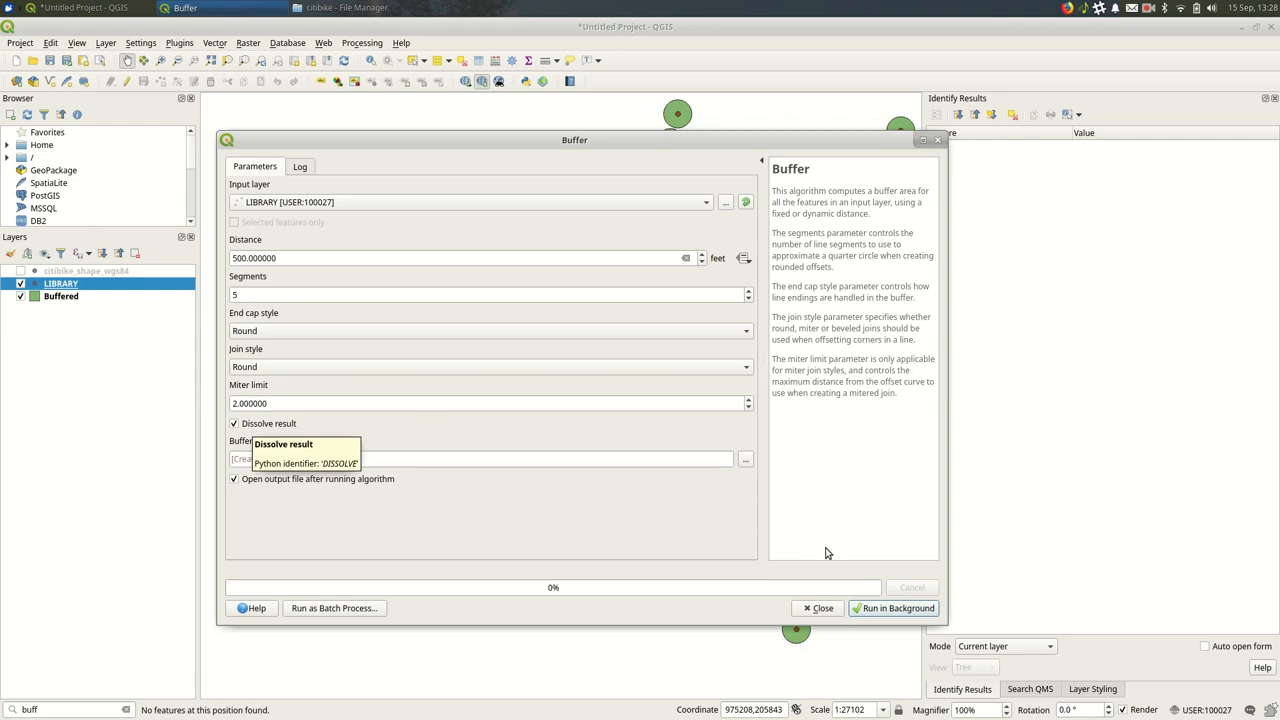
left_click(892, 608)
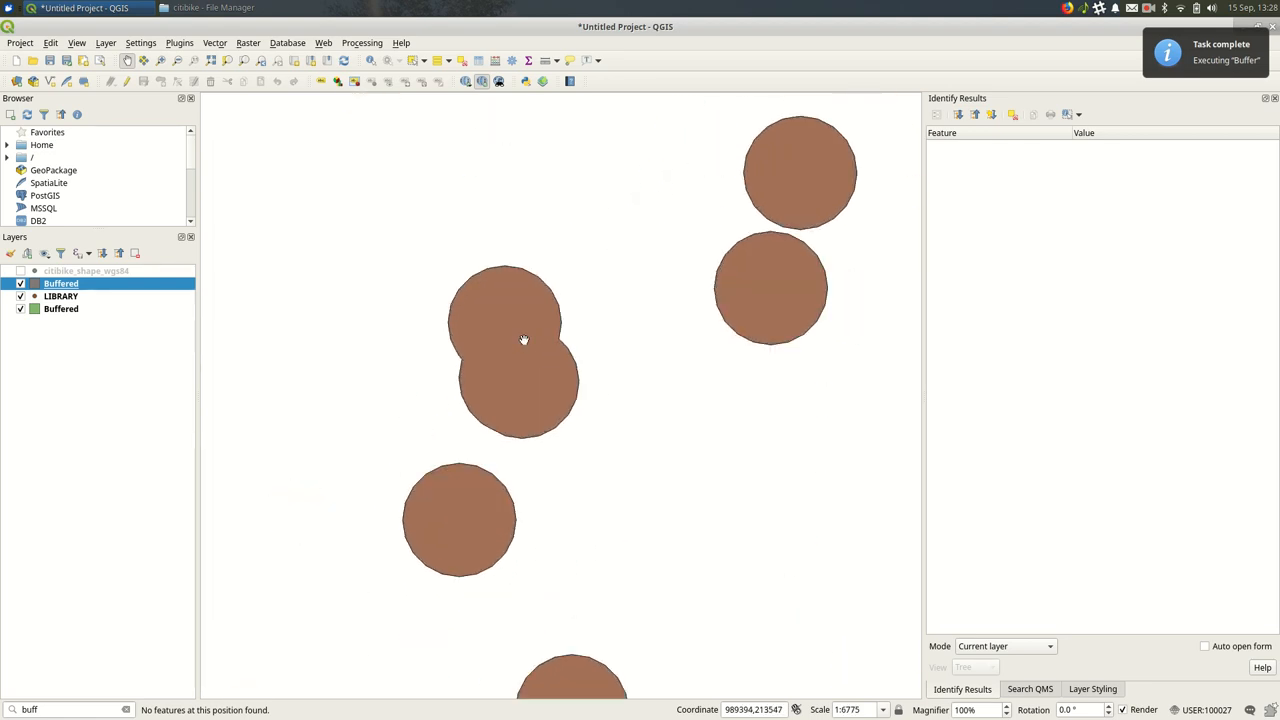
mouse_move(548, 358)
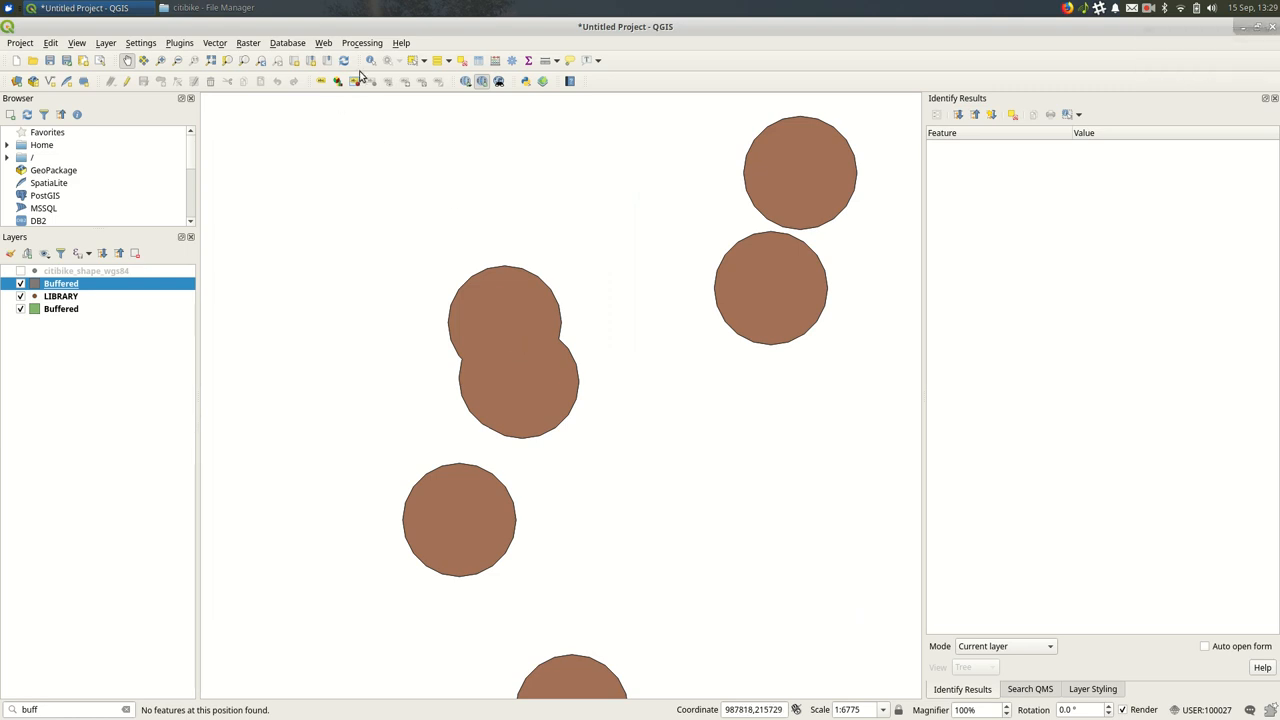
- Identify the Hightown Brooklyn Public Library feature and bring up LIBRARY's layer options
left_click(504, 318)
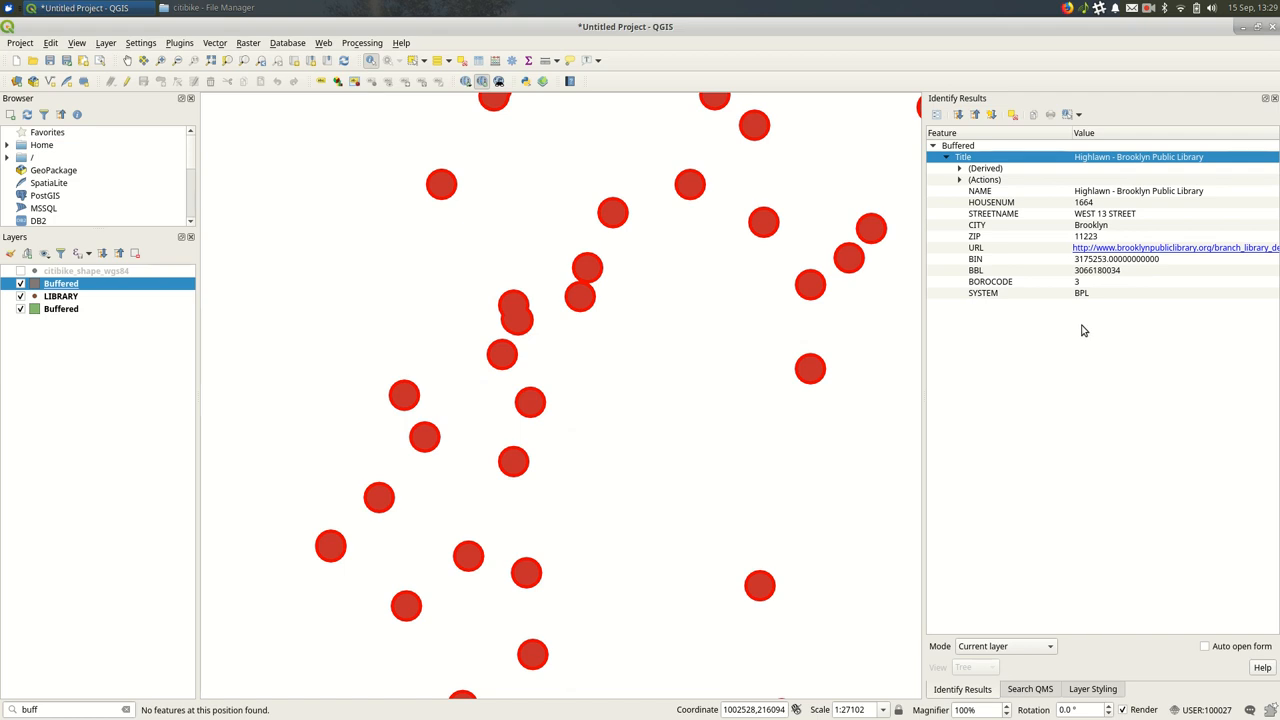
scroll("down", 3)
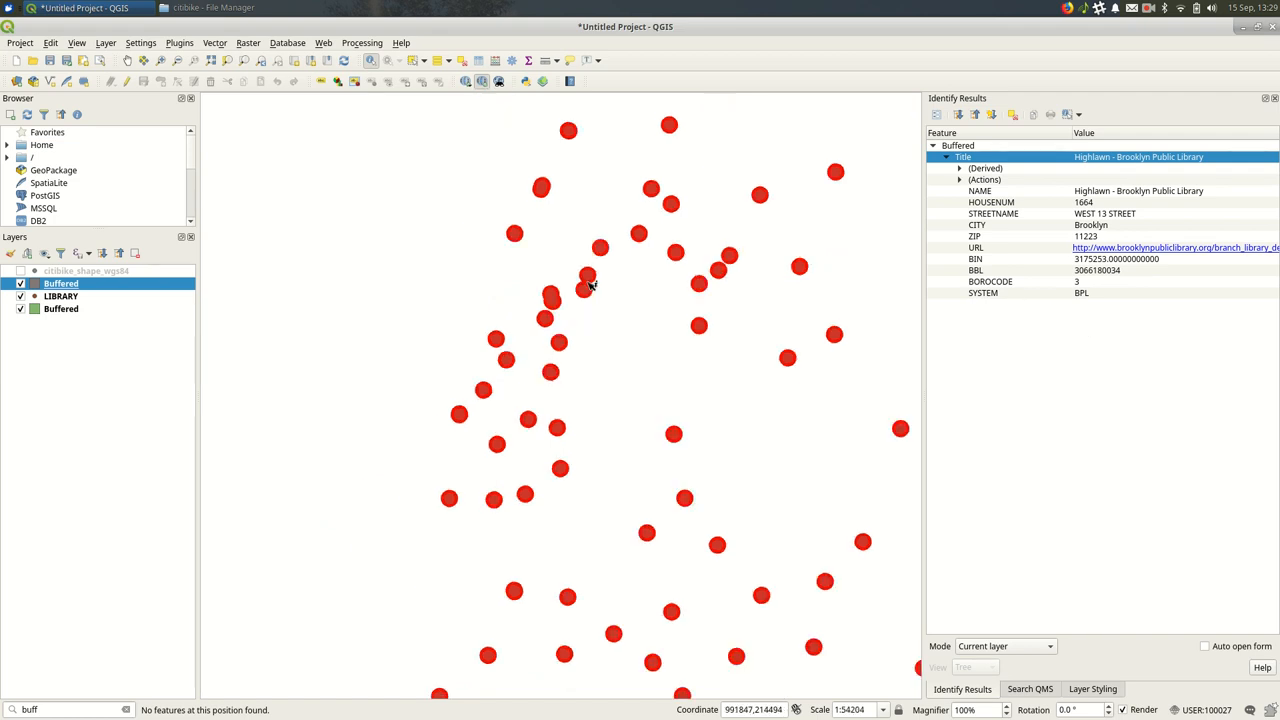
right_click(60, 296)
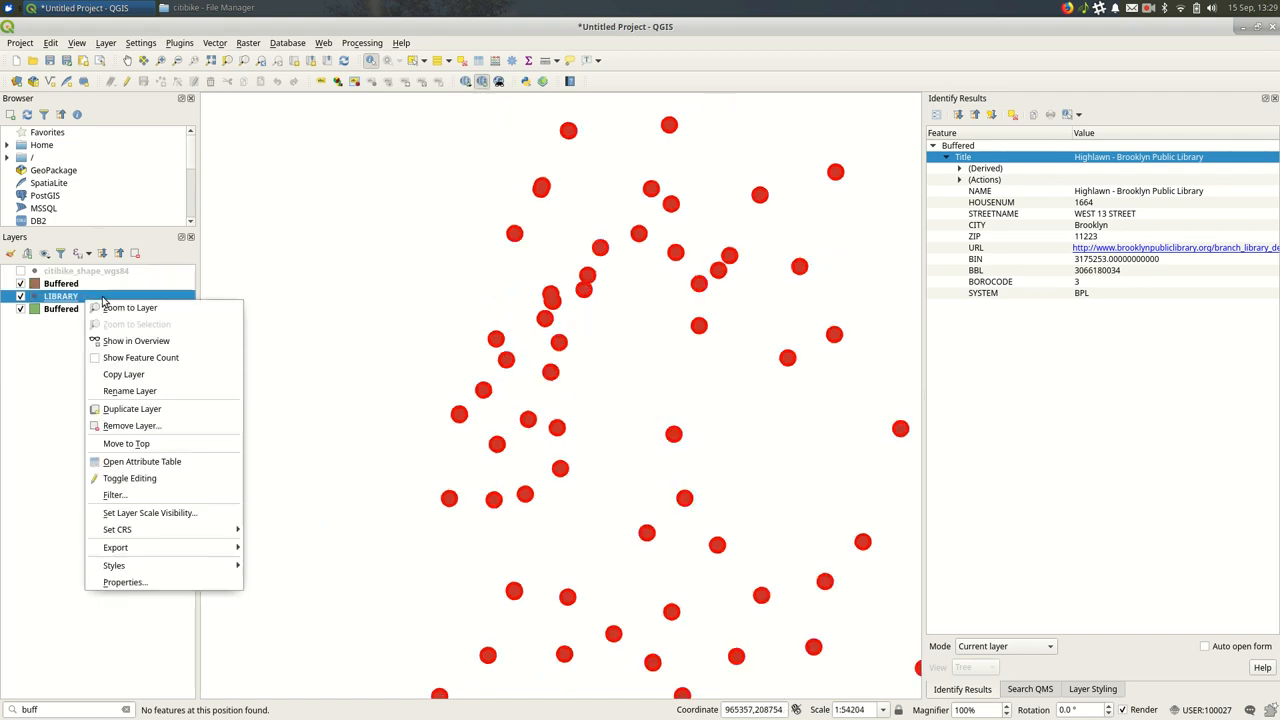
- Review the LIBRARY attribute table of 235 features and close it
left_click(142, 460)
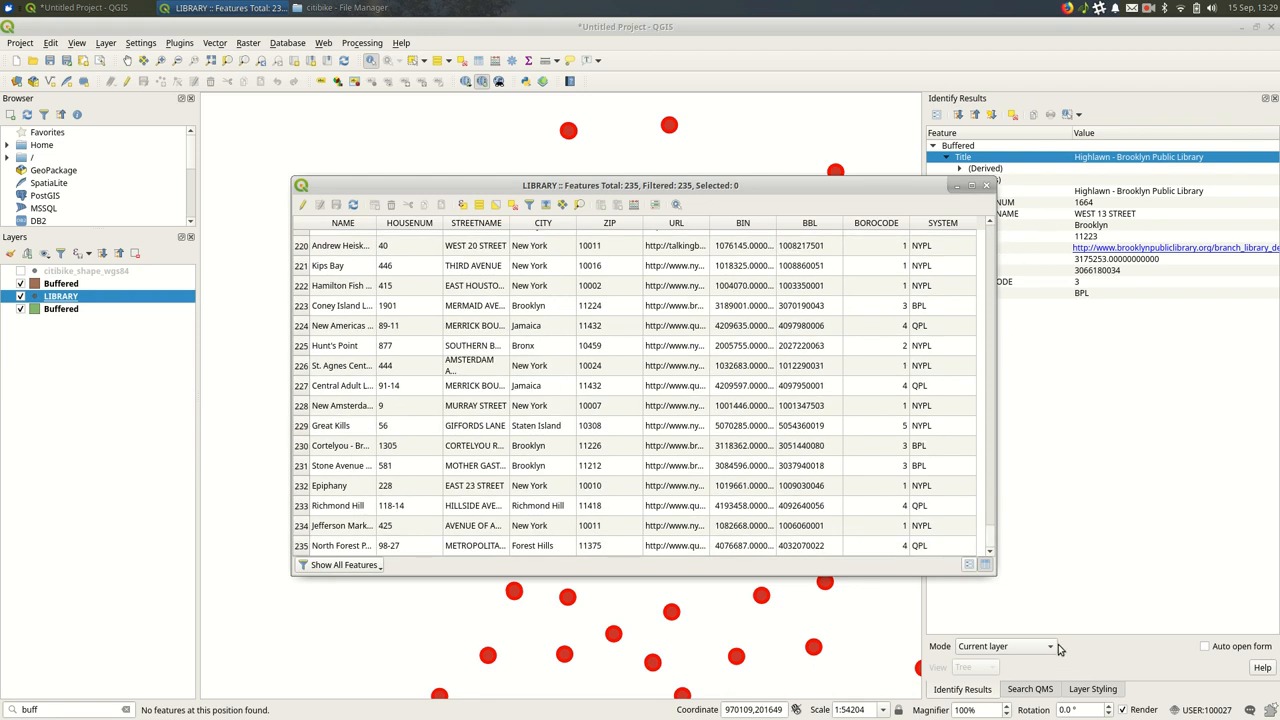
left_click(986, 184)
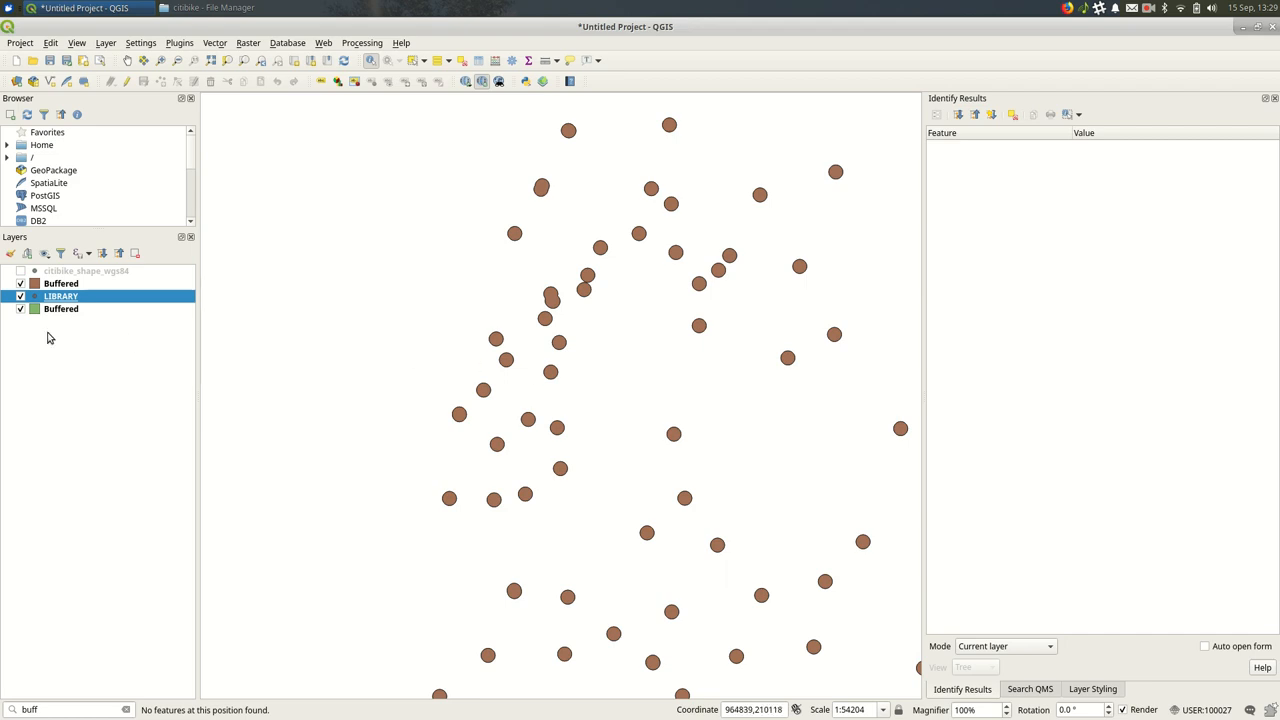
- Toggle layer visibility so only the buffer circles remain shown
left_click(20, 296)
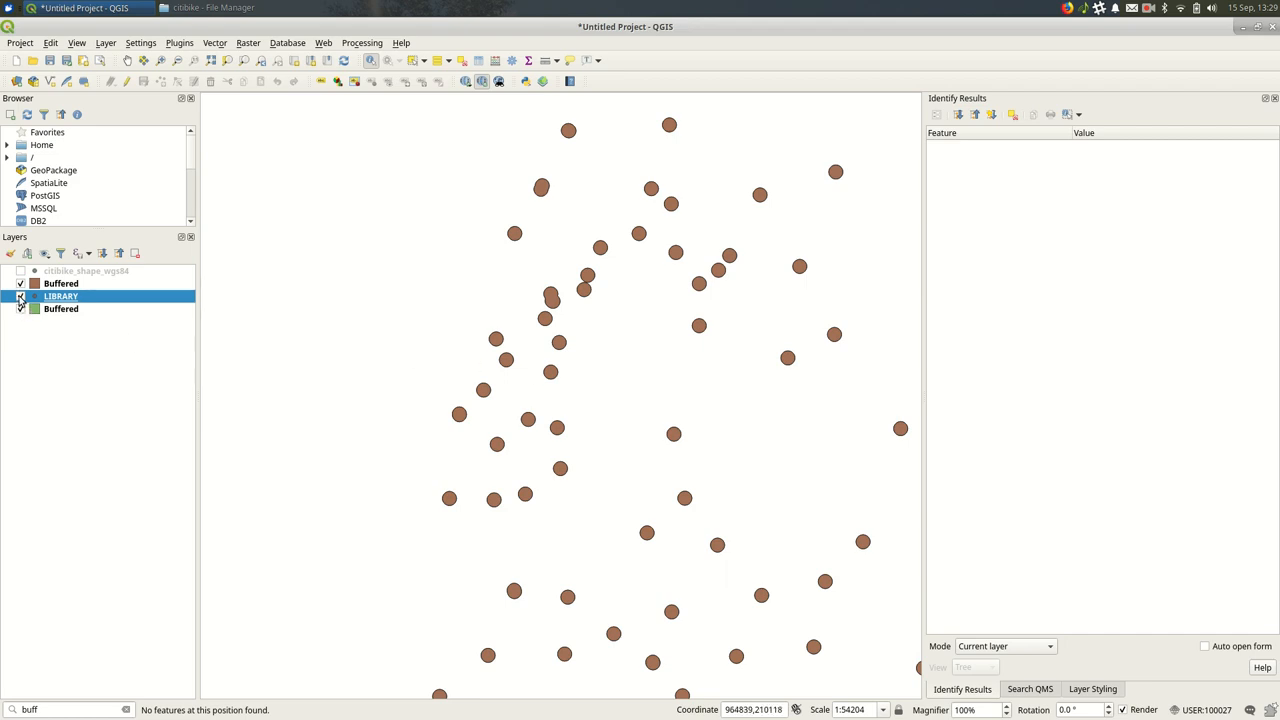
left_click(20, 296)
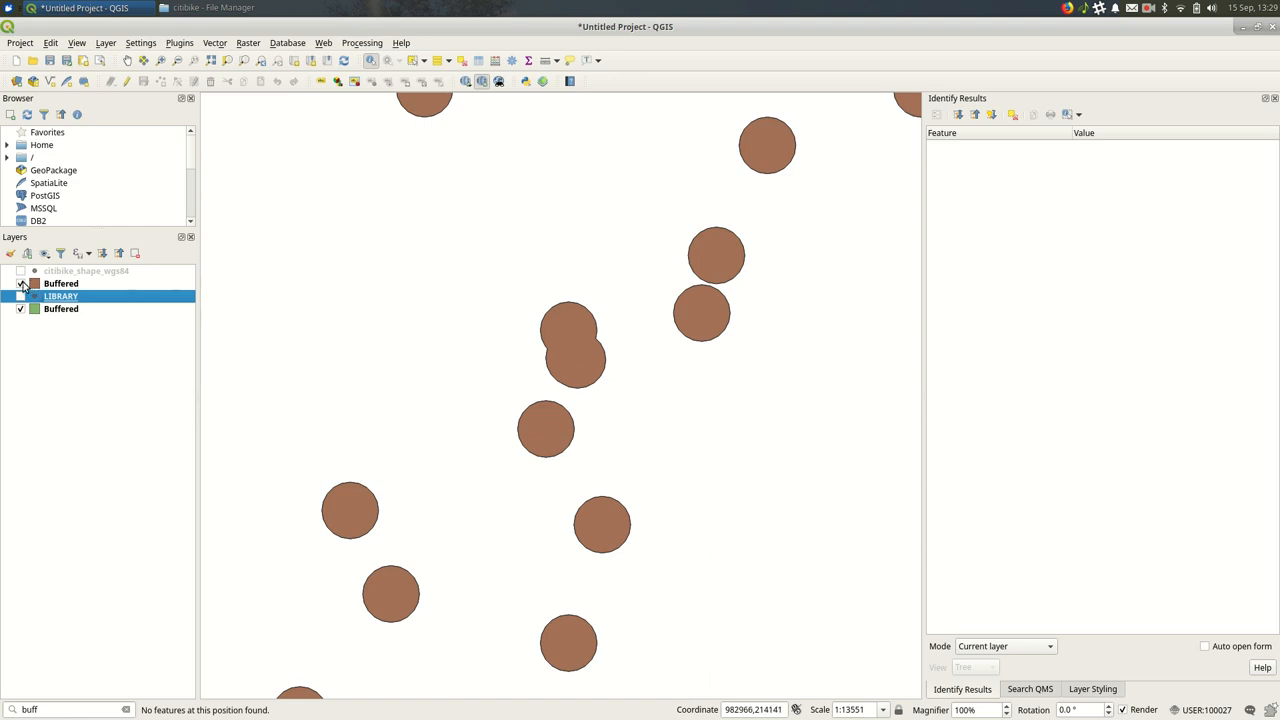
left_click(20, 284)
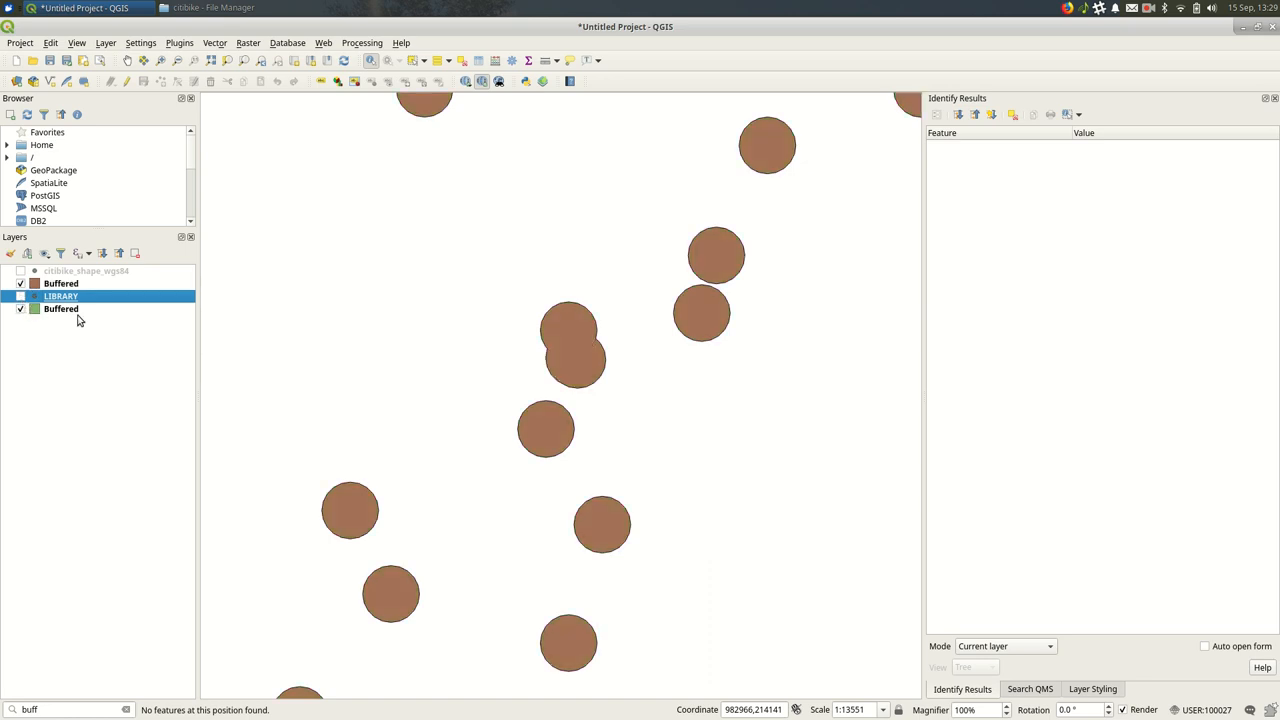
right_click(60, 284)
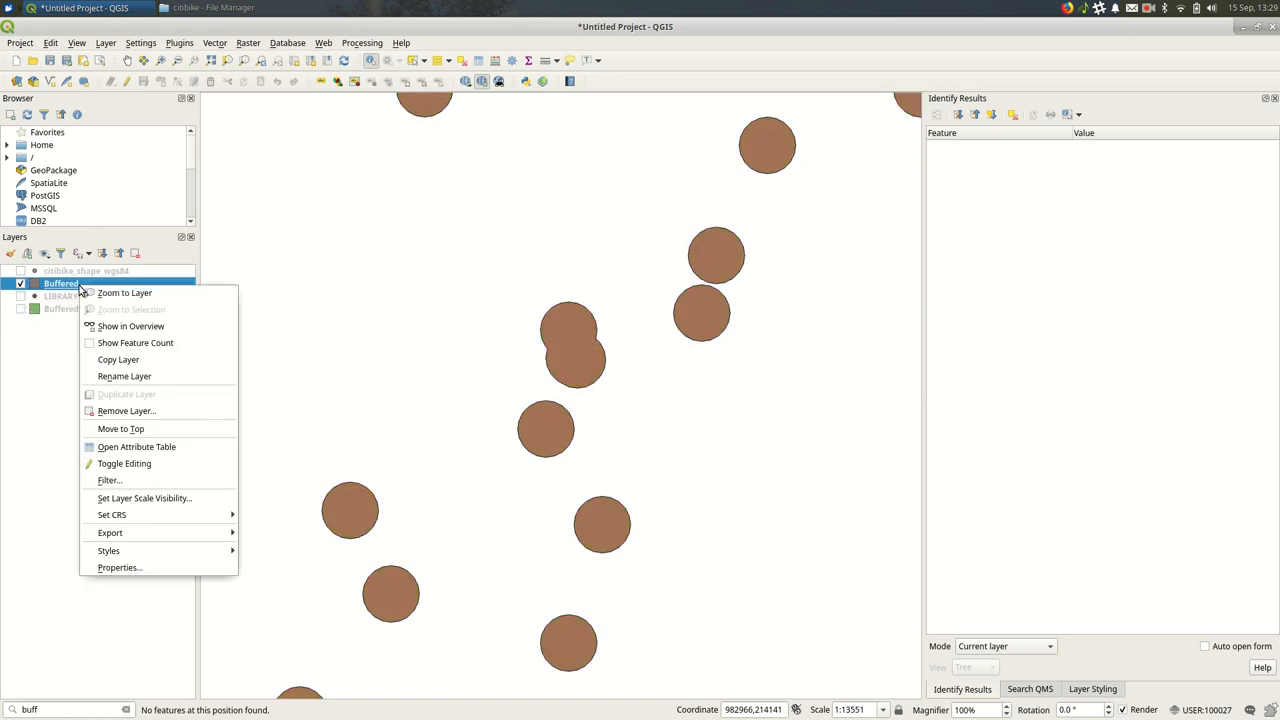
mouse_move(144, 498)
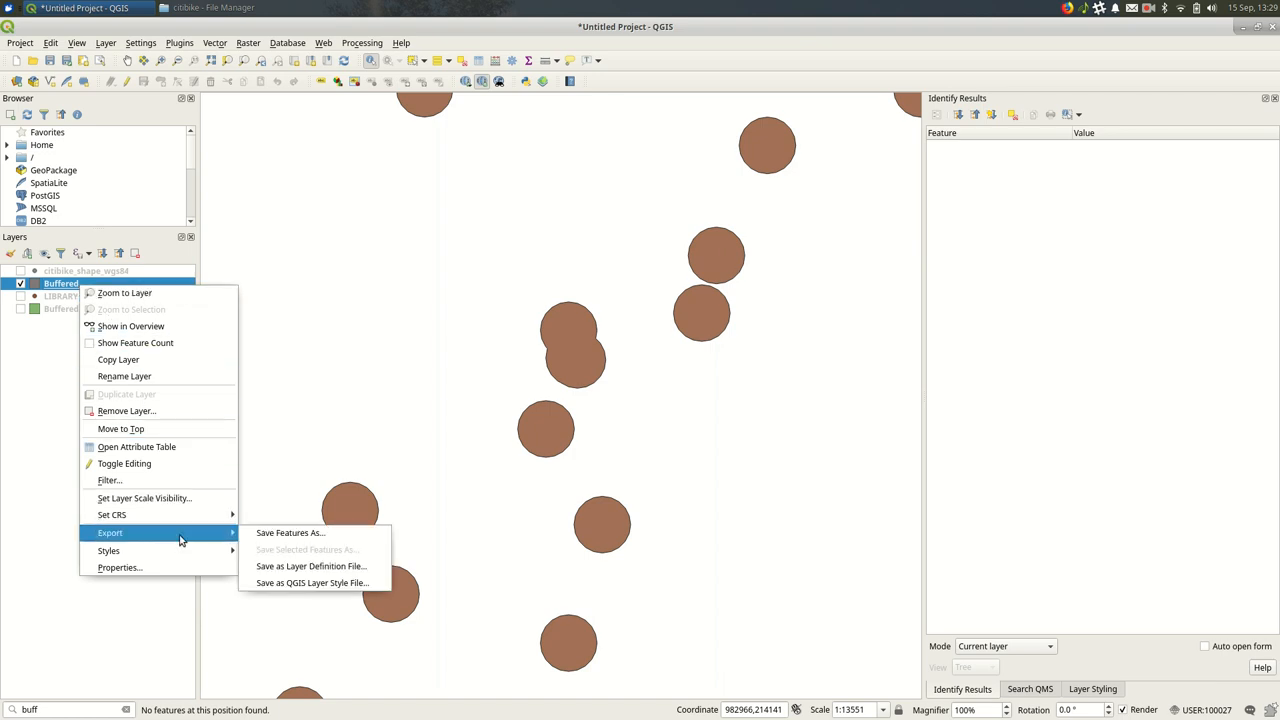
mouse_move(352, 550)
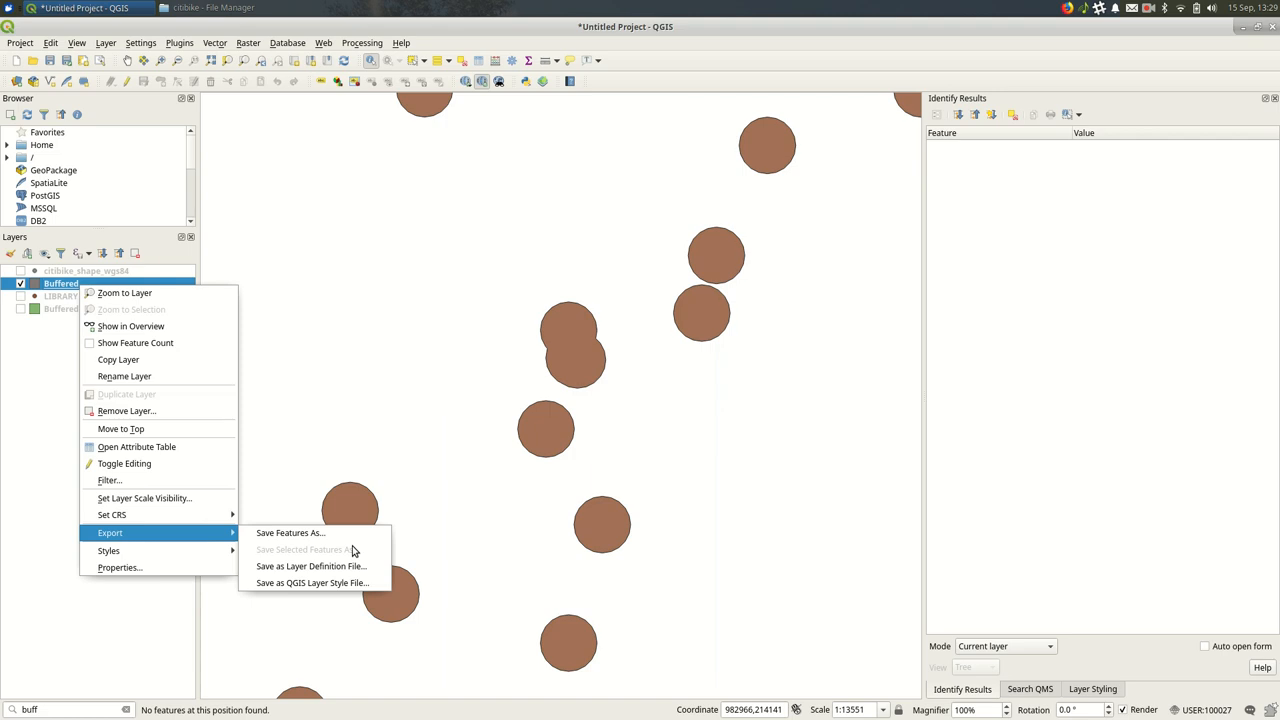
mouse_move(290, 532)
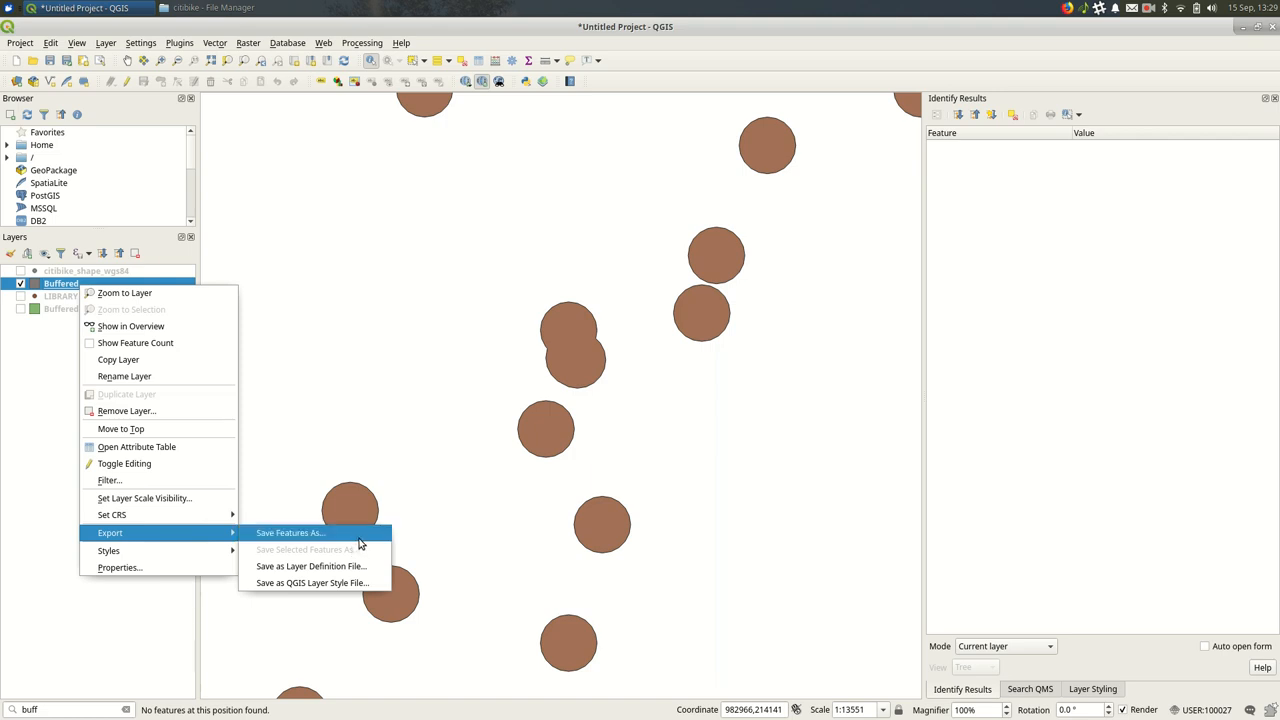
left_click(290, 532)
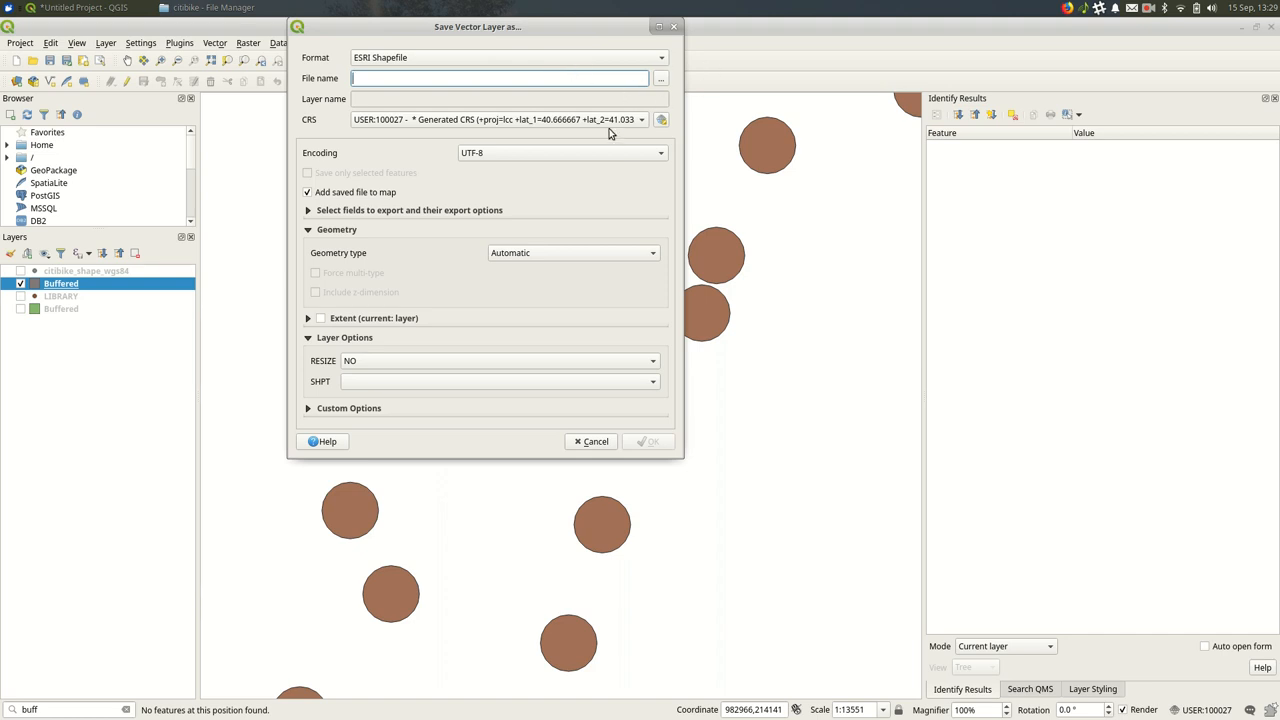
mouse_move(660, 74)
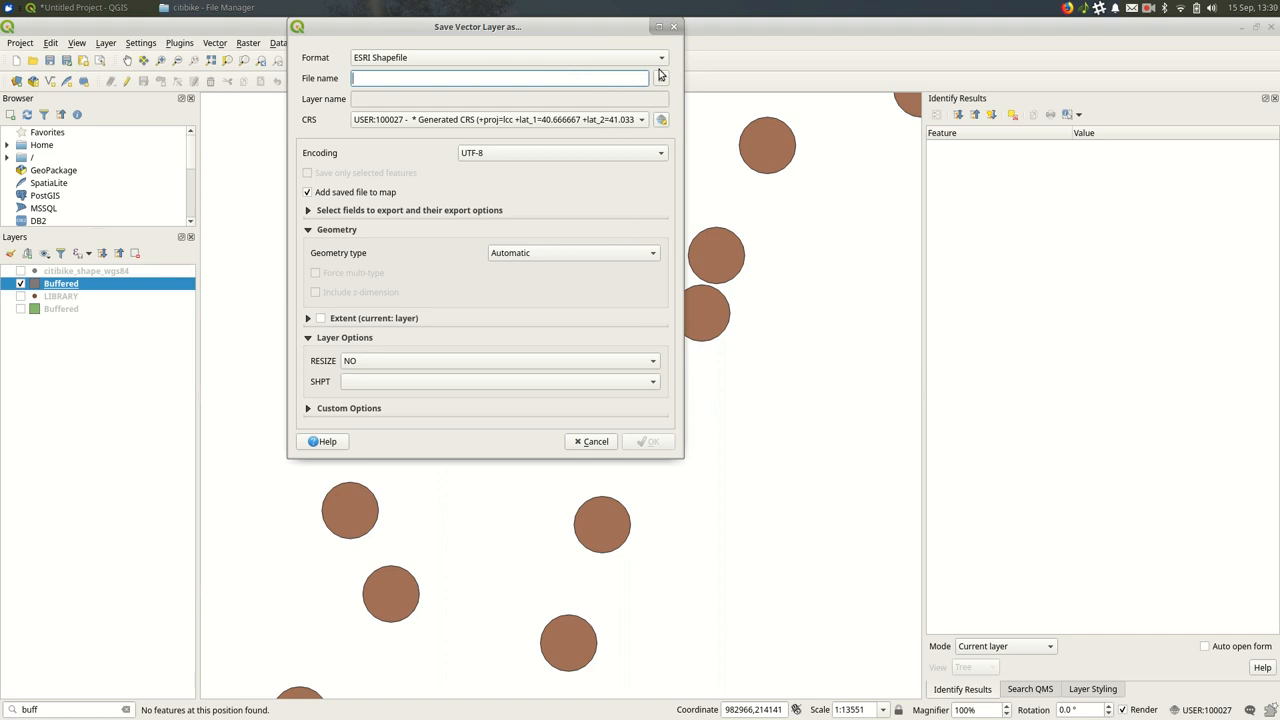
left_click(660, 78)
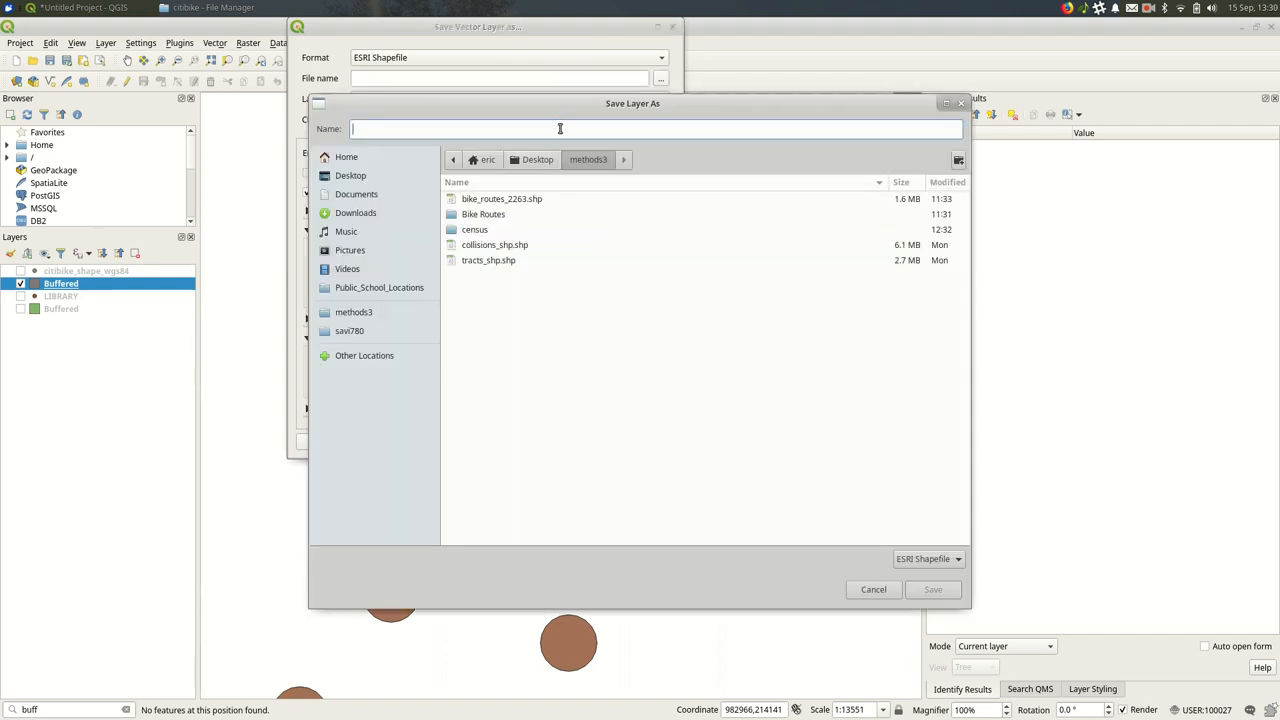
type("libraries_buffered_")
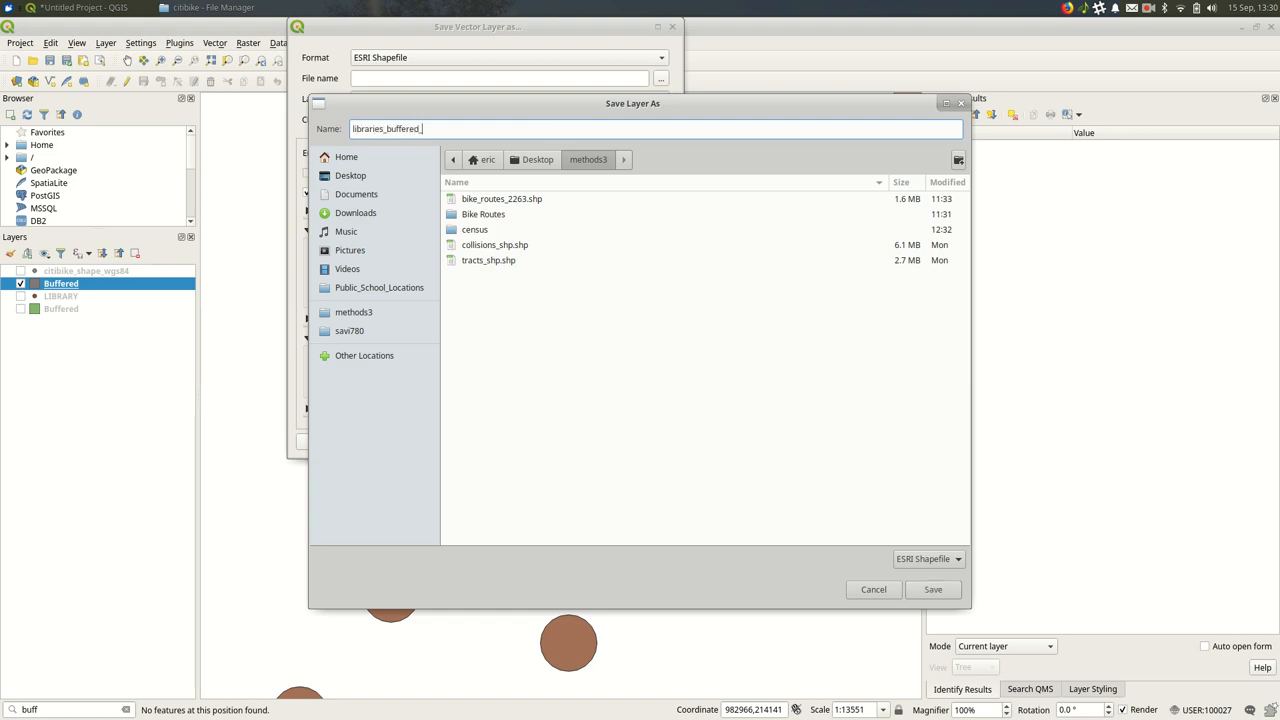
type("500ft")
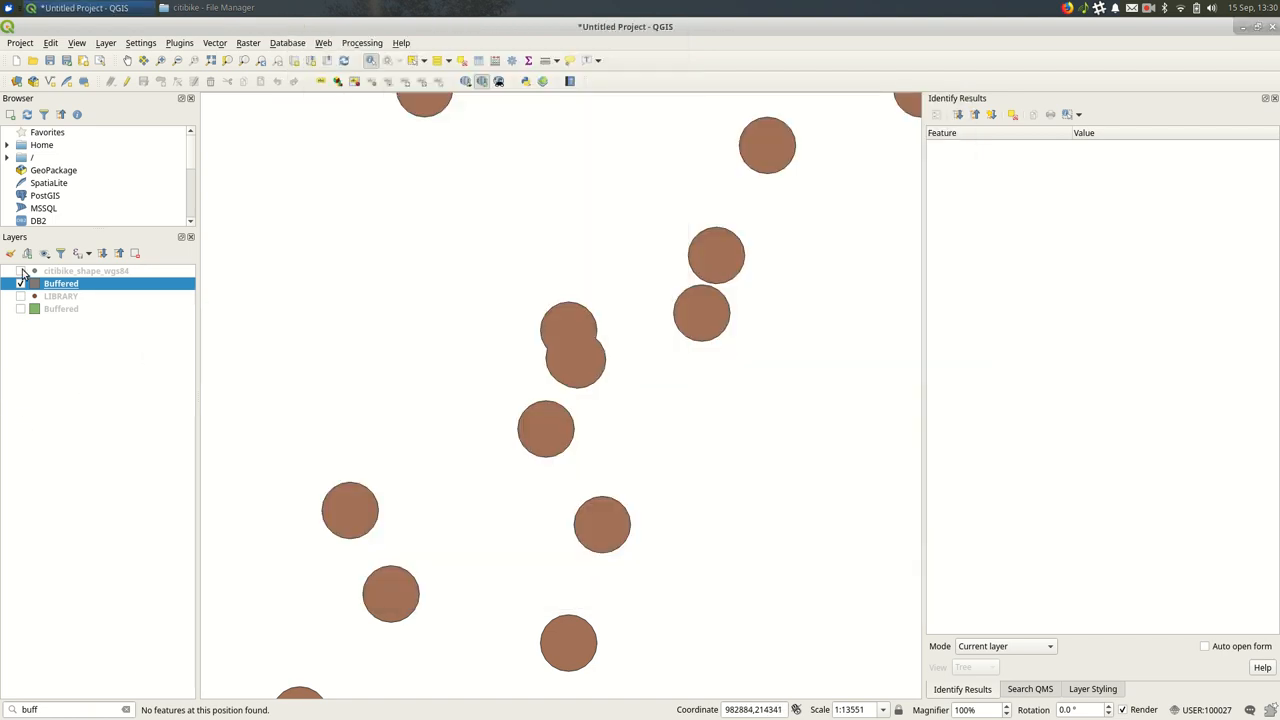
- Hide the Buffered layer and show the citibike_shape_wgs84 station points on the map
left_click(20, 284)
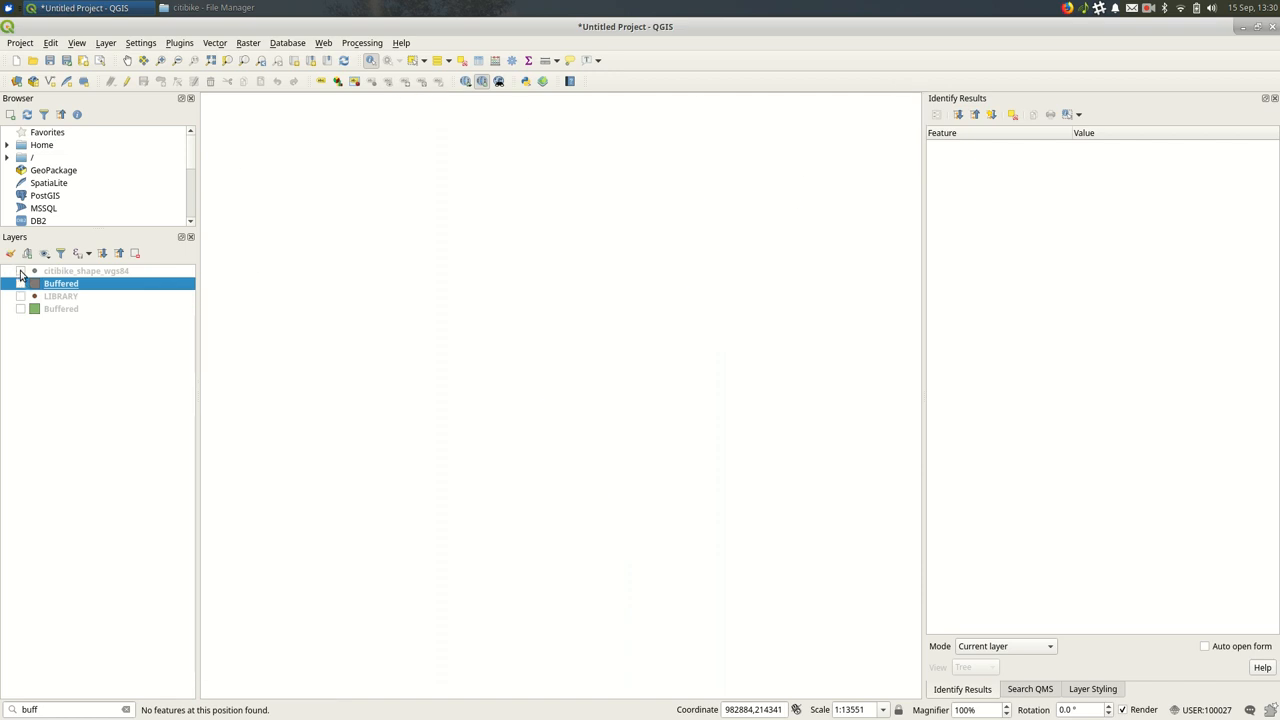
left_click(20, 272)
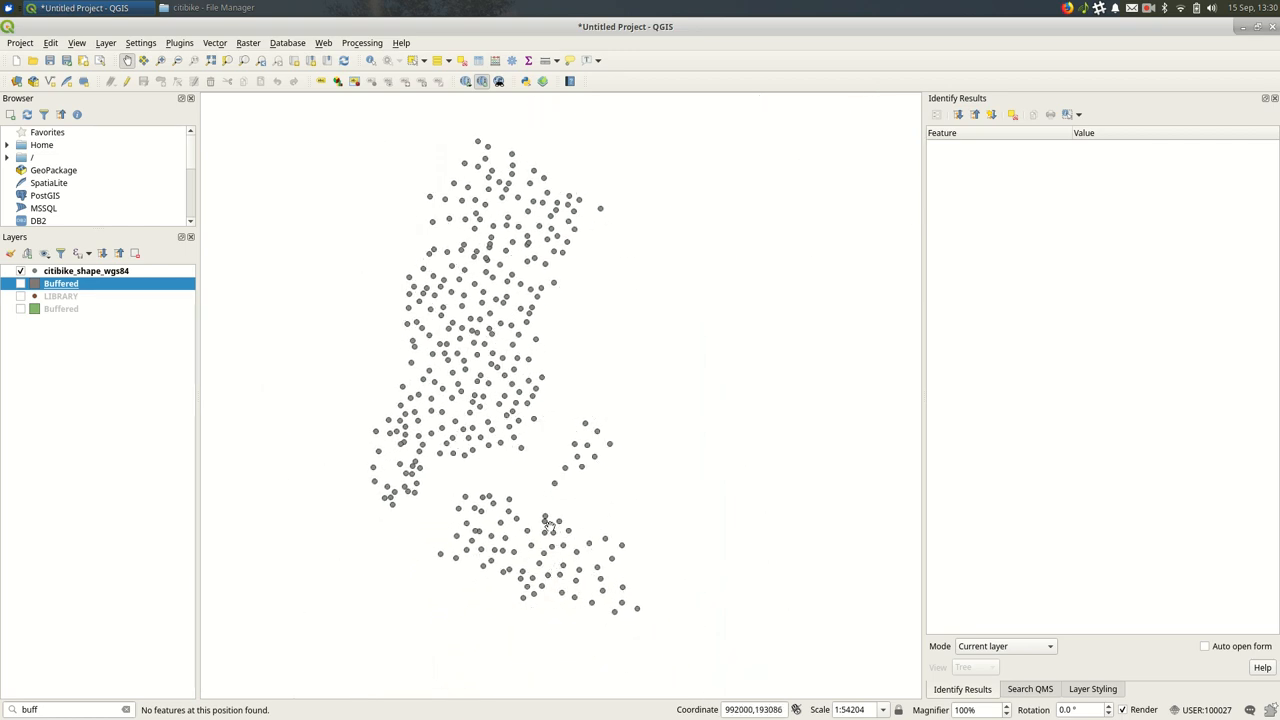
left_click_drag(550, 520, 538, 500)
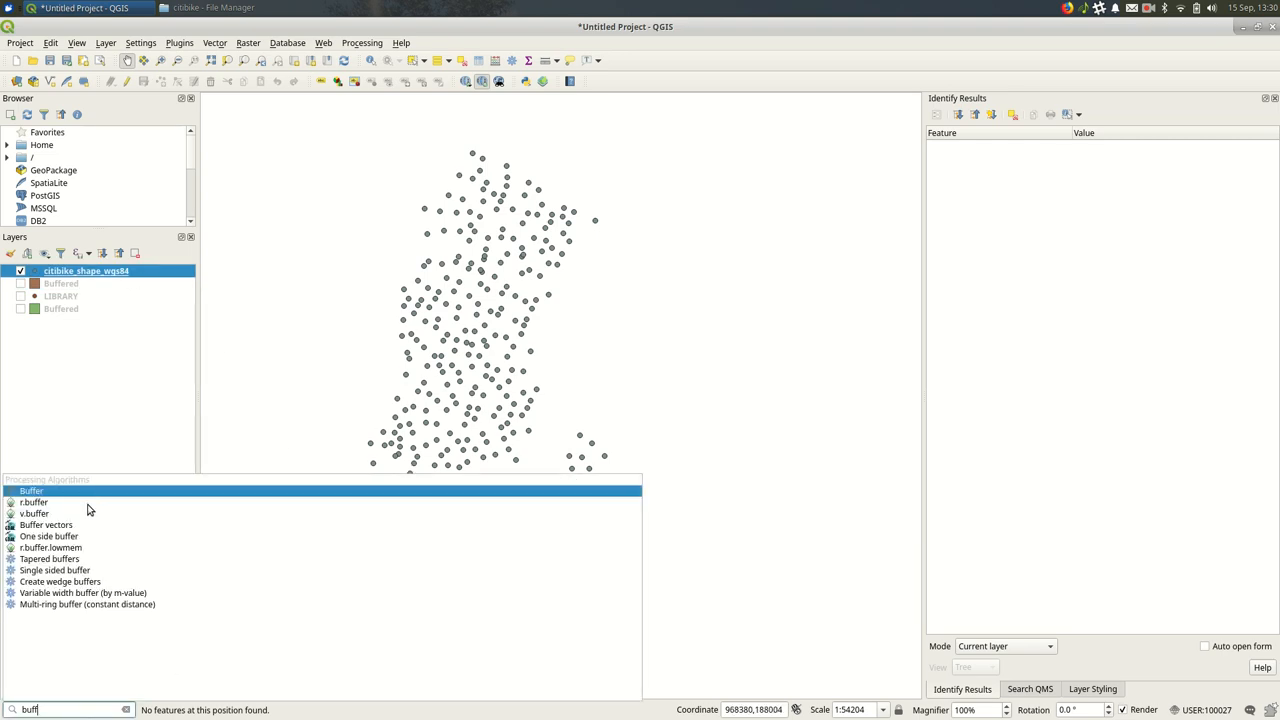
- Run a Buffer on the stations with distance 1 (after trying 500) and Dissolve result on
double_click(32, 490)
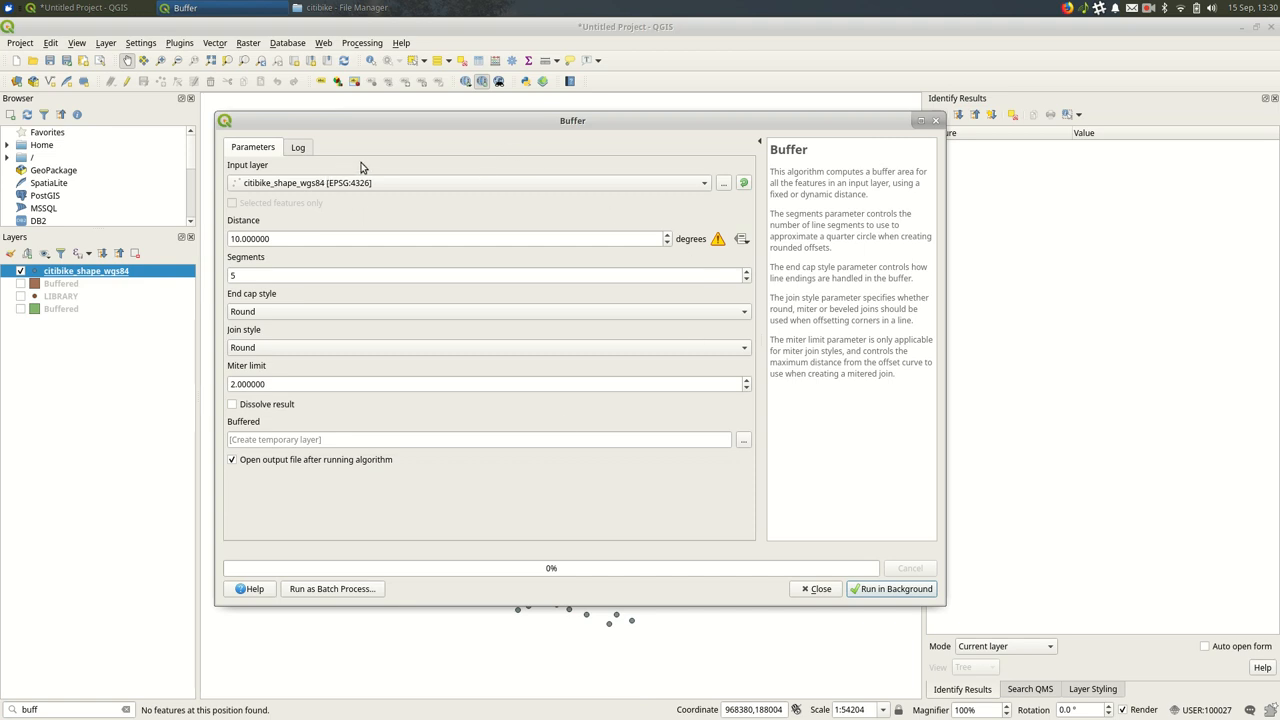
left_click(356, 238)
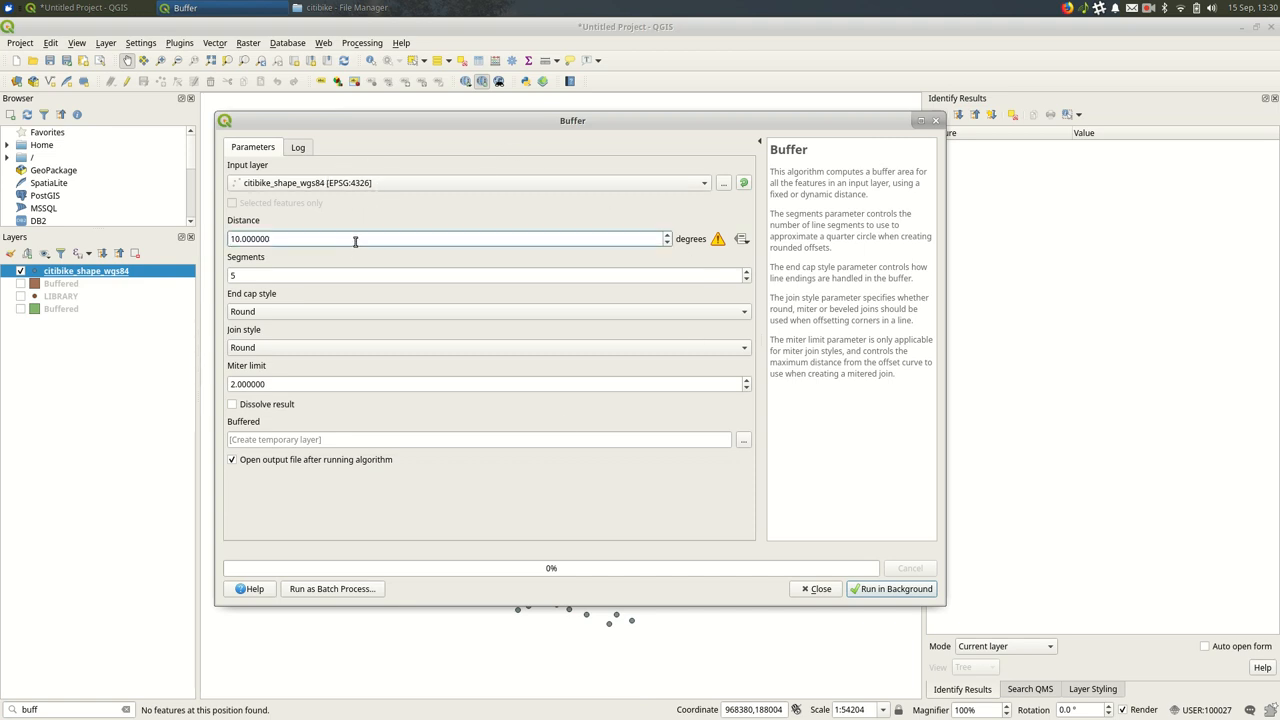
type("500")
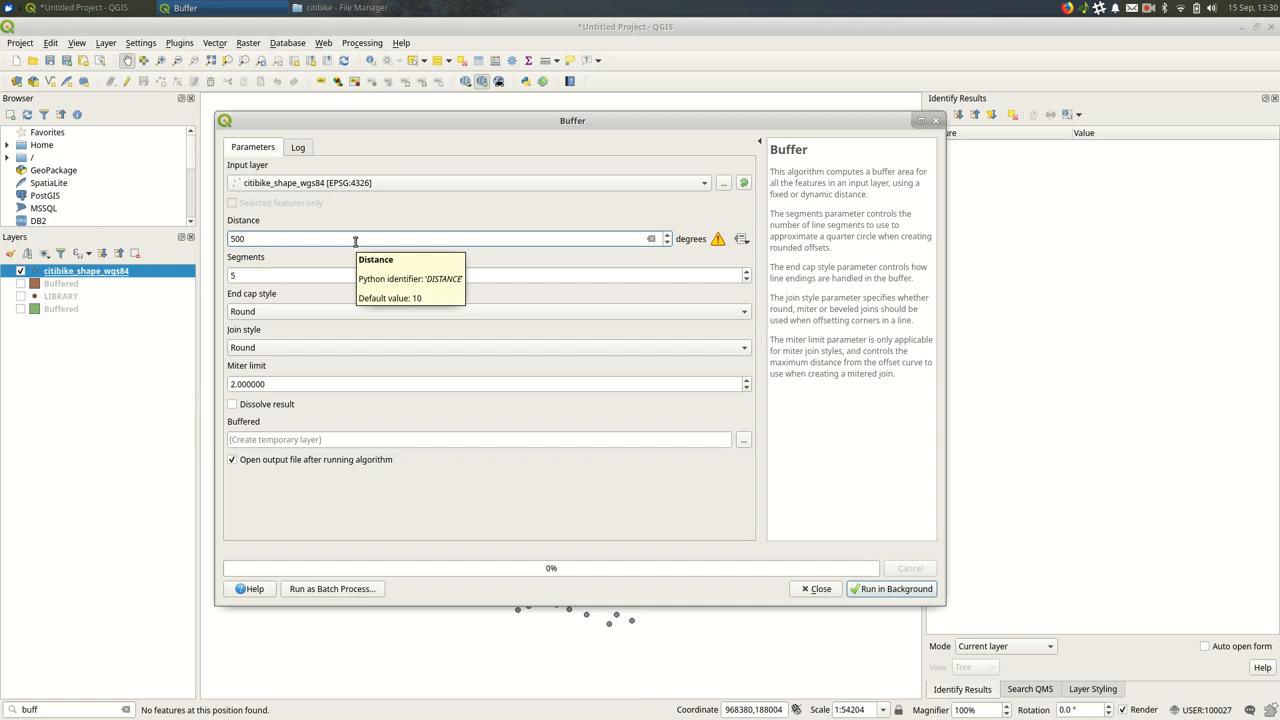
mouse_move(696, 252)
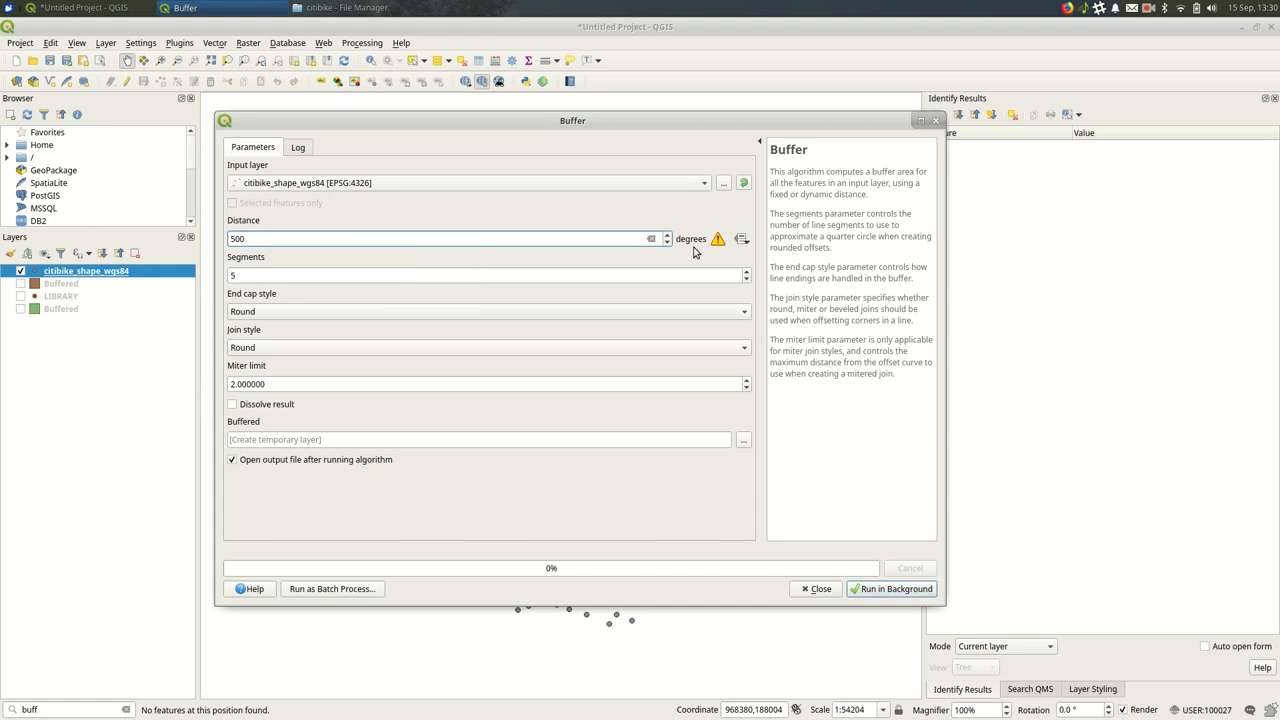
mouse_move(716, 240)
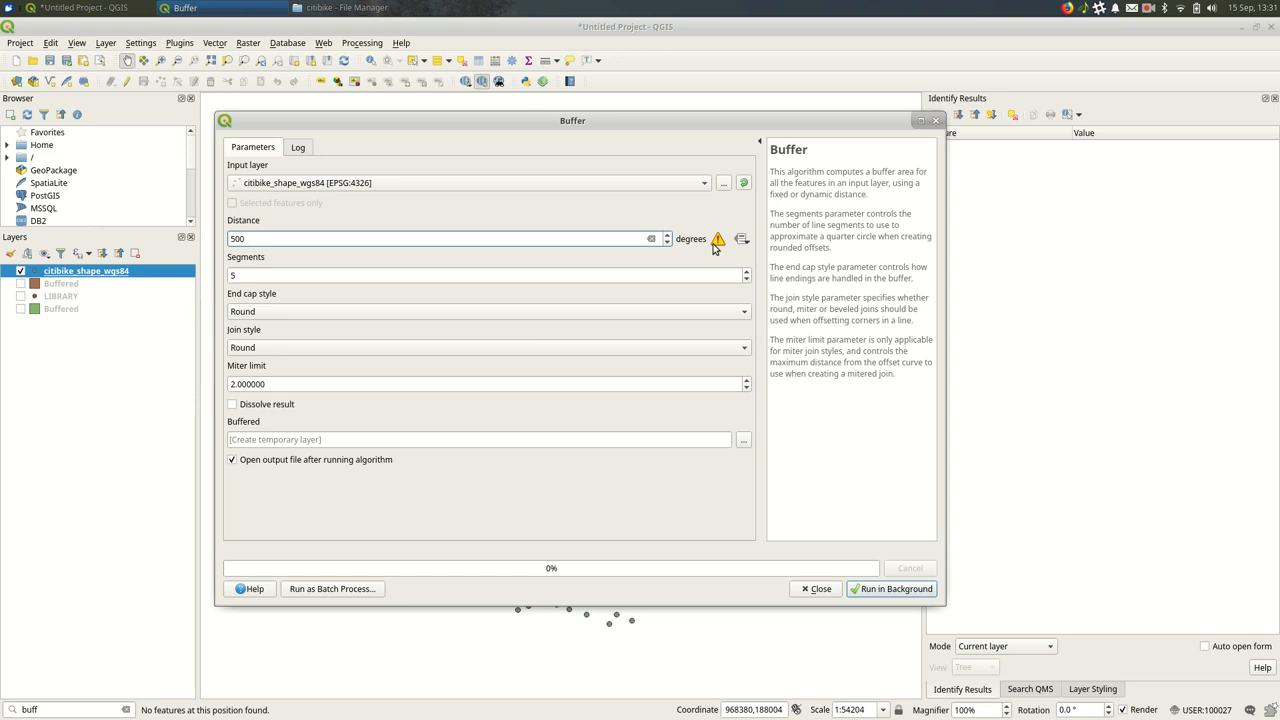
type("1")
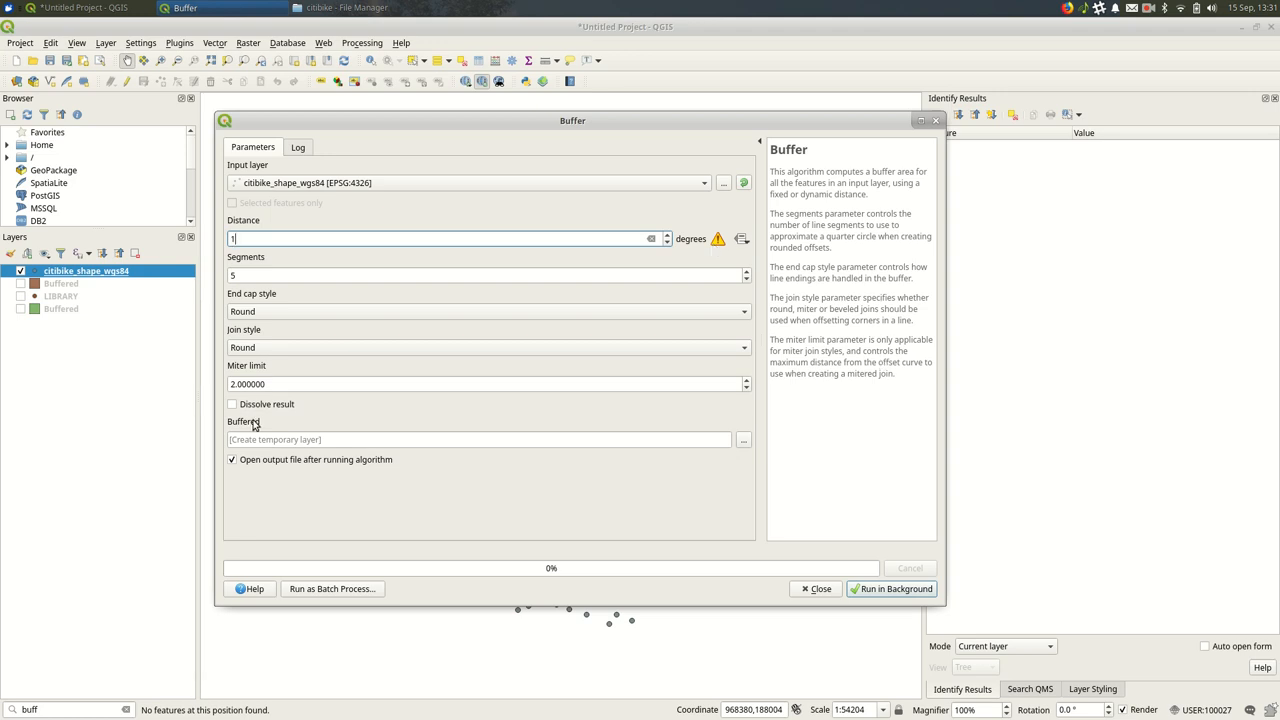
left_click(232, 404)
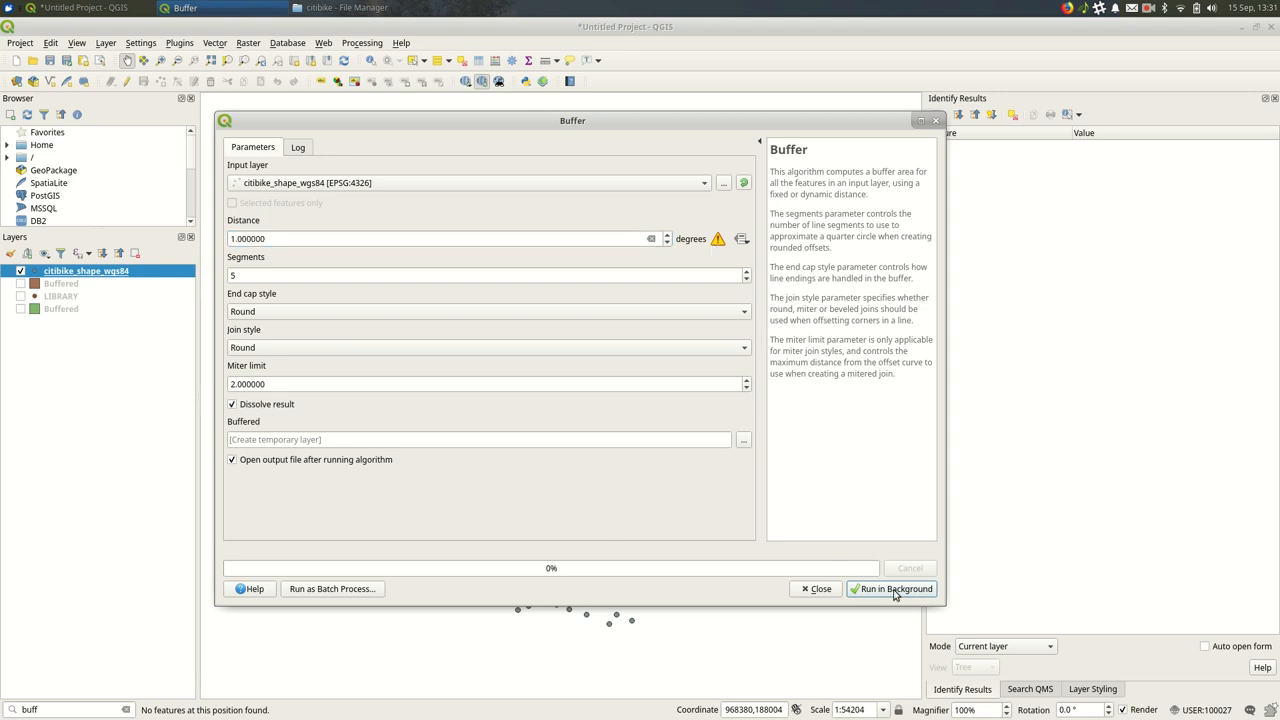
left_click(890, 588)
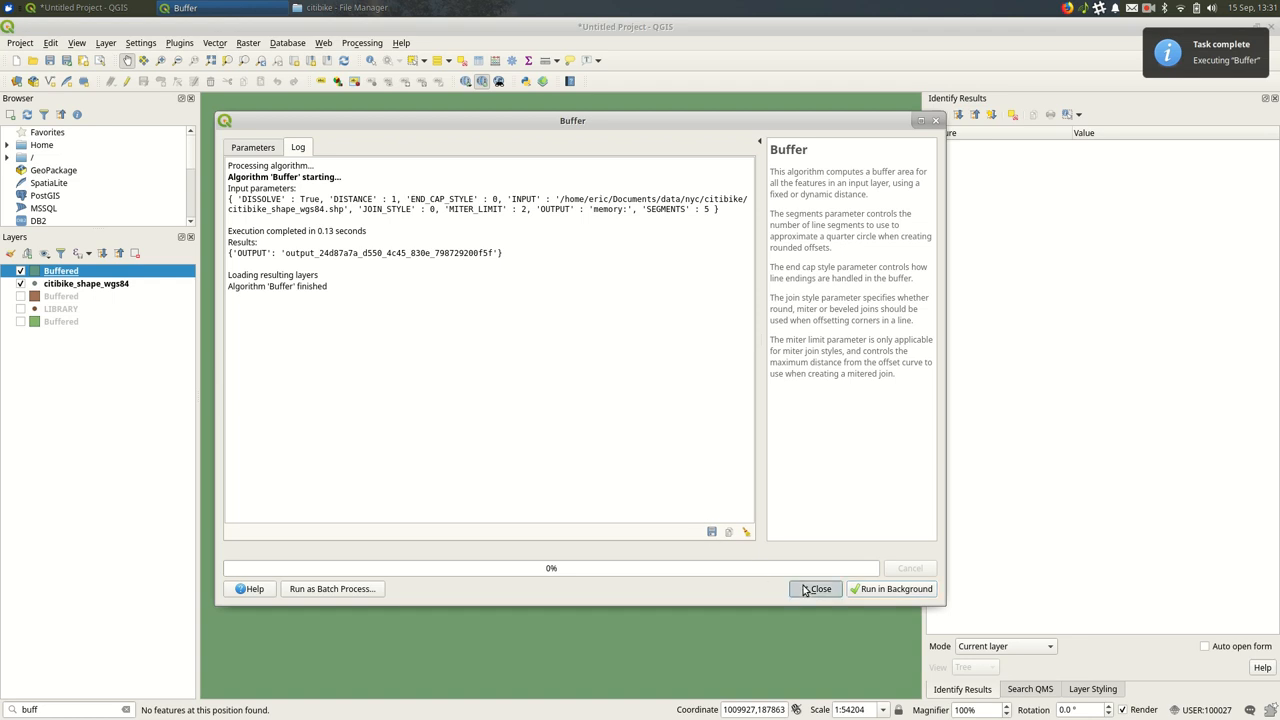
left_click(820, 588)
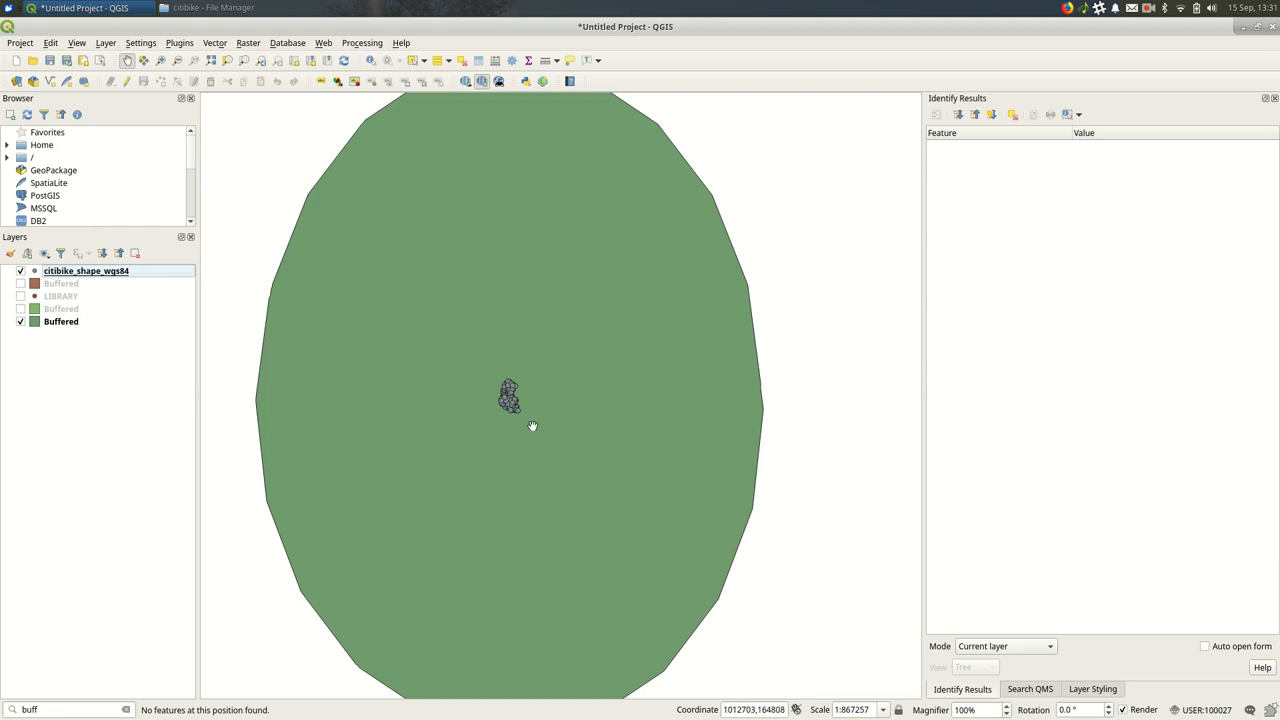
scroll("down", 3)
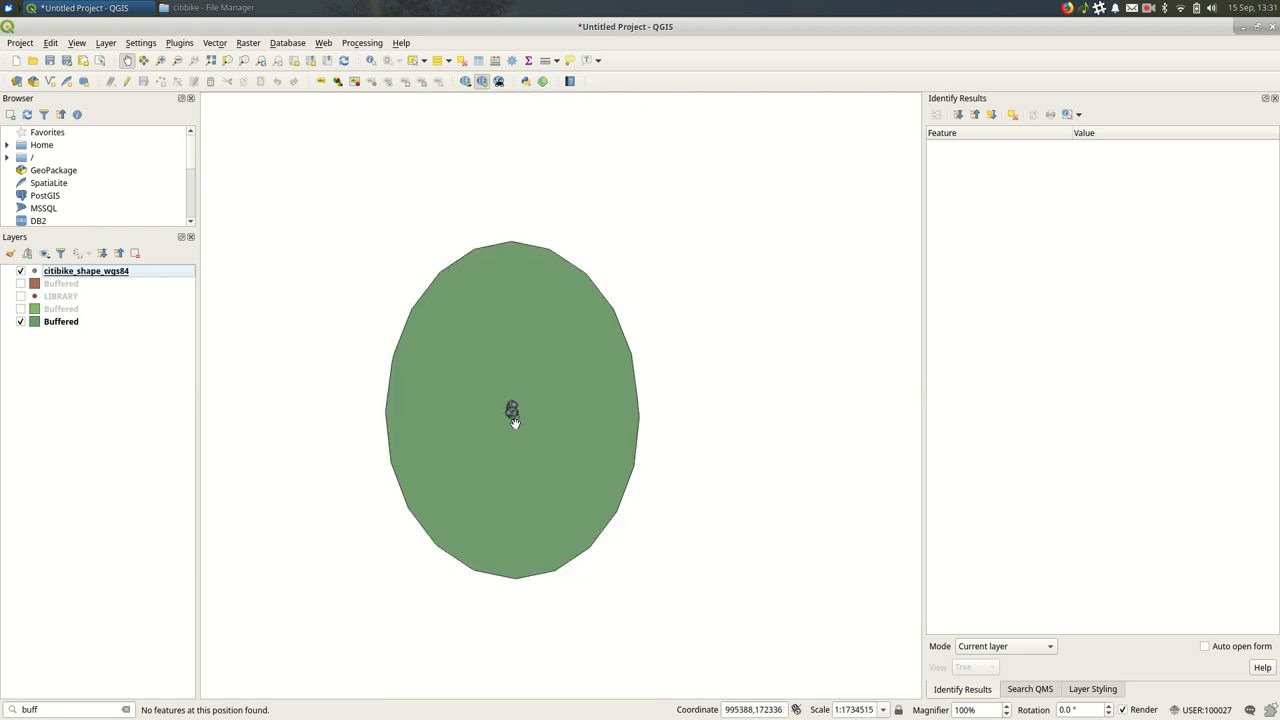
mouse_move(688, 426)
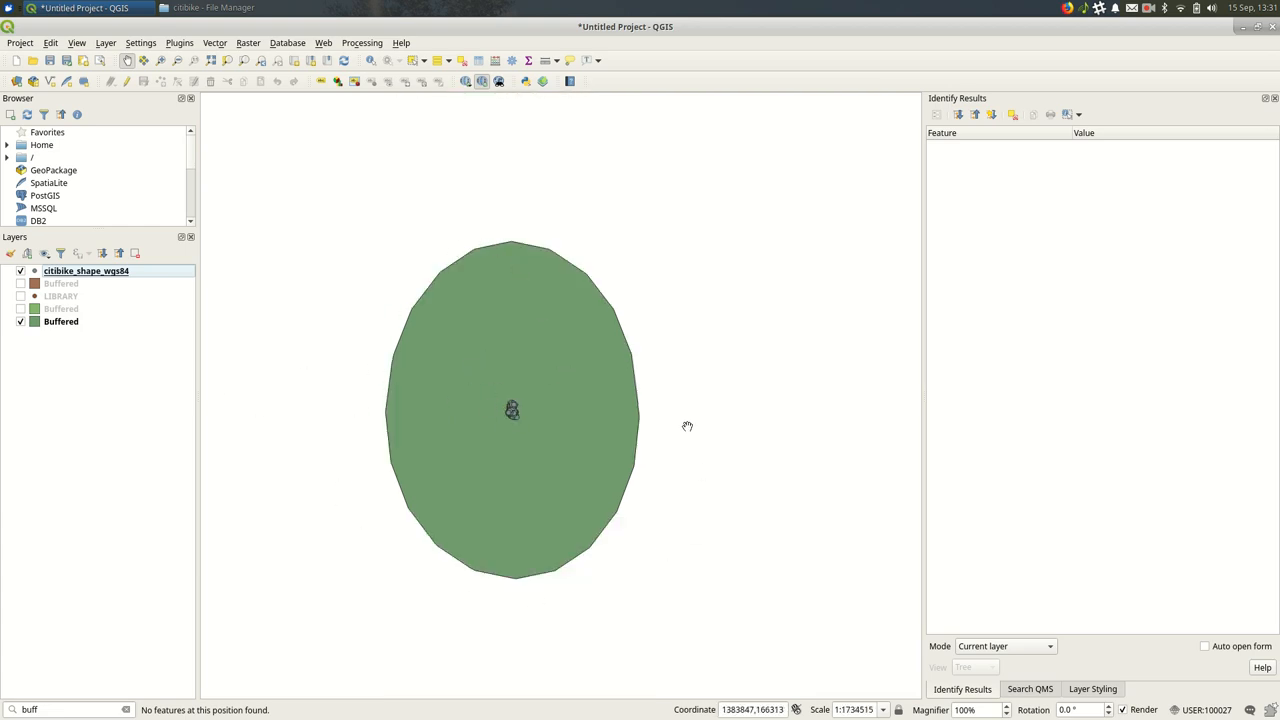
left_click(60, 320)
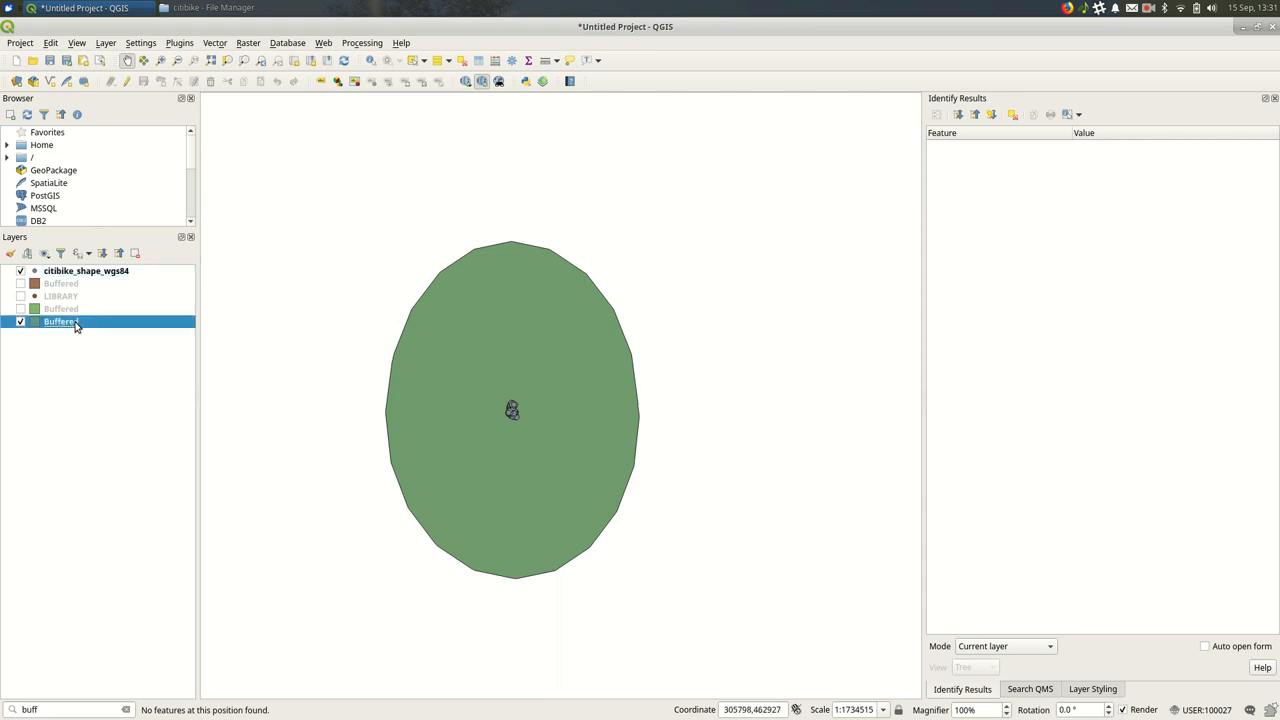
- Remove the degree-based Buffered layer from the project
right_click(60, 320)
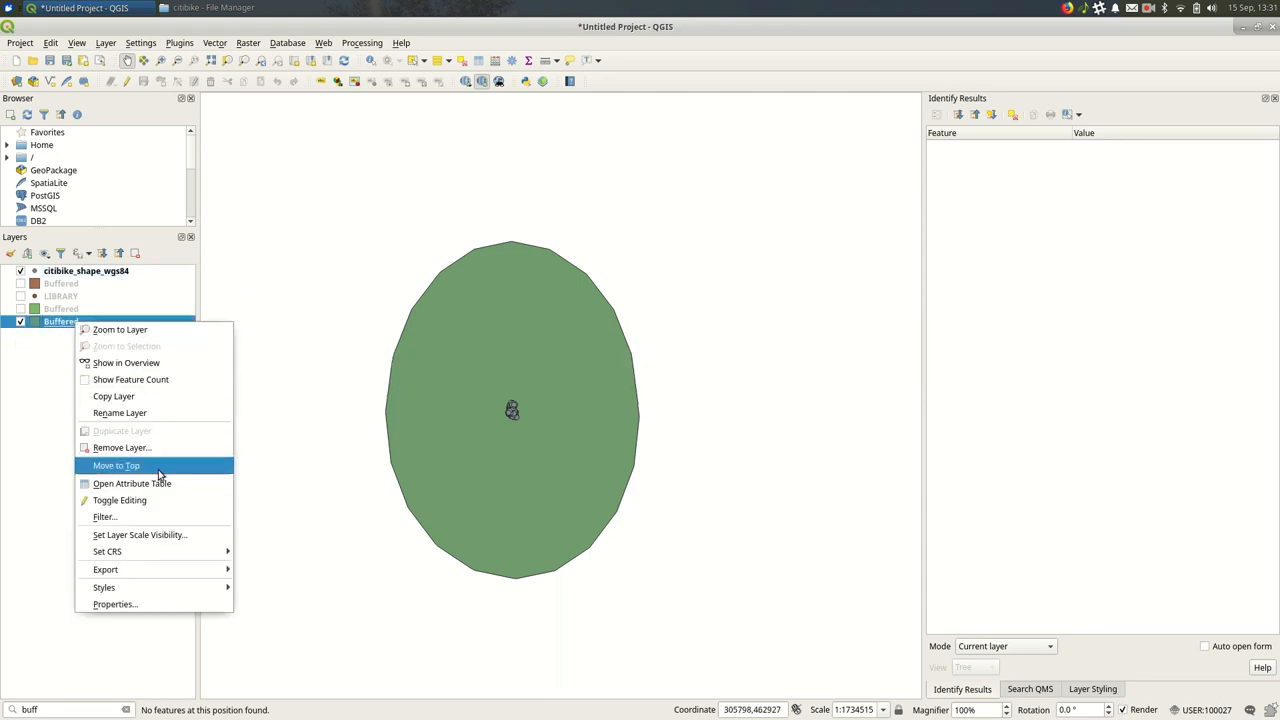
mouse_move(150, 448)
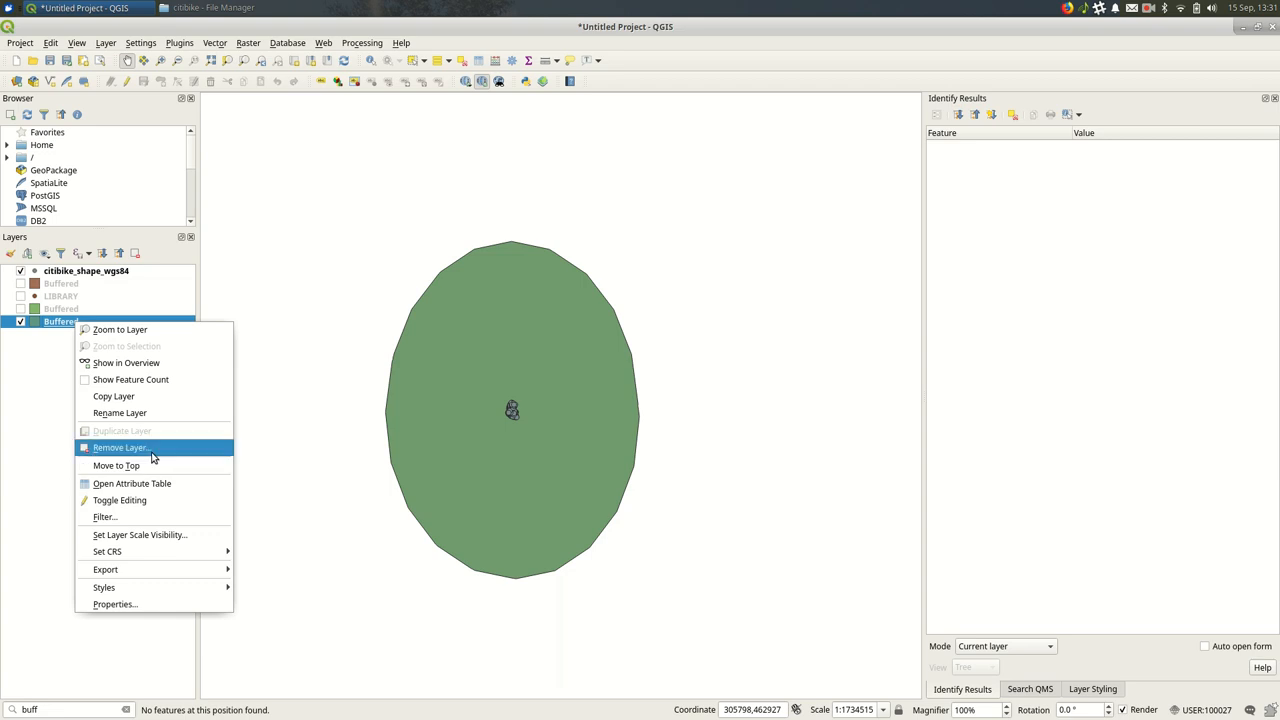
left_click(120, 448)
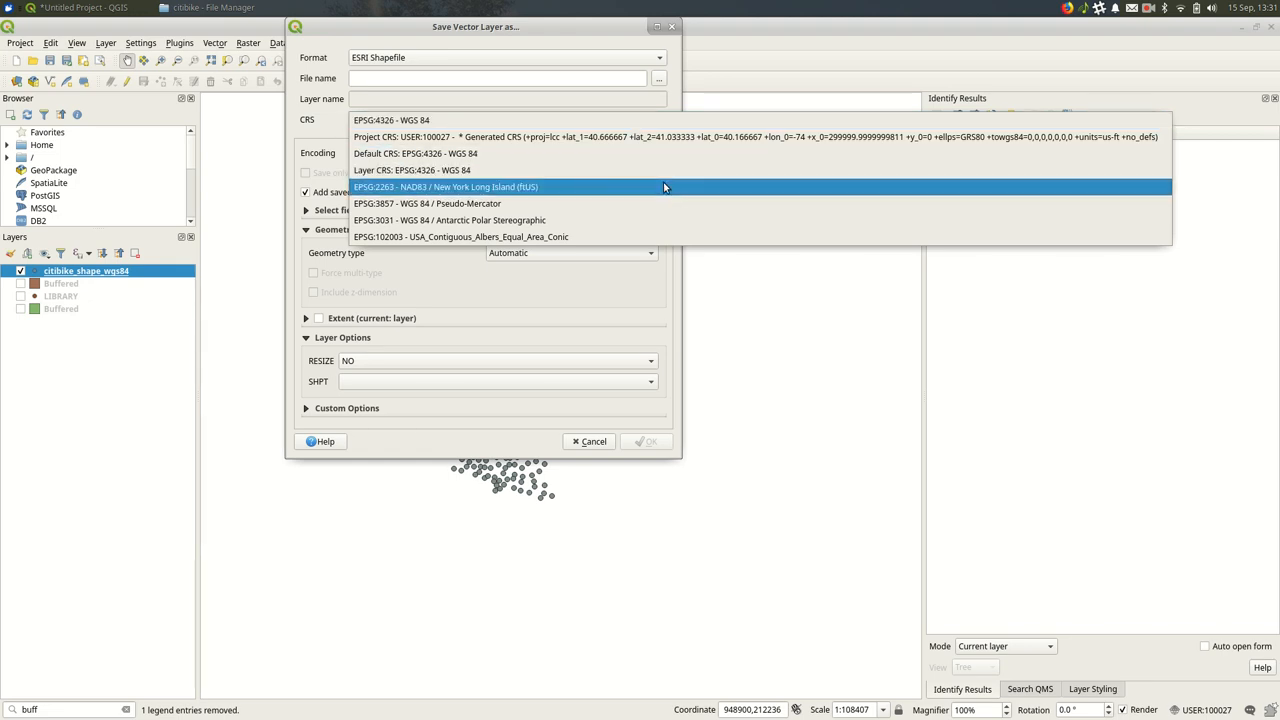
- Set the export CRS to EPSG:2263 NAD83 / New York Long Island
left_click(446, 188)
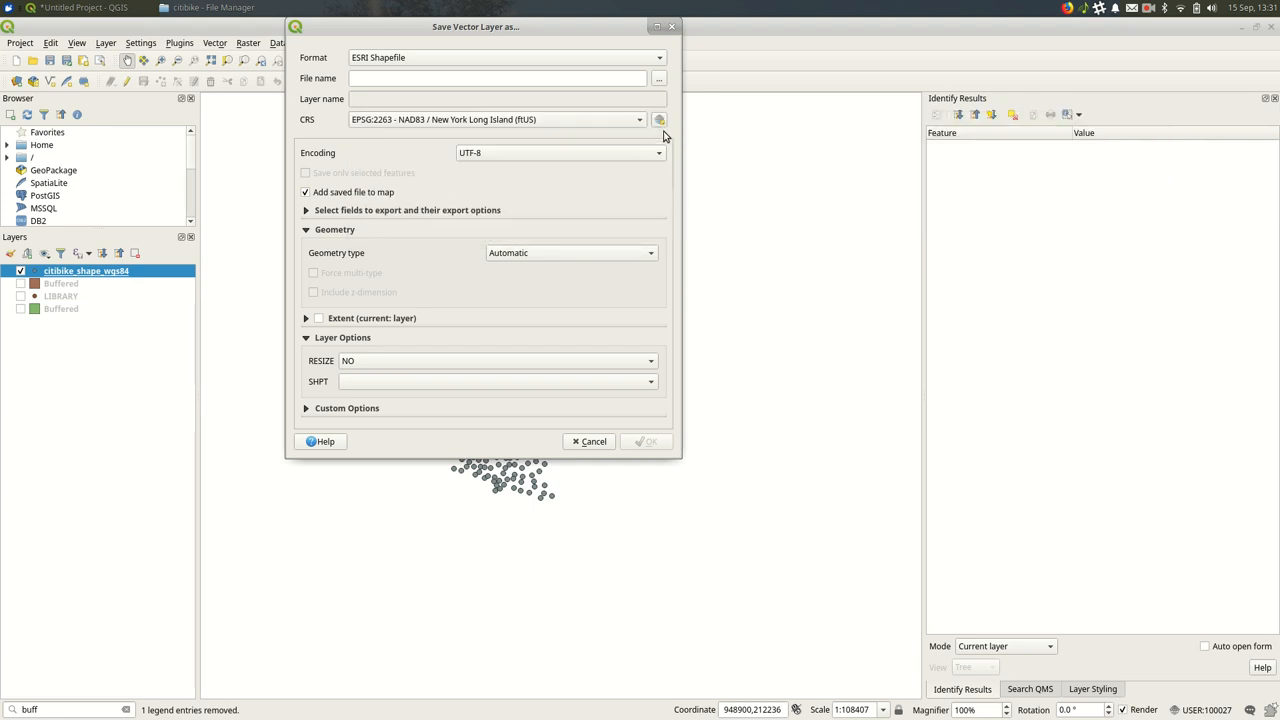
left_click(660, 120)
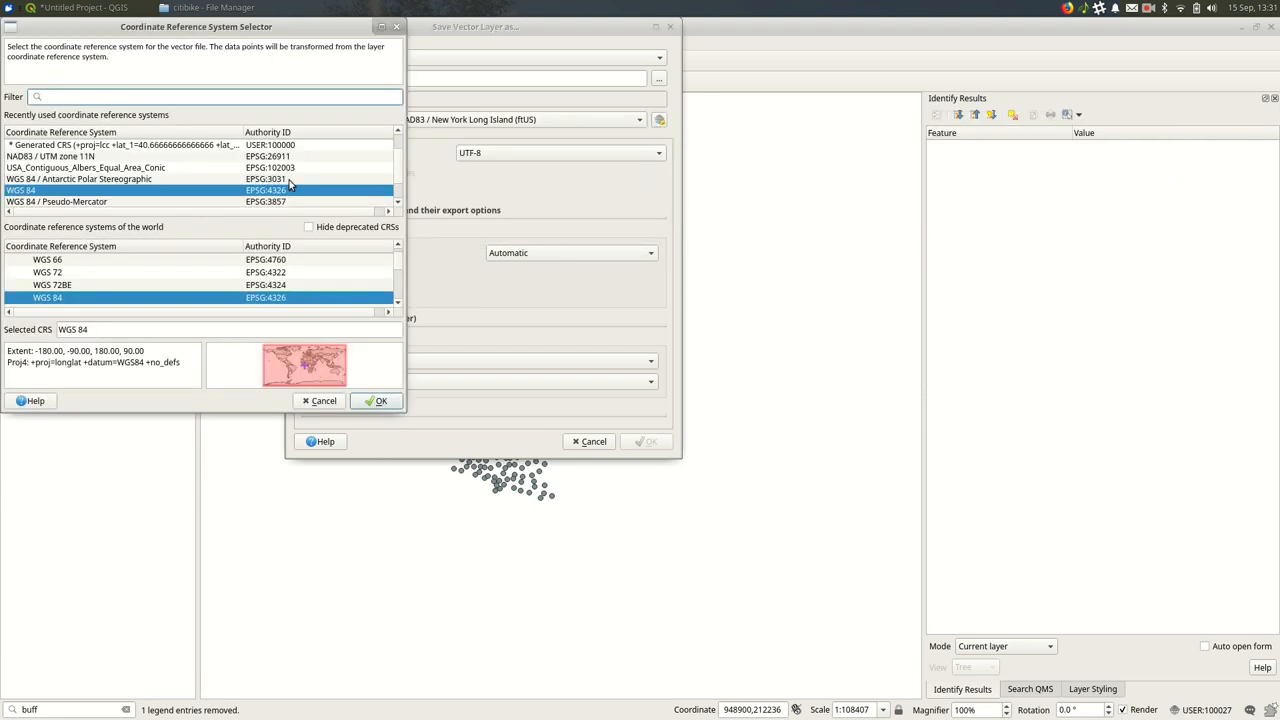
type("2263")
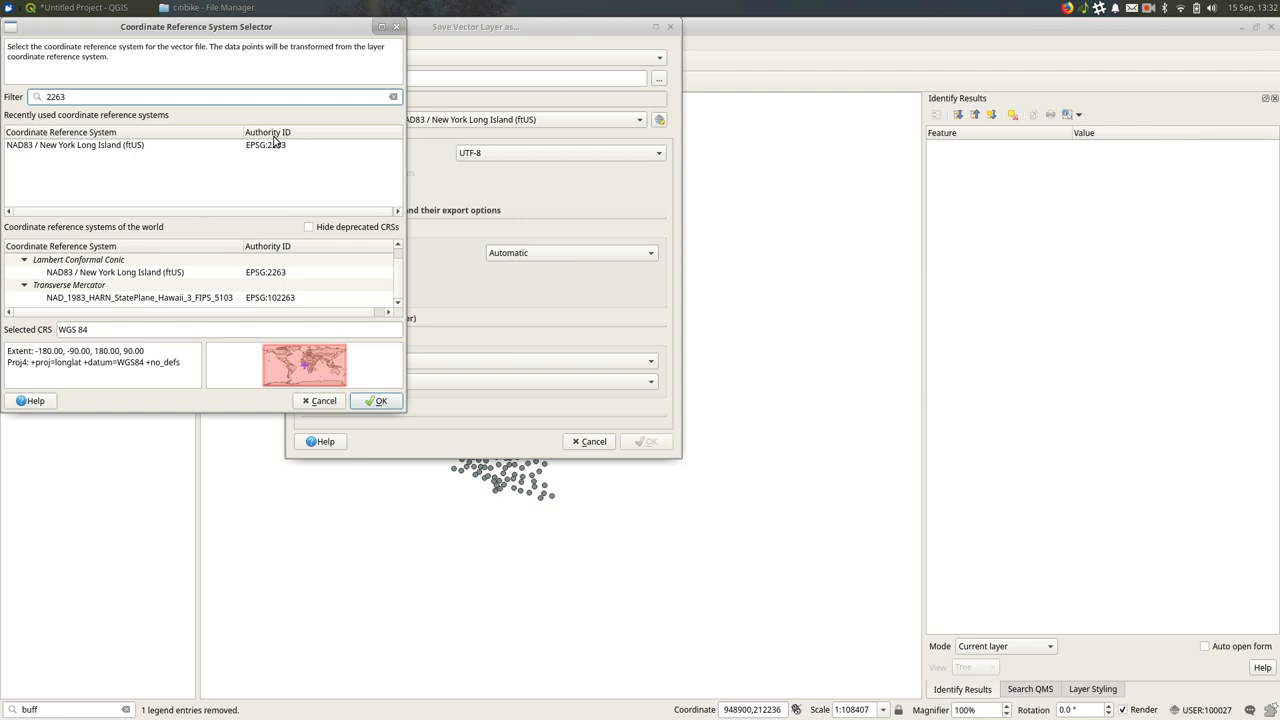
left_click(376, 400)
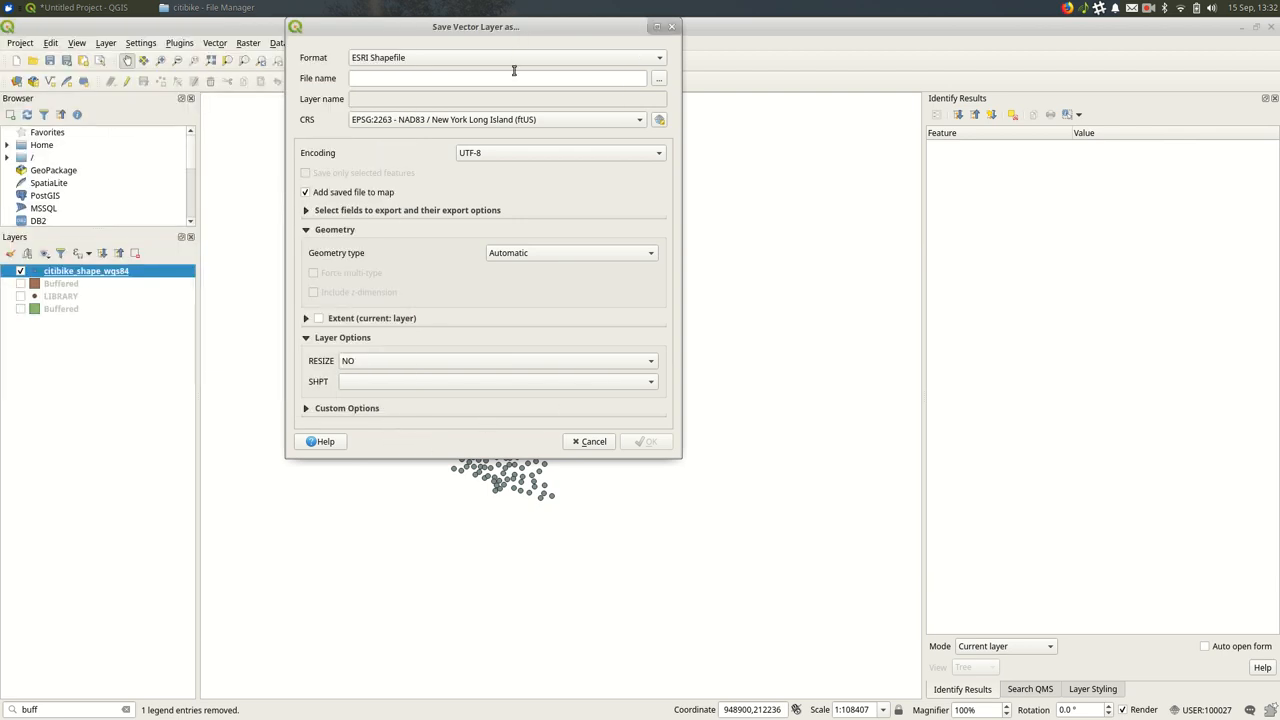
mouse_move(652, 72)
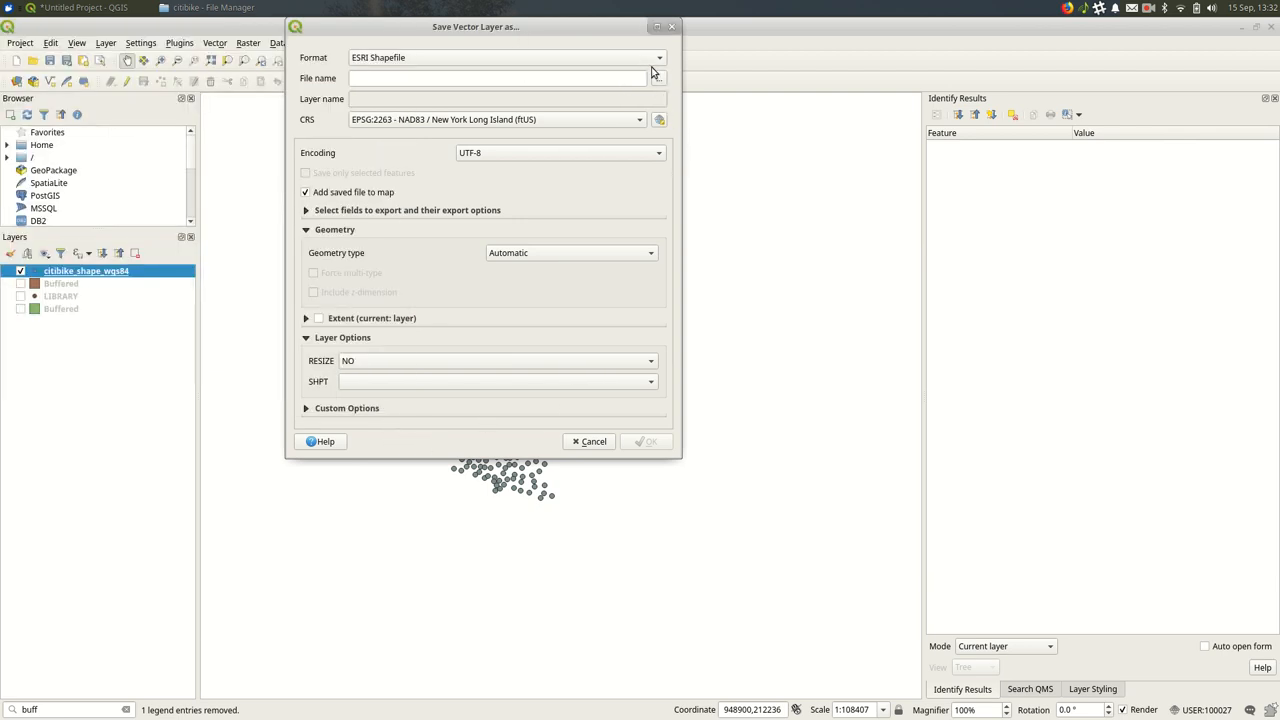
- Save the reprojected stations as citibike_2263.shp and add the layer to the map
left_click(658, 78)
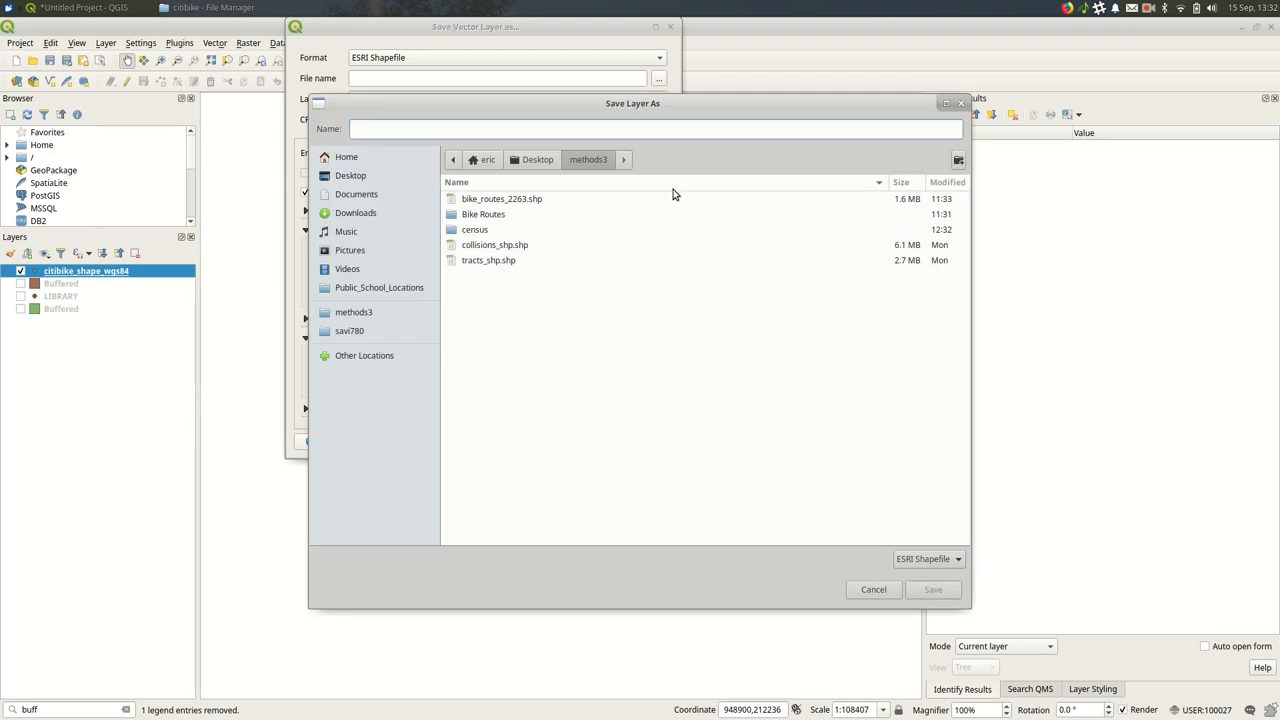
type("citibike_2263")
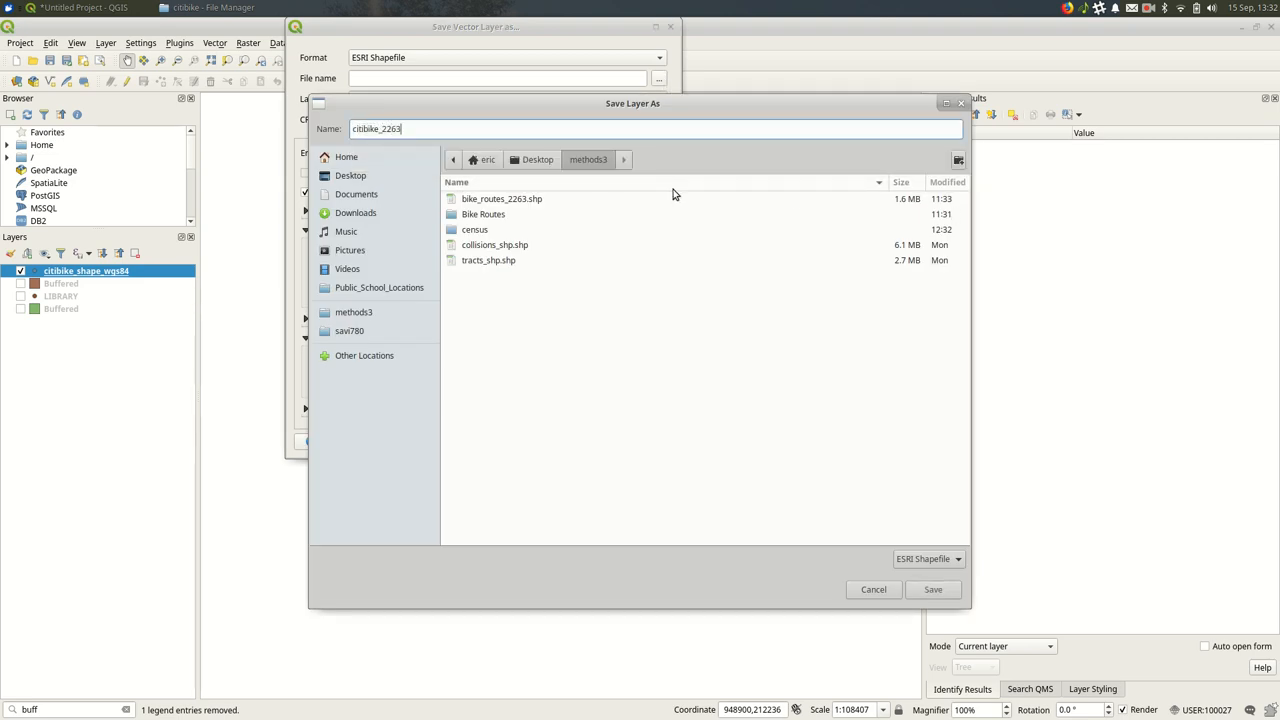
left_click(932, 588)
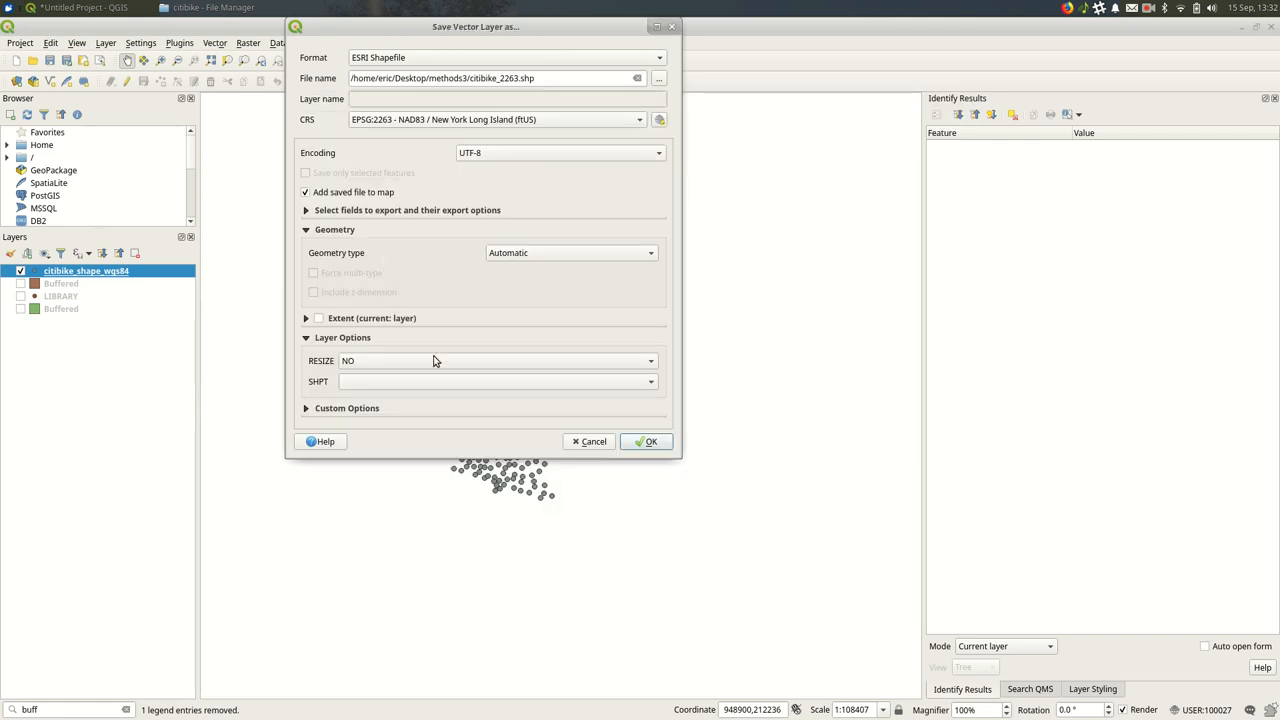
left_click(646, 442)
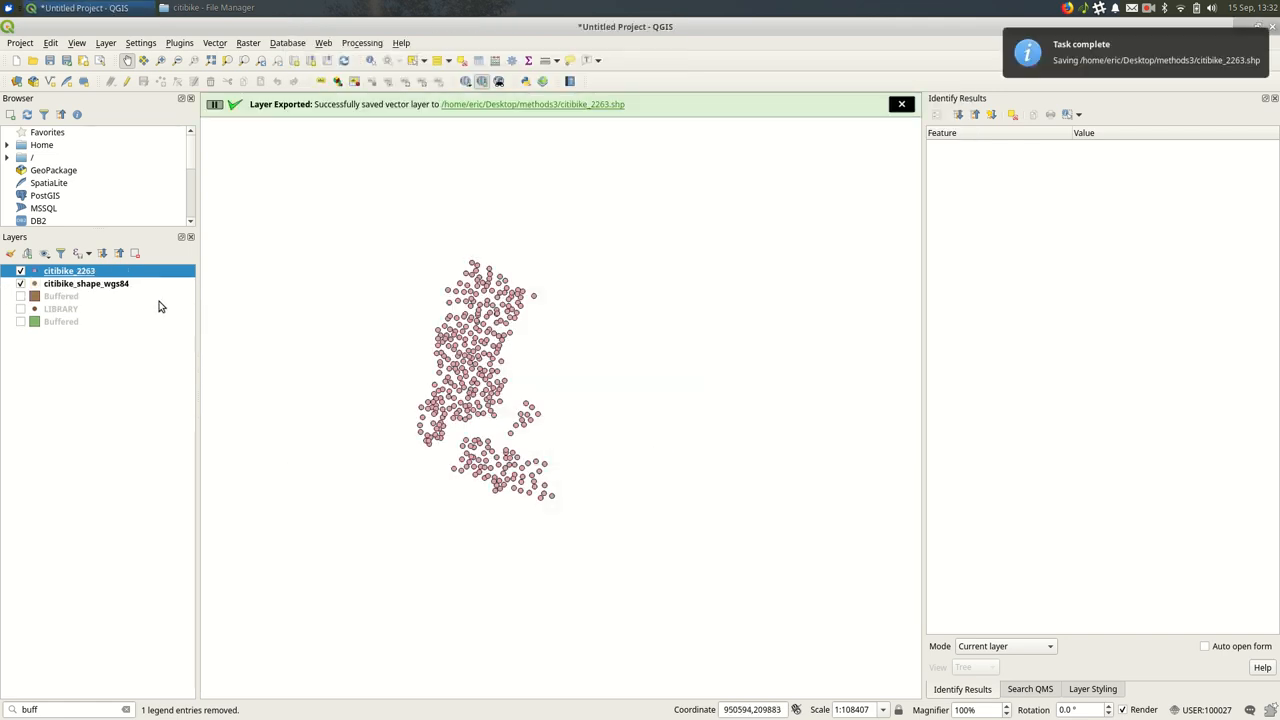
- Buffer citibike_2263 by 500 feet with Dissolve result on, producing a new Buffered layer
left_click(20, 284)
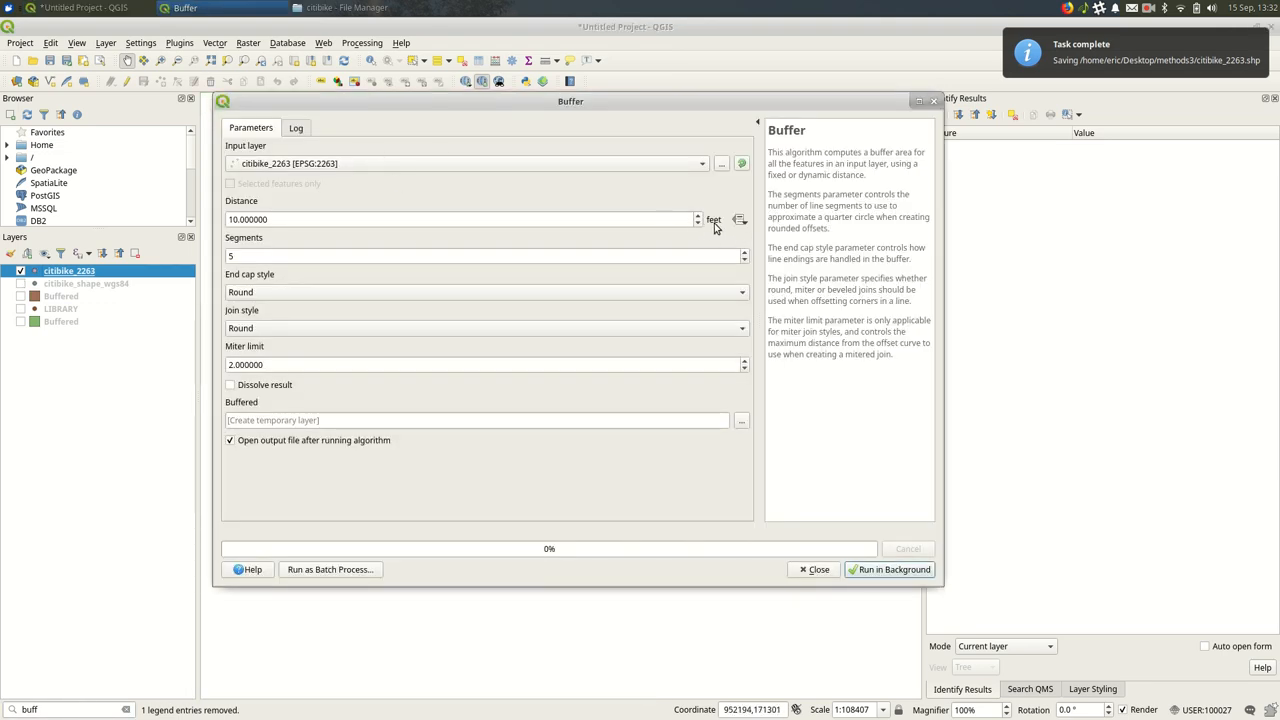
left_click(460, 218)
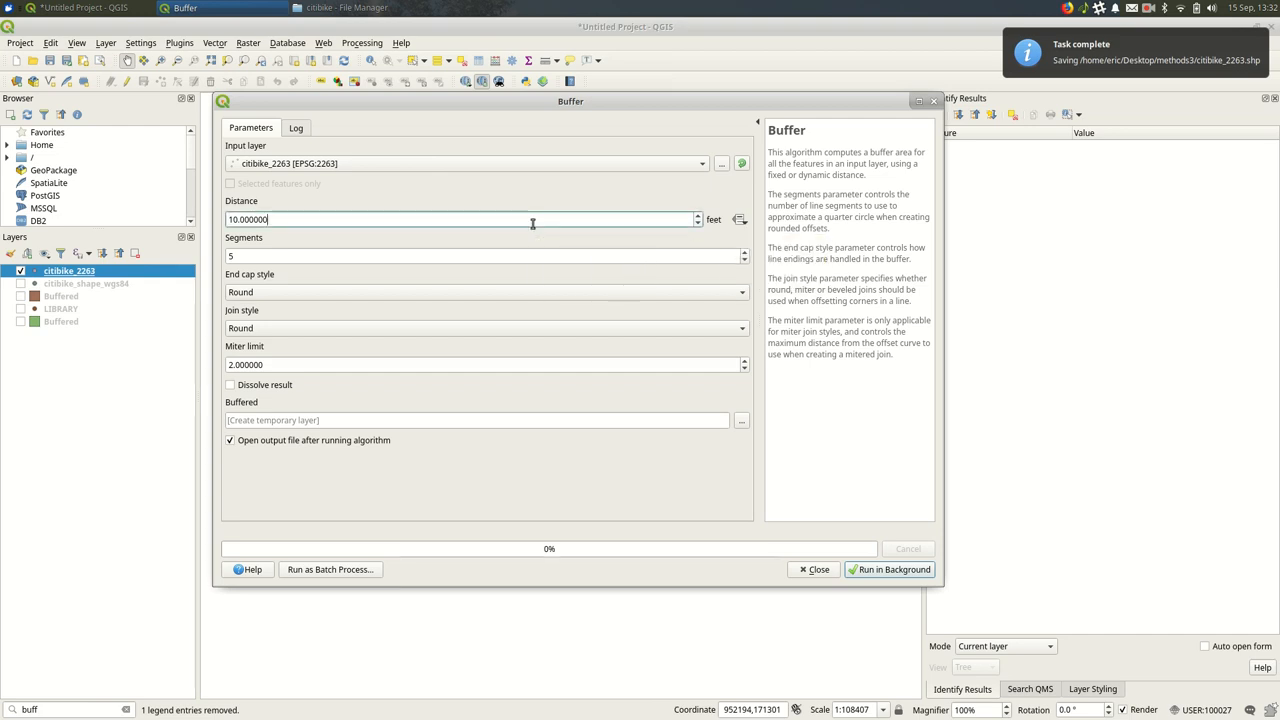
type("500")
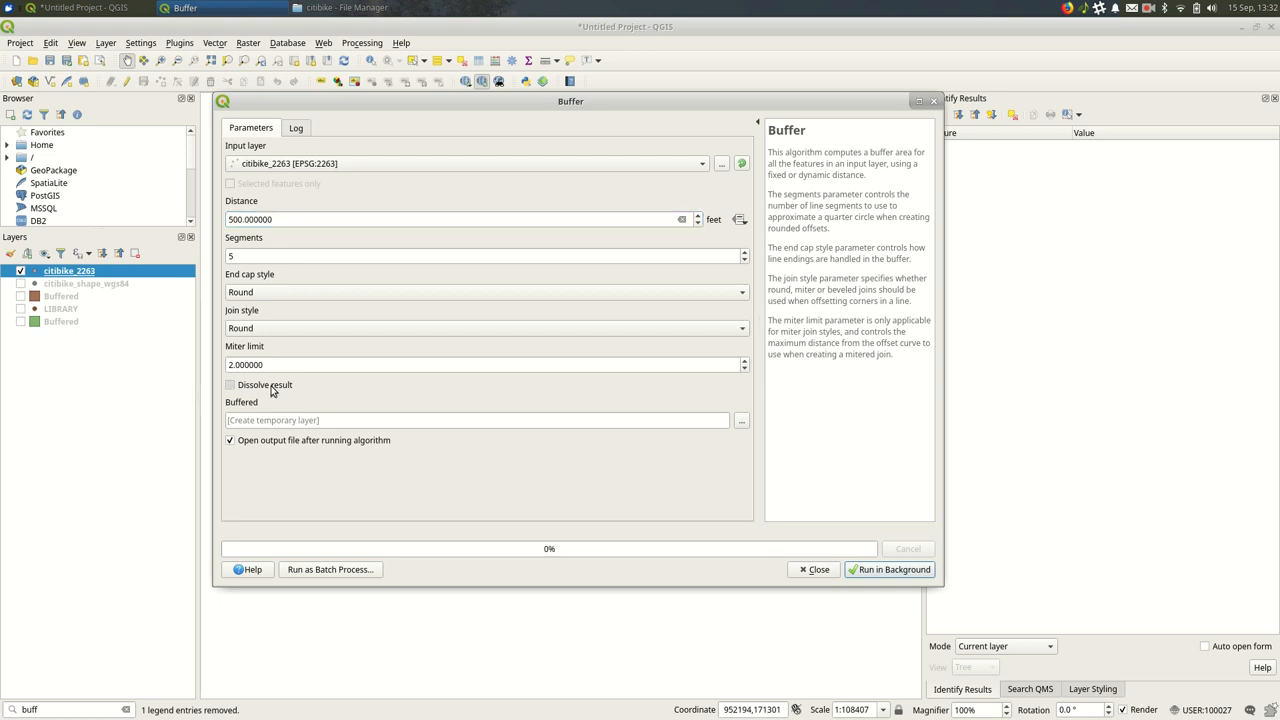
left_click(888, 568)
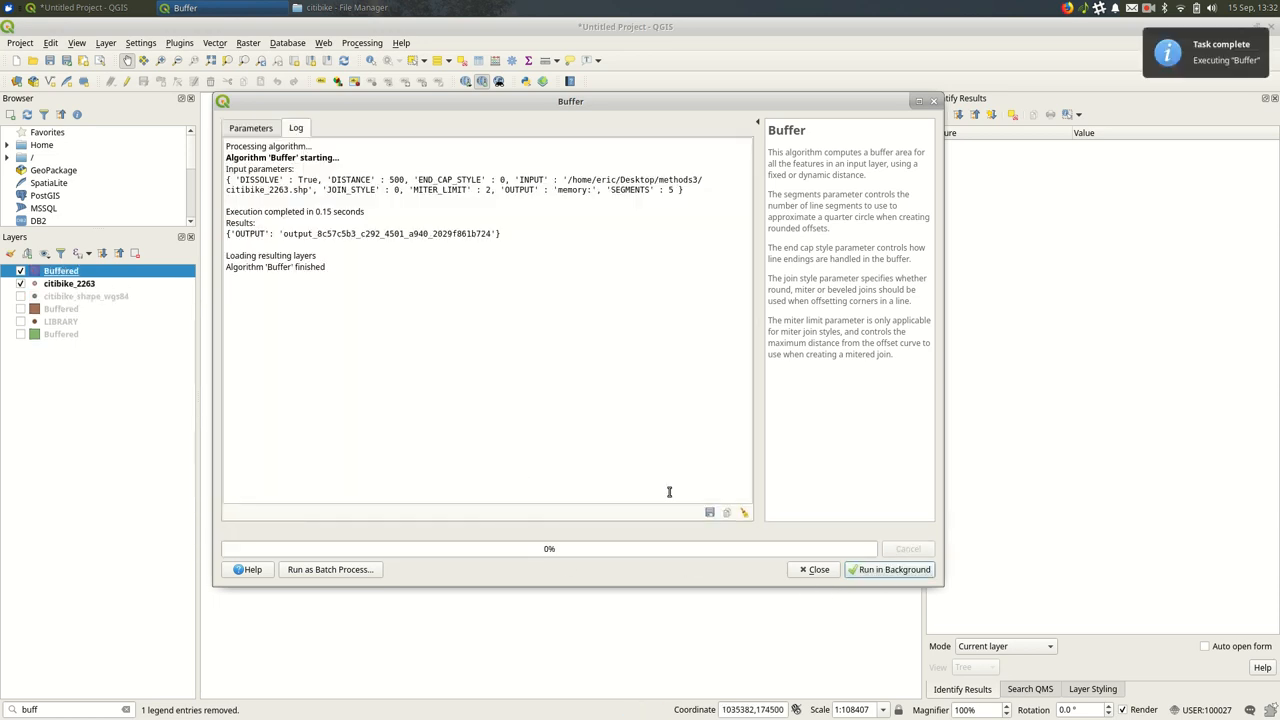
left_click(814, 568)
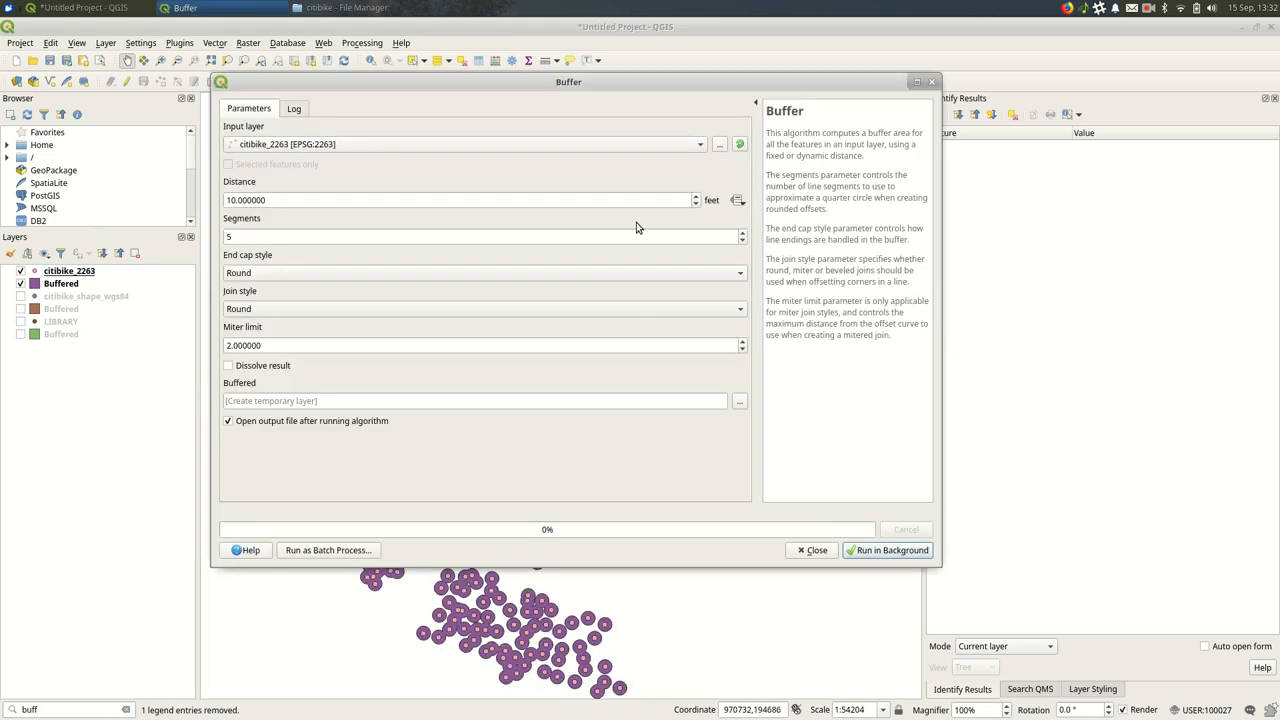
mouse_move(700, 220)
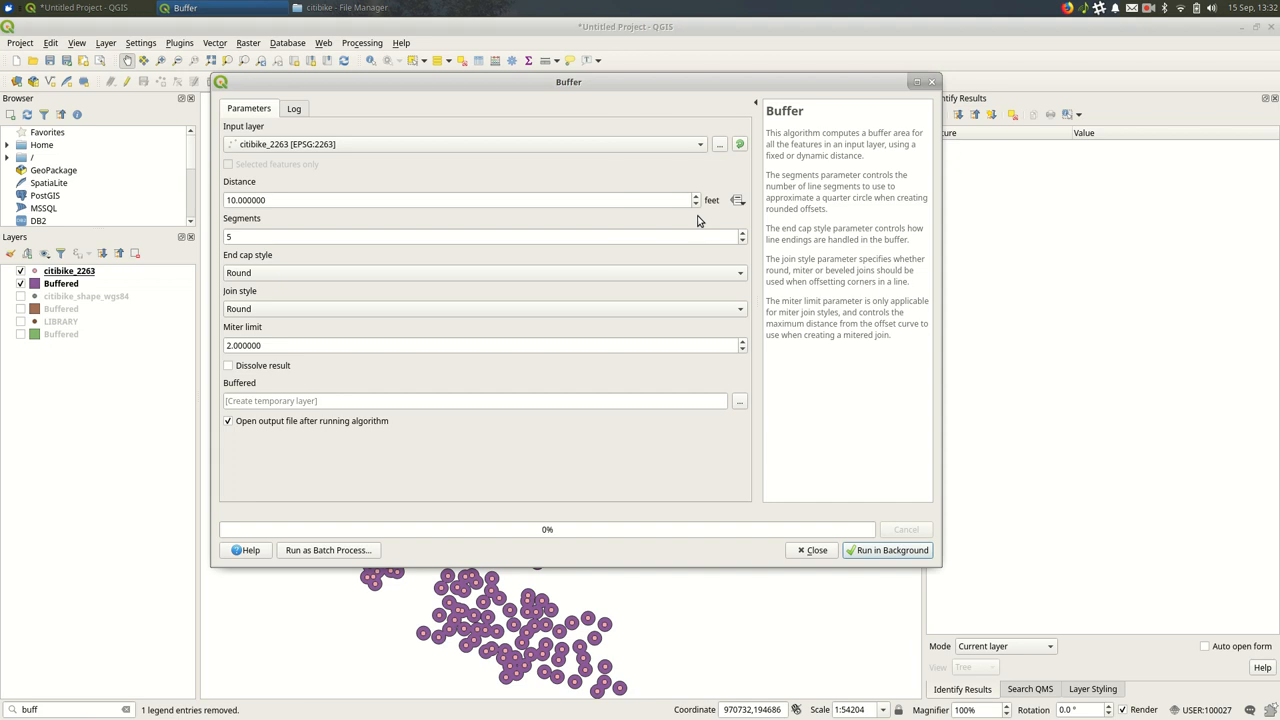
mouse_move(700, 222)
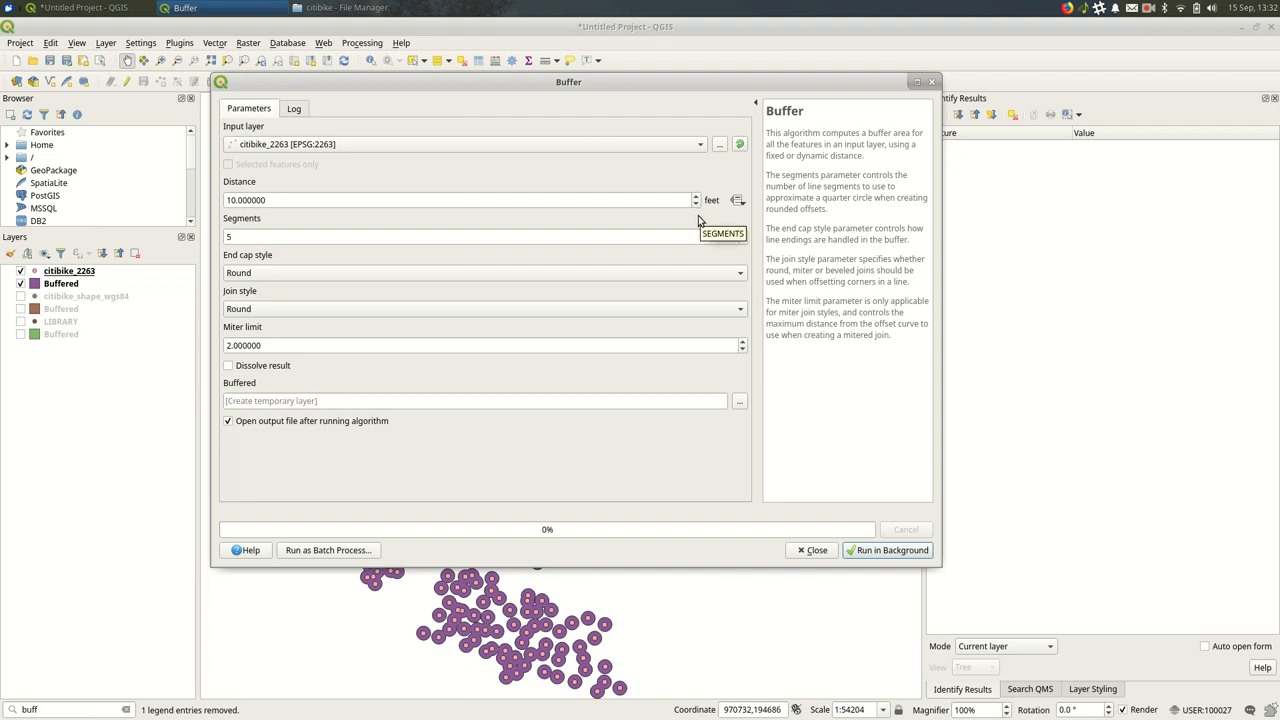
mouse_move(700, 220)
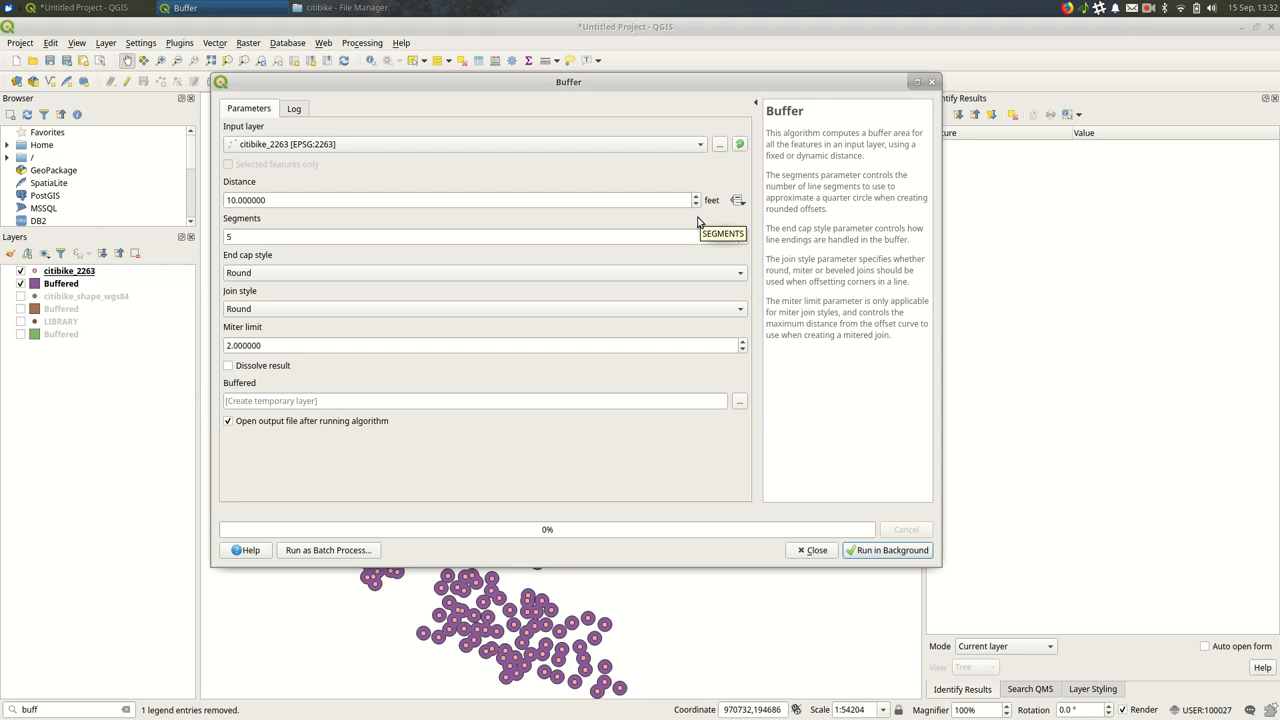
mouse_move(632, 226)
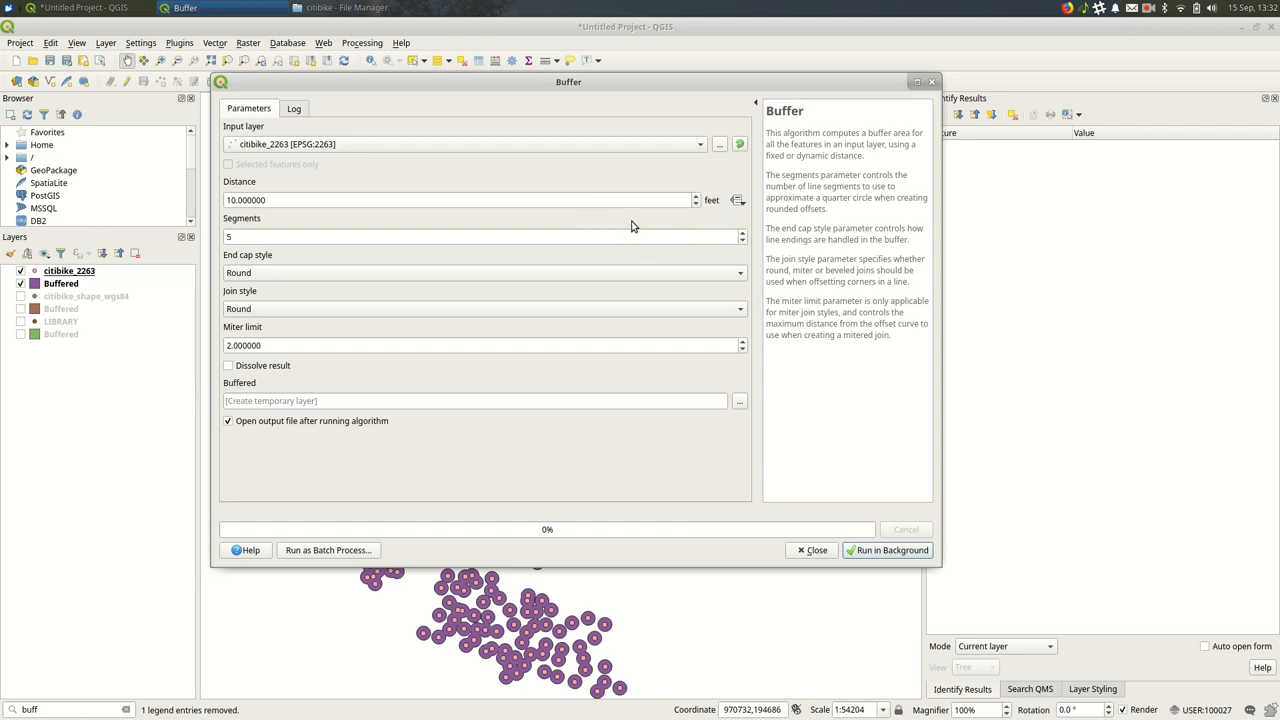
mouse_move(948, 560)
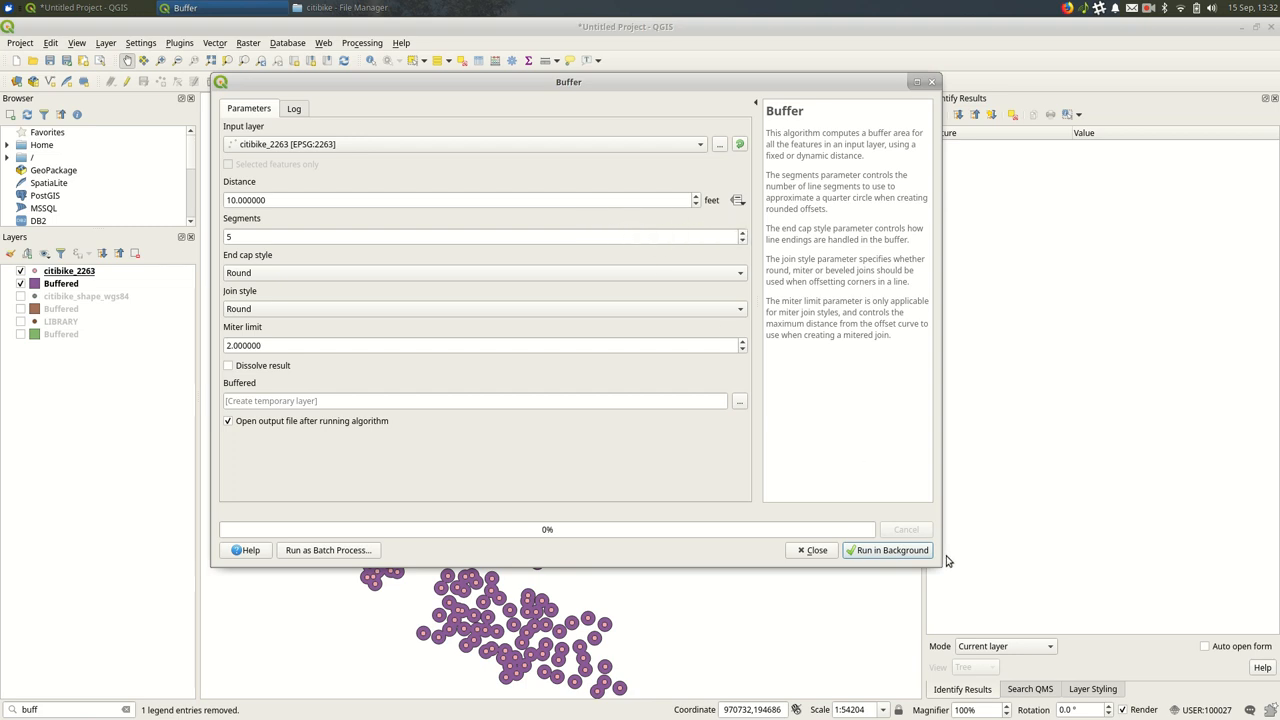